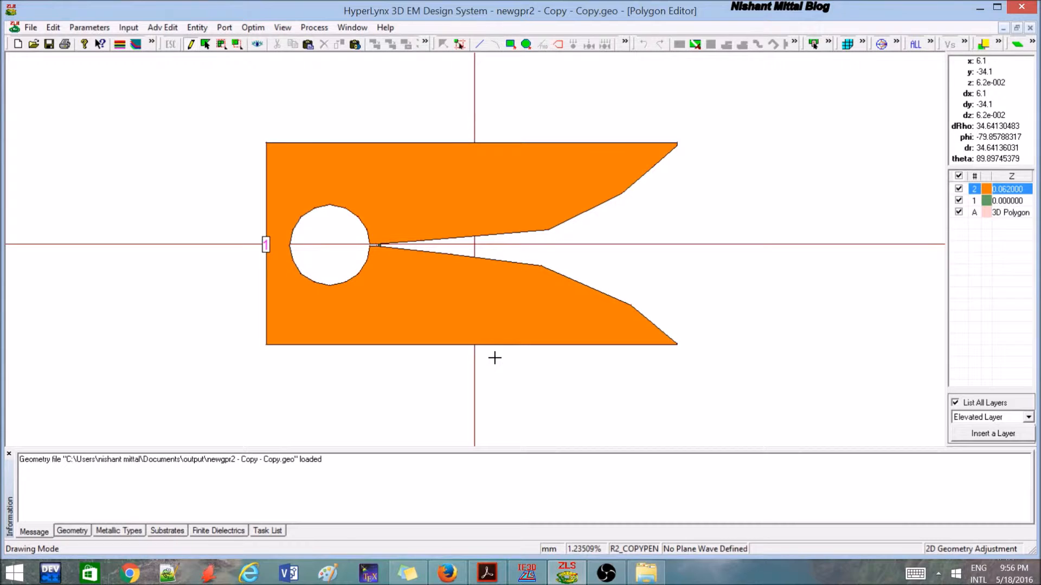
{"action": "mouse_move", "coordinate": [860, 419]}
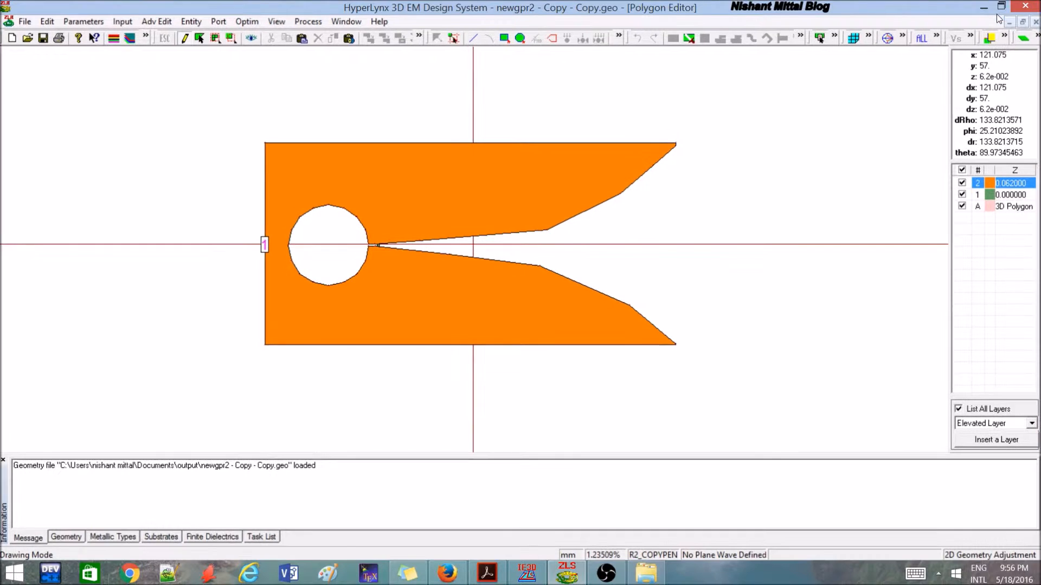
{"action": "mouse_move", "coordinate": [766, 61]}
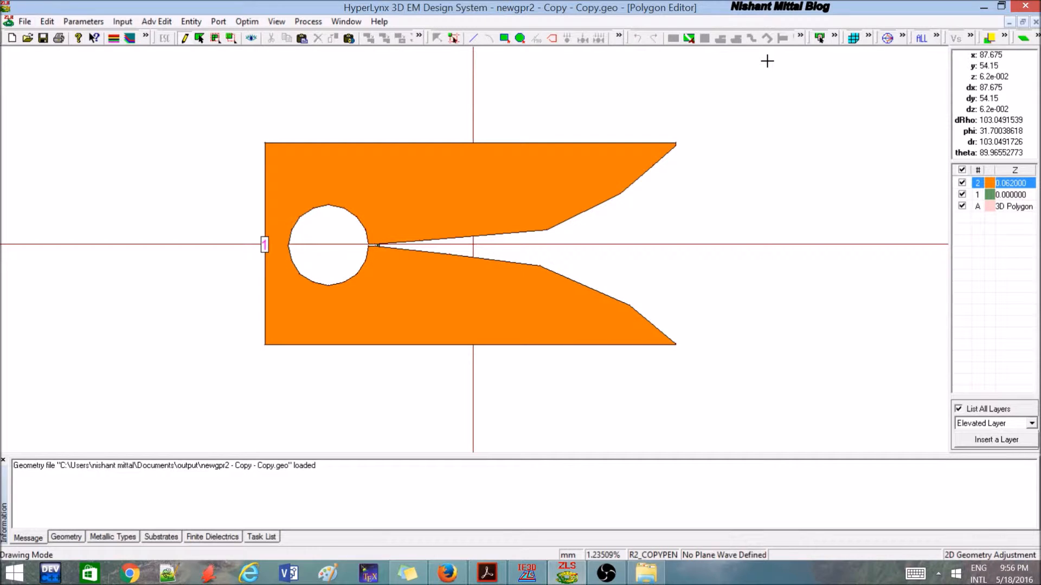
{"action": "mouse_move", "coordinate": [699, 54]}
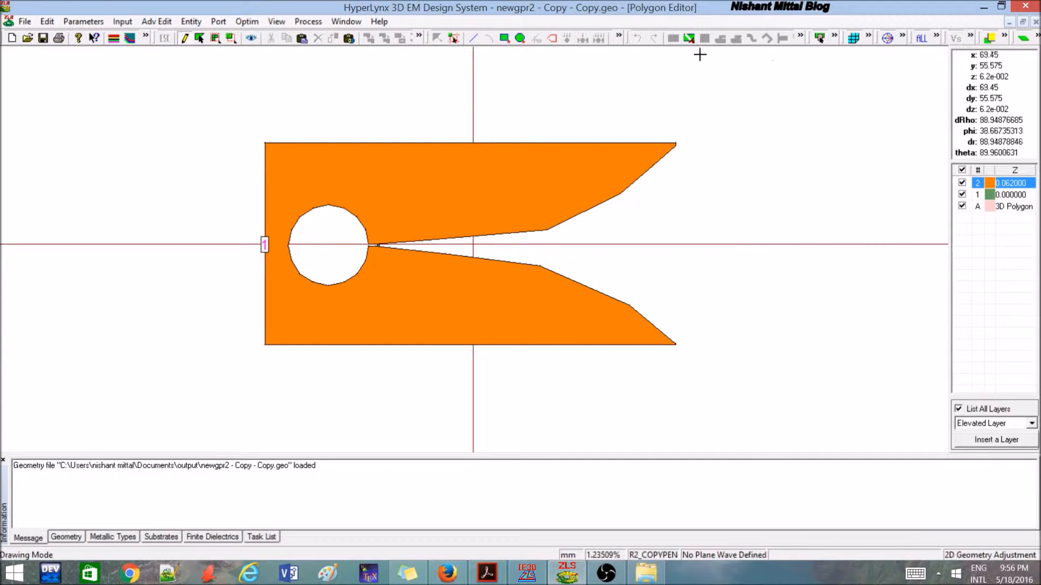
{"action": "mouse_move", "coordinate": [180, 357]}
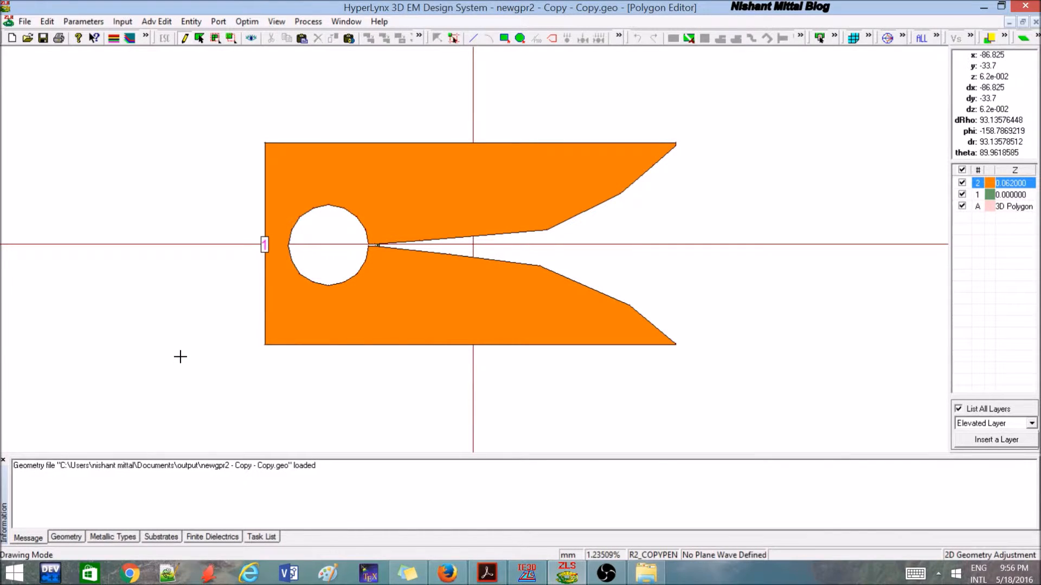
{"action": "mouse_move", "coordinate": [549, 230]}
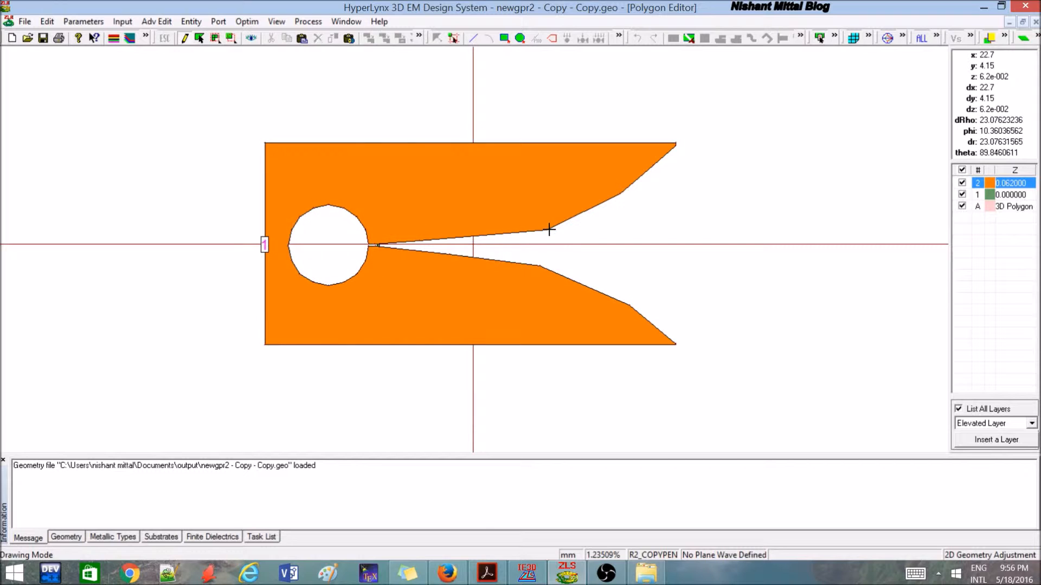
{"action": "mouse_move", "coordinate": [706, 289]}
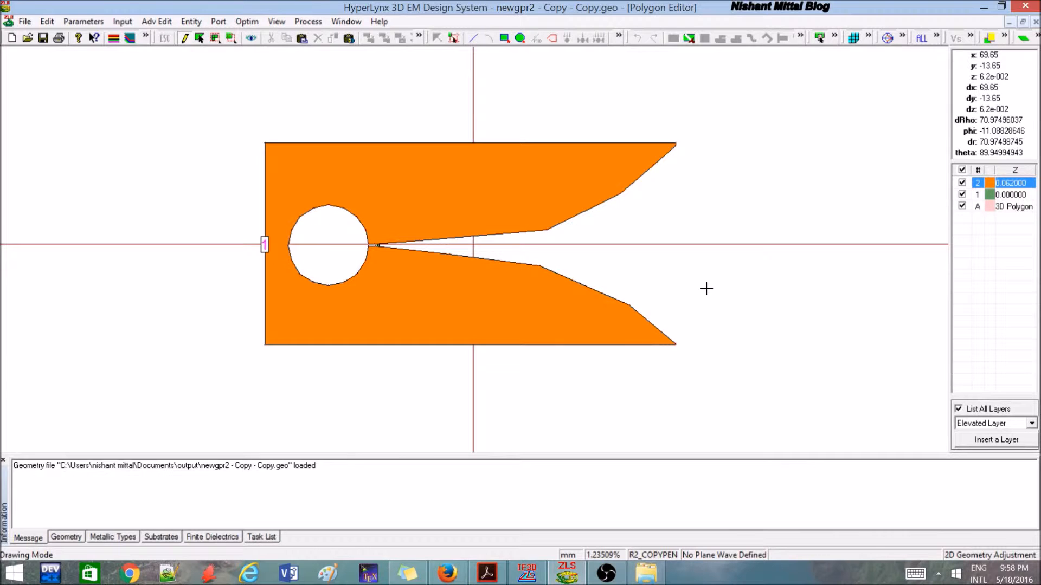
{"action": "mouse_move", "coordinate": [343, 107]}
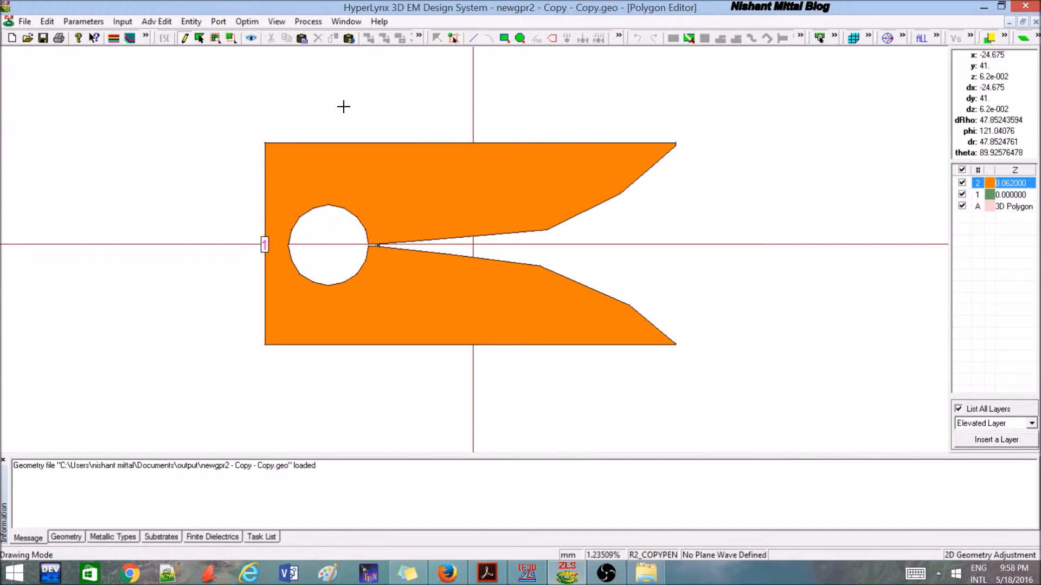
{"action": "mouse_move", "coordinate": [697, 338]}
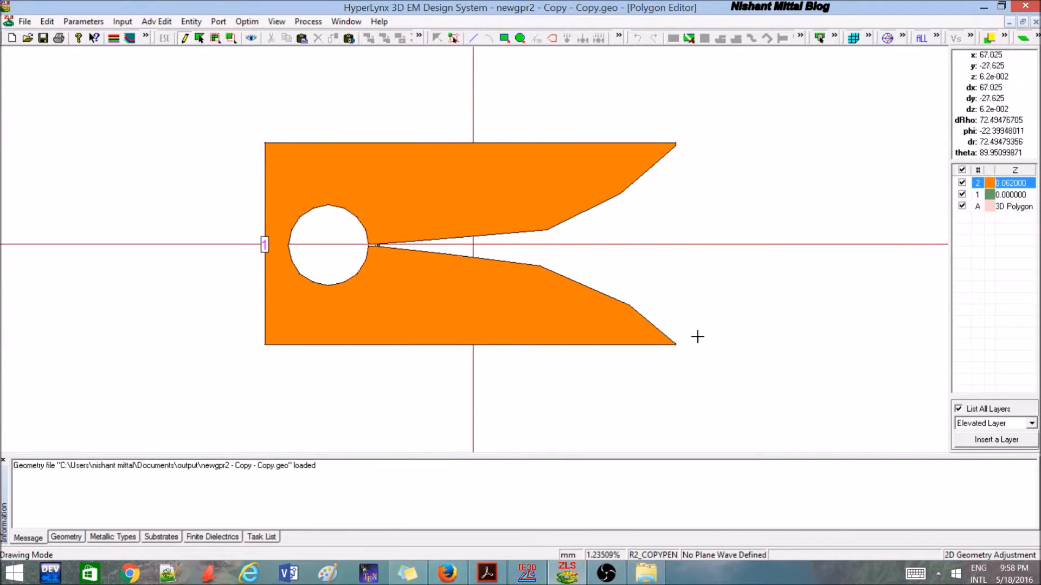
{"action": "mouse_move", "coordinate": [184, 192]}
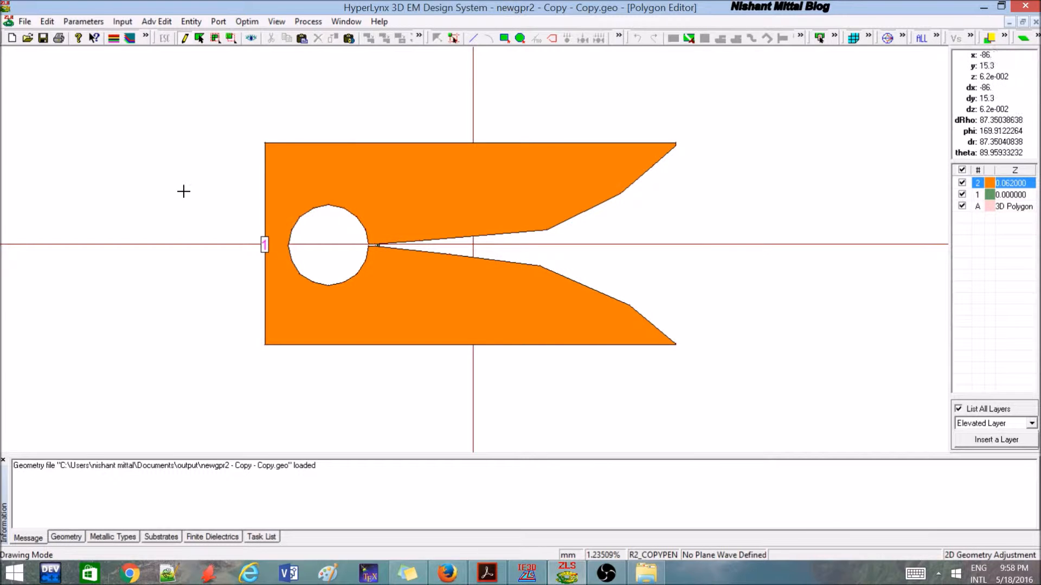
{"action": "mouse_move", "coordinate": [742, 370]}
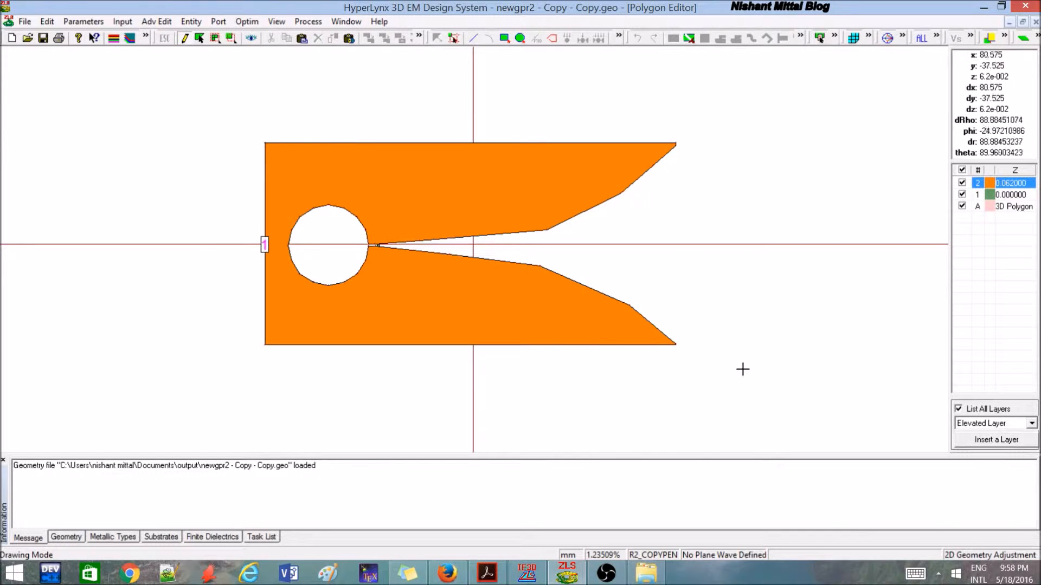
{"action": "mouse_move", "coordinate": [708, 97]}
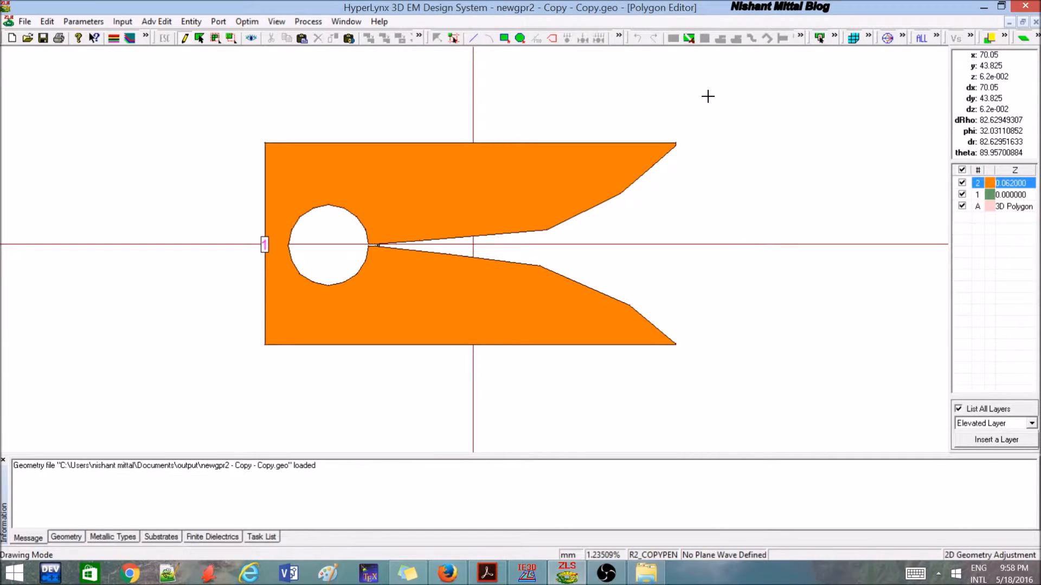
{"action": "mouse_move", "coordinate": [688, 85]}
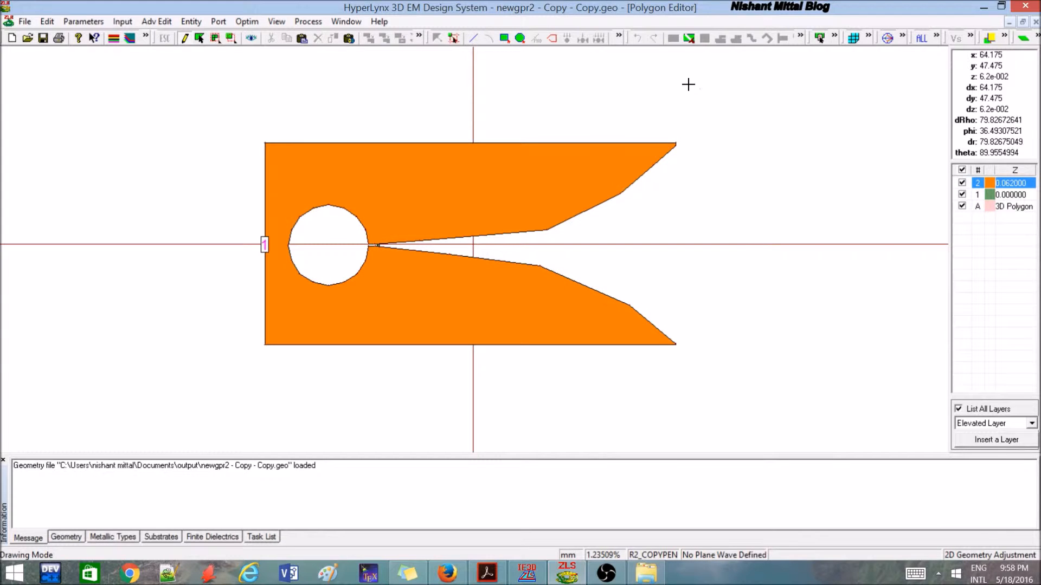
{"action": "mouse_move", "coordinate": [653, 103]}
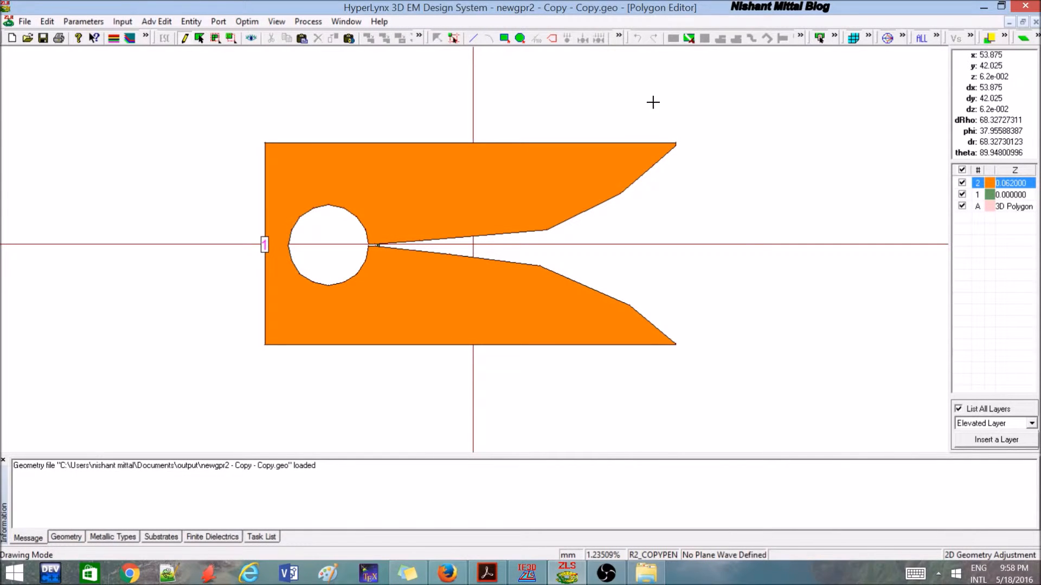
Select the orange patch polygon and enter a vertex at (85.65, 22.175, 0.062) mm
{"action": "left_click", "coordinate": [350, 184]}
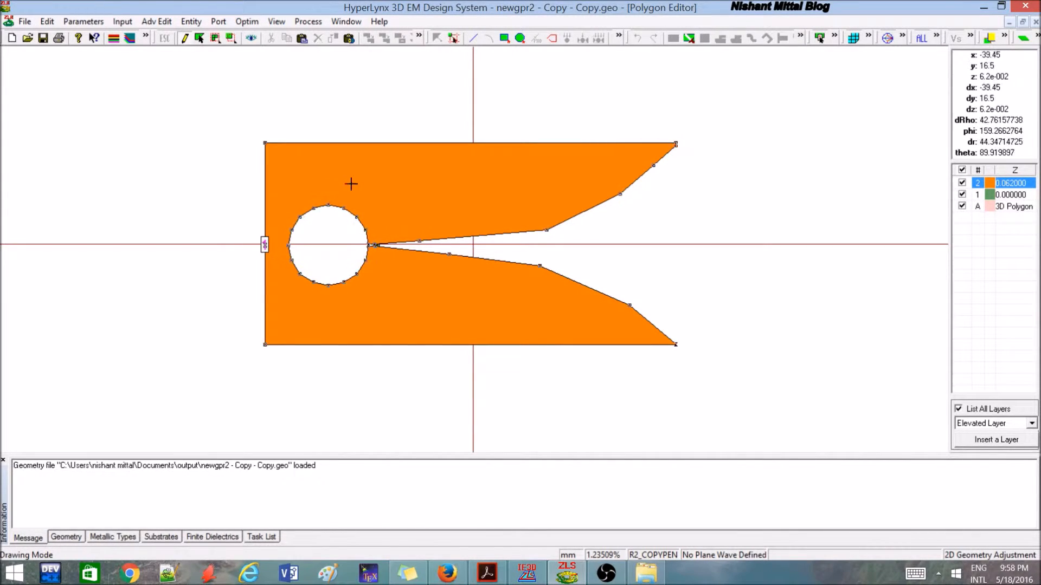
{"action": "mouse_move", "coordinate": [280, 278]}
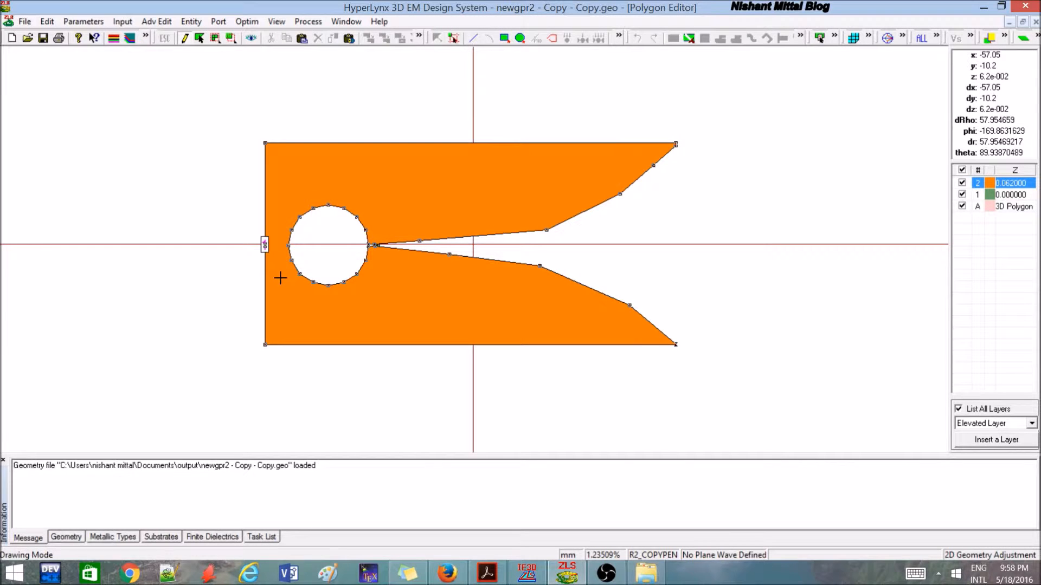
{"action": "mouse_move", "coordinate": [281, 277]}
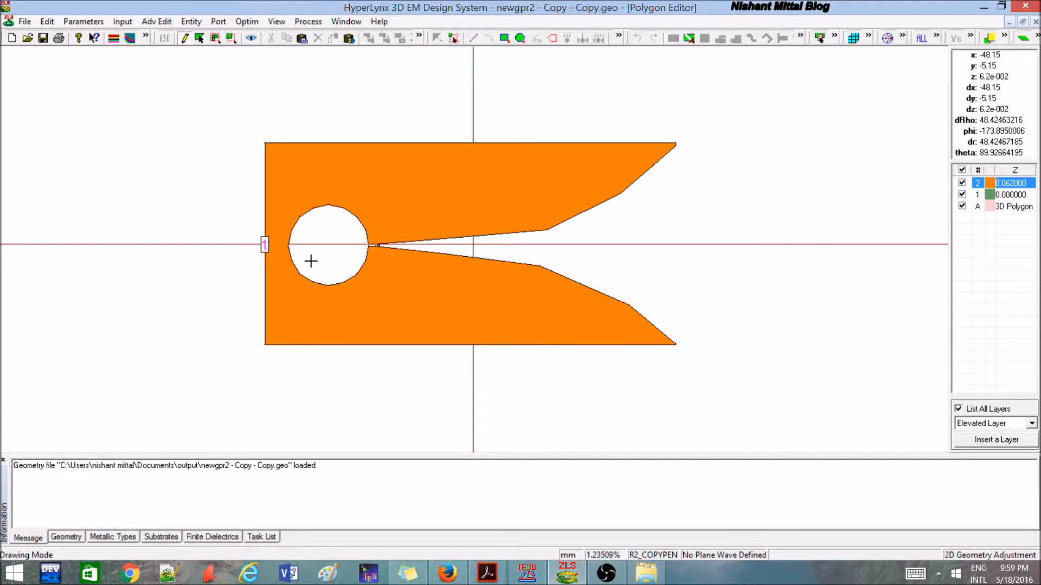
{"action": "left_click", "coordinate": [326, 186]}
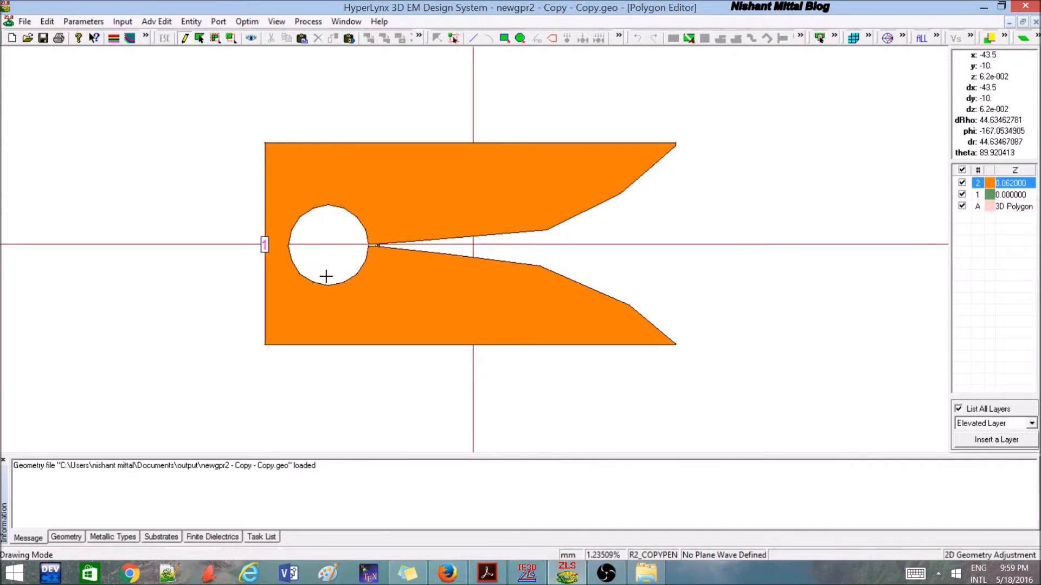
{"action": "mouse_move", "coordinate": [701, 186]}
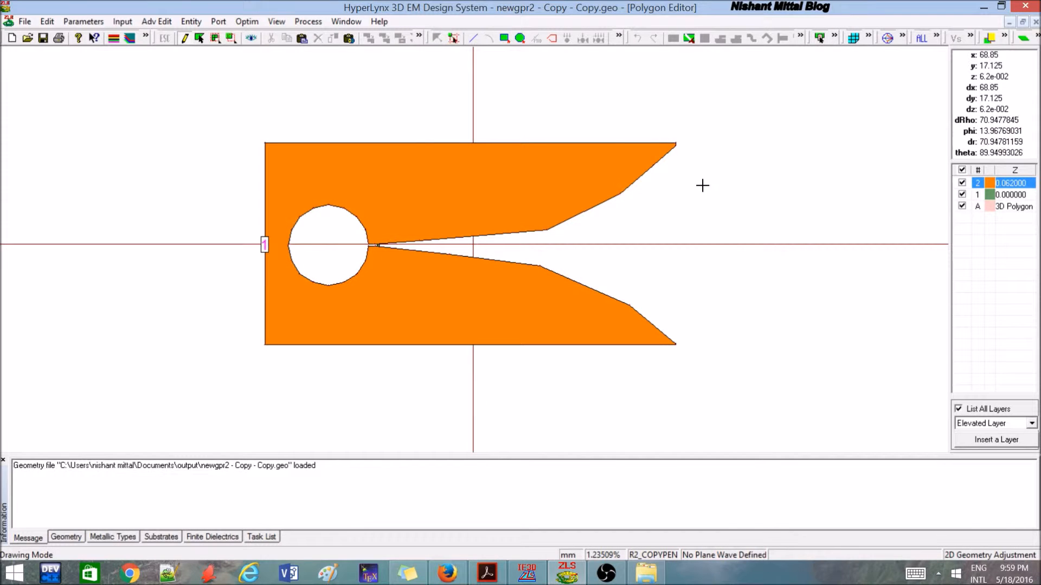
{"action": "left_click", "coordinate": [409, 192]}
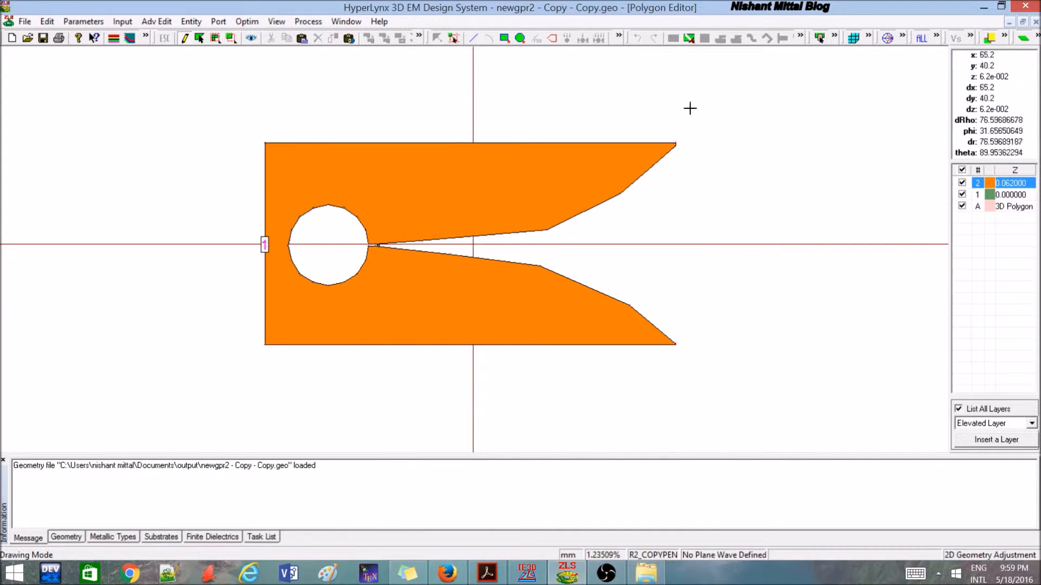
{"action": "mouse_move", "coordinate": [332, 66]}
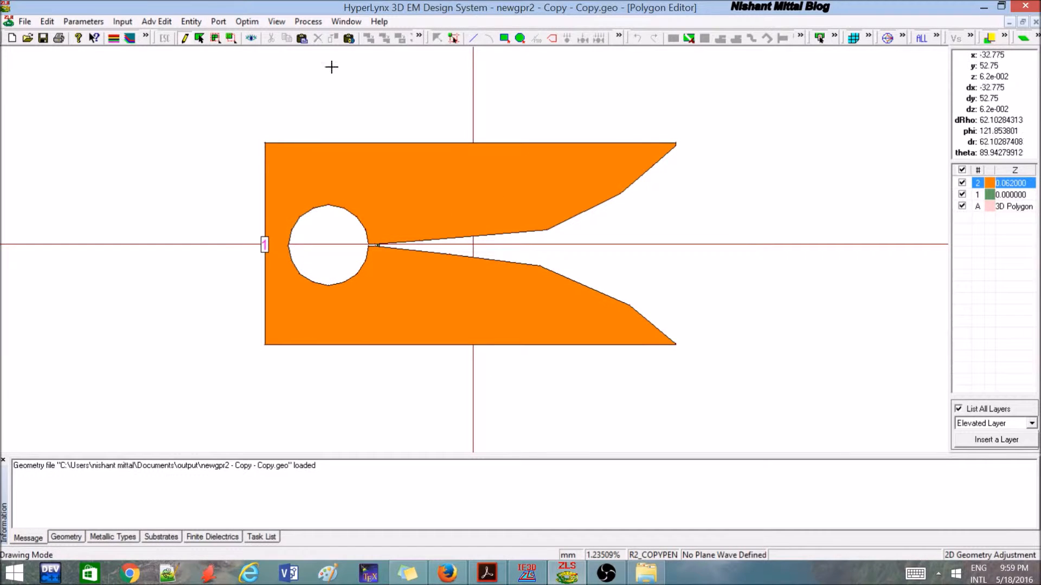
{"action": "mouse_move", "coordinate": [725, 351]}
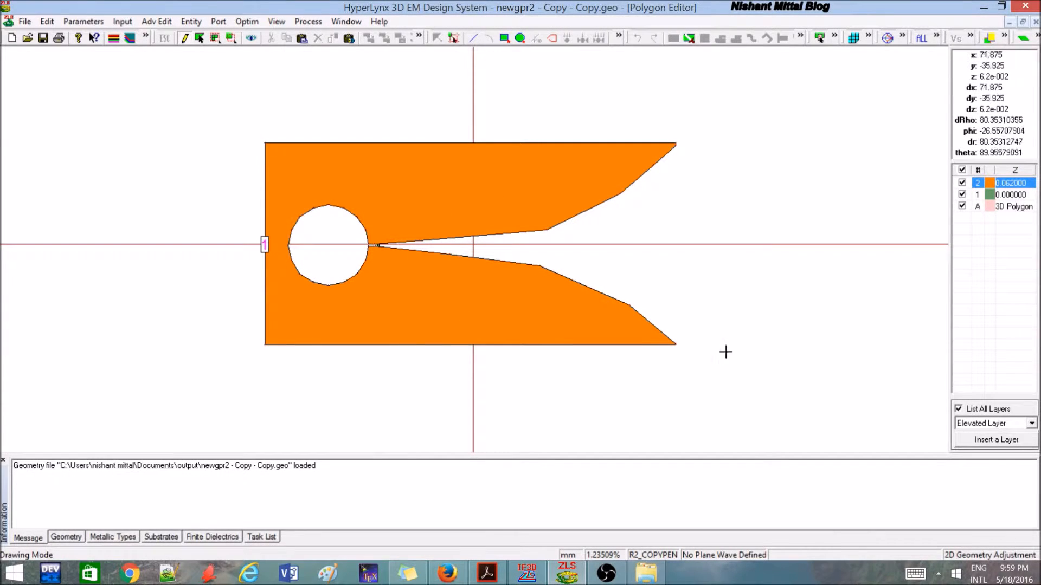
{"action": "mouse_move", "coordinate": [438, 481]}
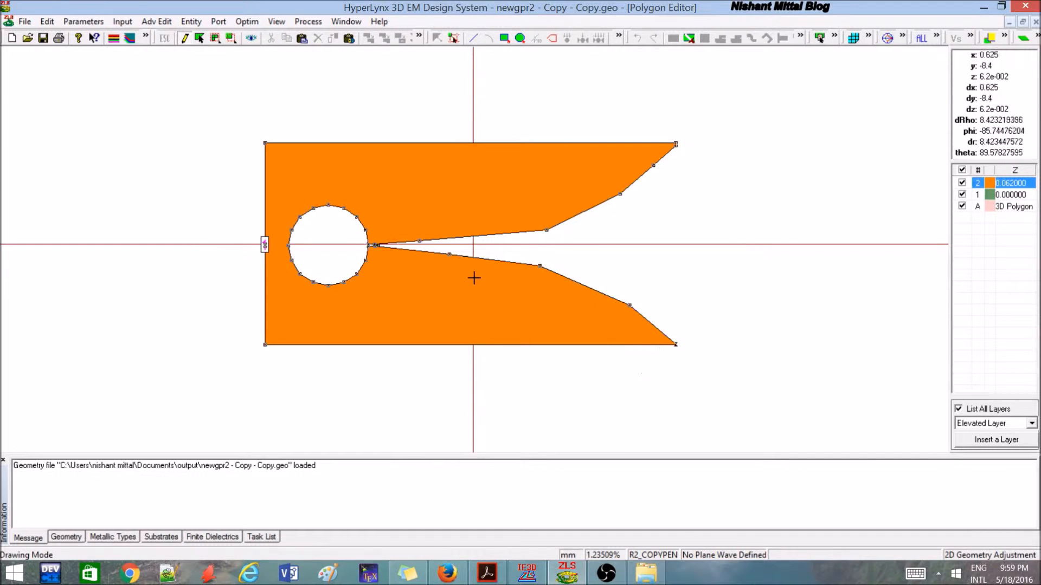
{"action": "mouse_move", "coordinate": [479, 284]}
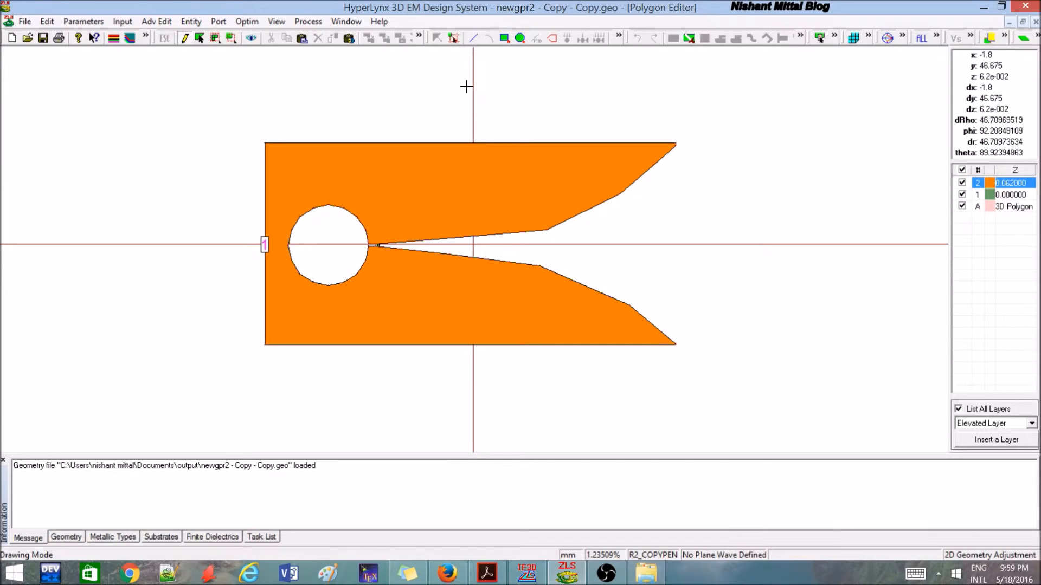
Browse the hidden view, current, pattern and simulation toolbar commands, then the Process menu
{"action": "left_click", "coordinate": [1005, 37]}
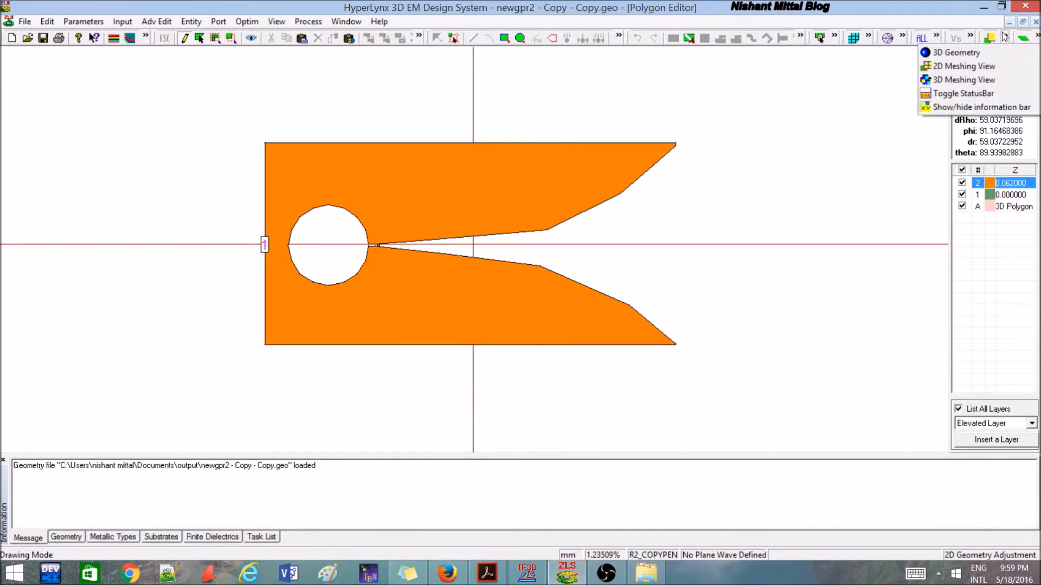
{"action": "left_click", "coordinate": [937, 38]}
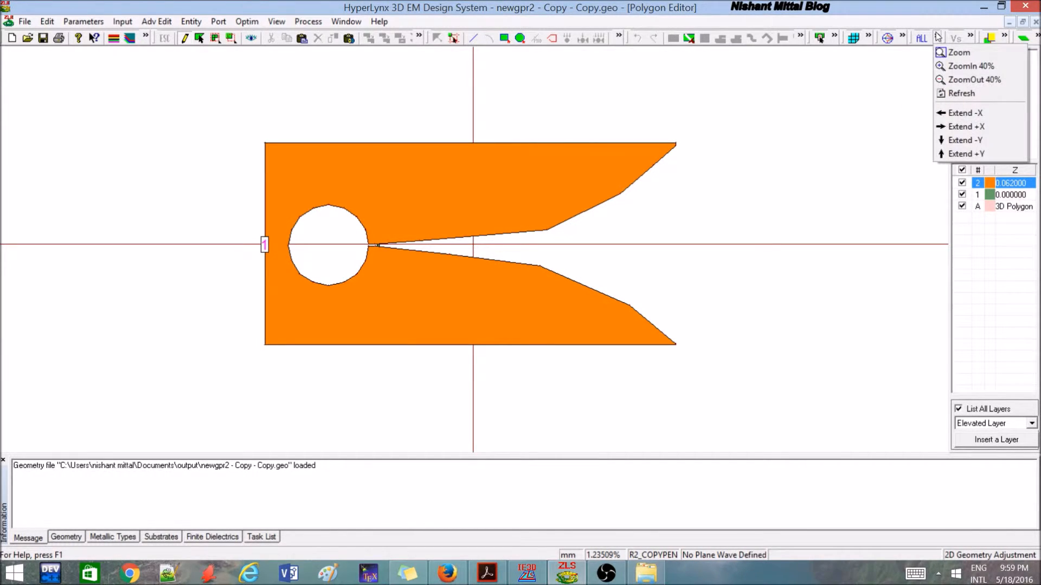
{"action": "left_click", "coordinate": [887, 37]}
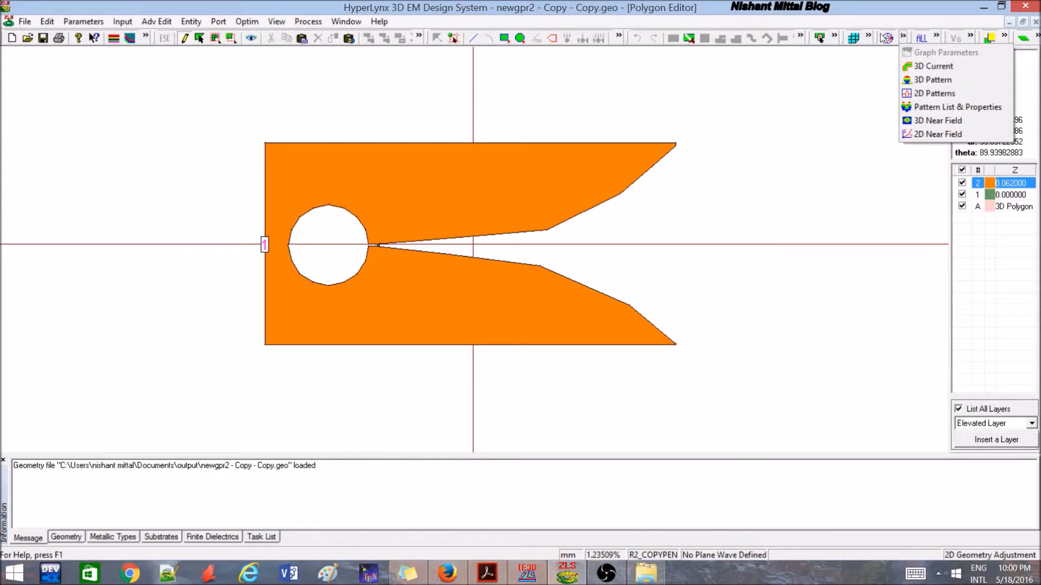
{"action": "left_click", "coordinate": [887, 38]}
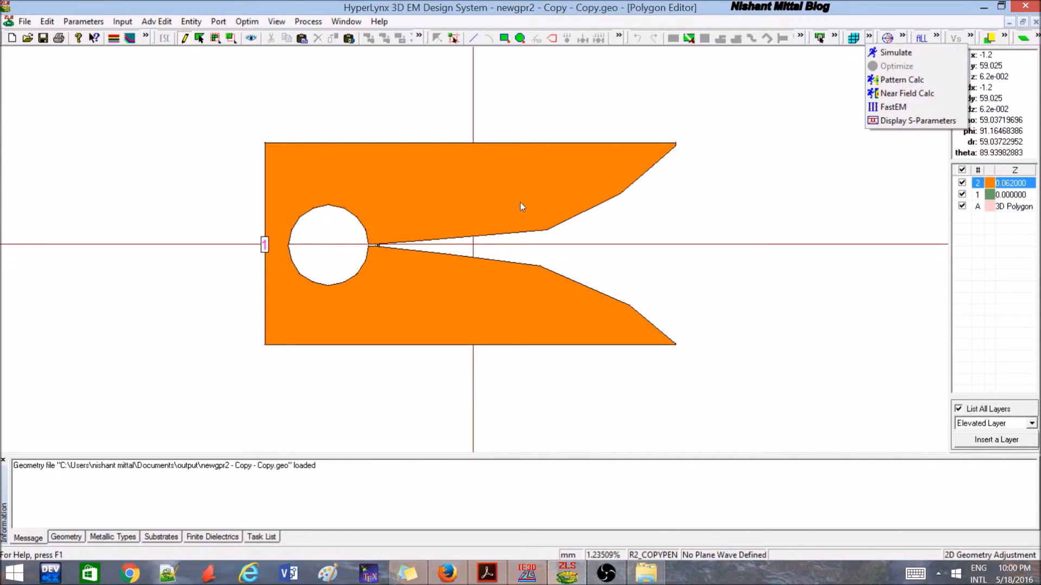
{"action": "mouse_move", "coordinate": [481, 164]}
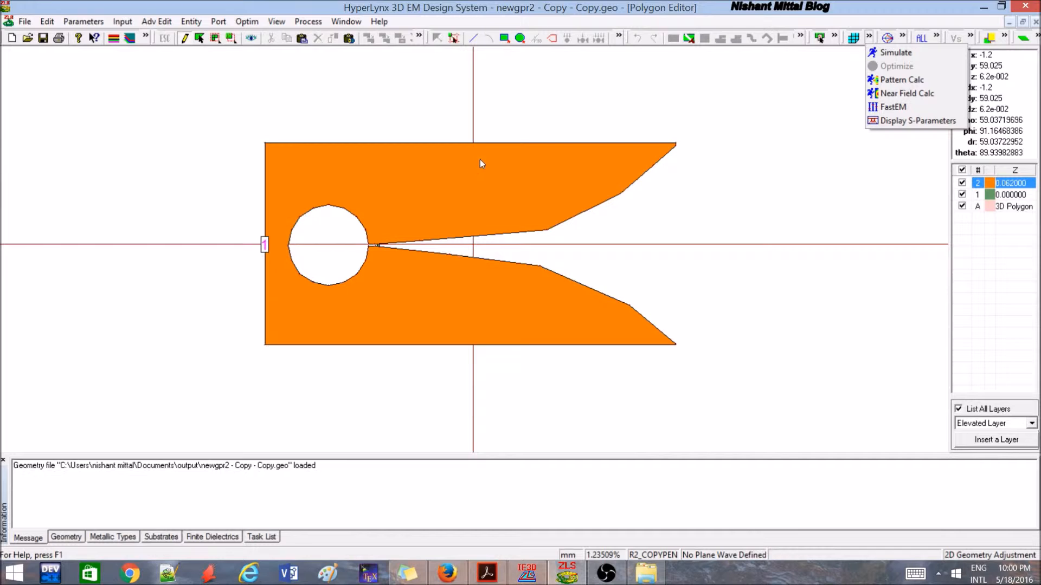
{"action": "mouse_move", "coordinate": [611, 317]}
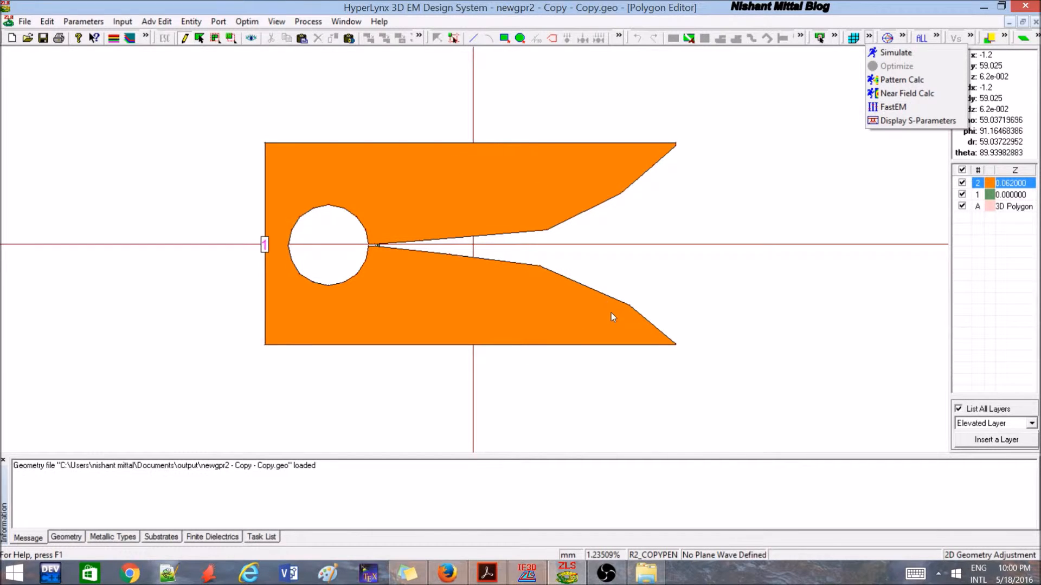
{"action": "mouse_move", "coordinate": [501, 325]}
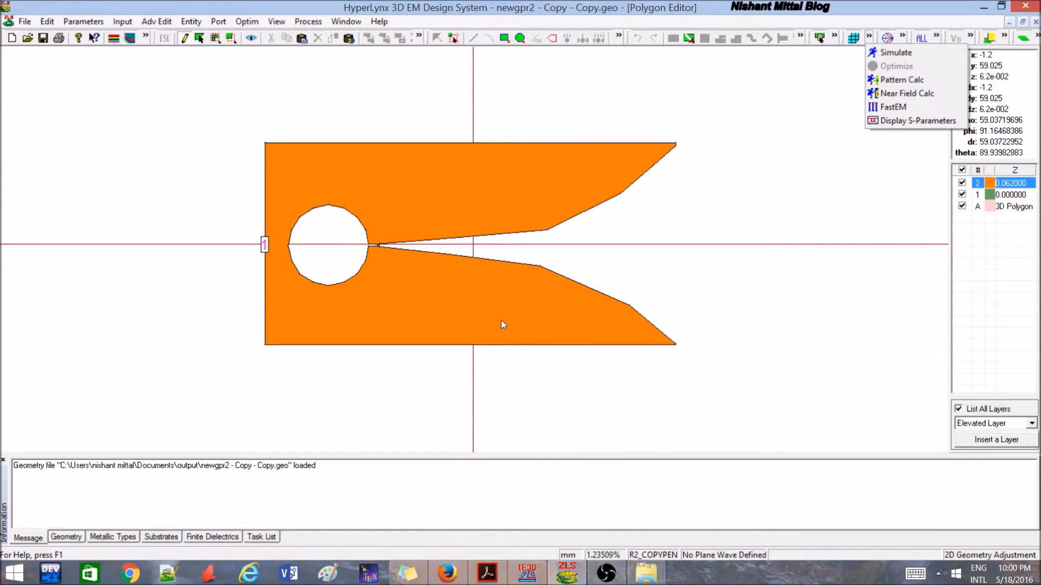
{"action": "left_click", "coordinate": [760, 169]}
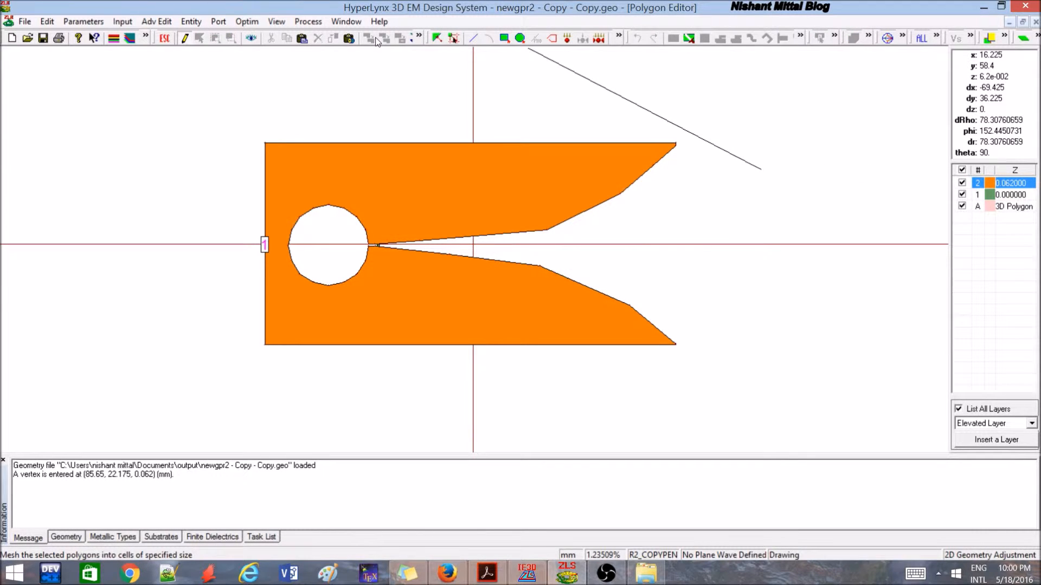
{"action": "left_click", "coordinate": [307, 21]}
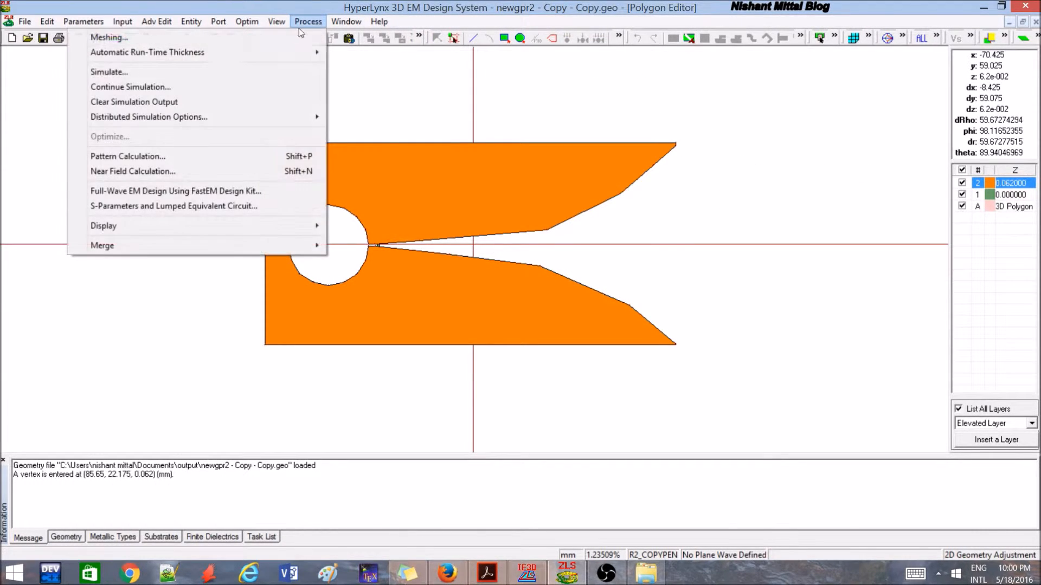
{"action": "mouse_move", "coordinate": [108, 72]}
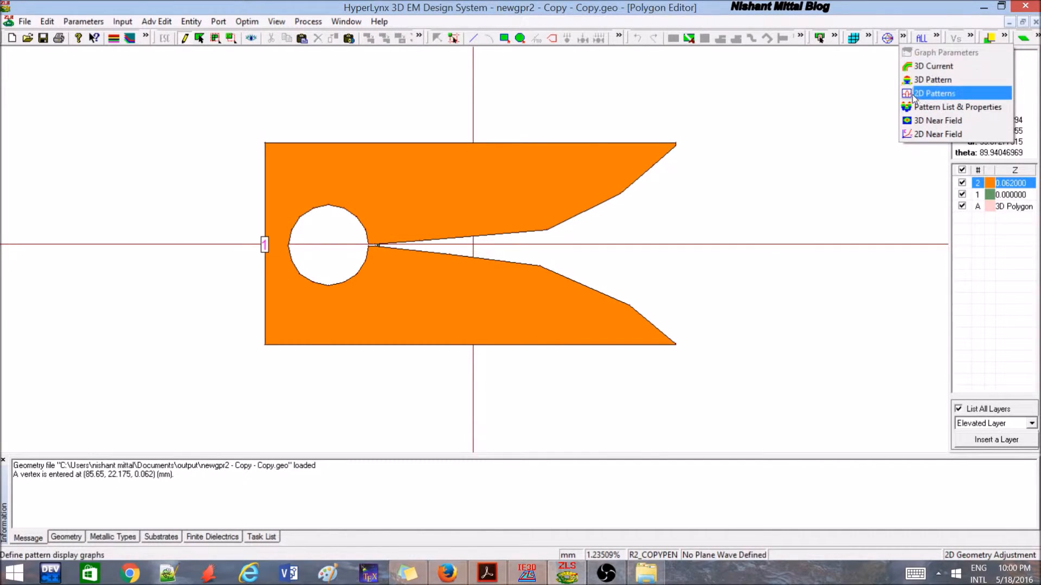
{"action": "left_click", "coordinate": [935, 93]}
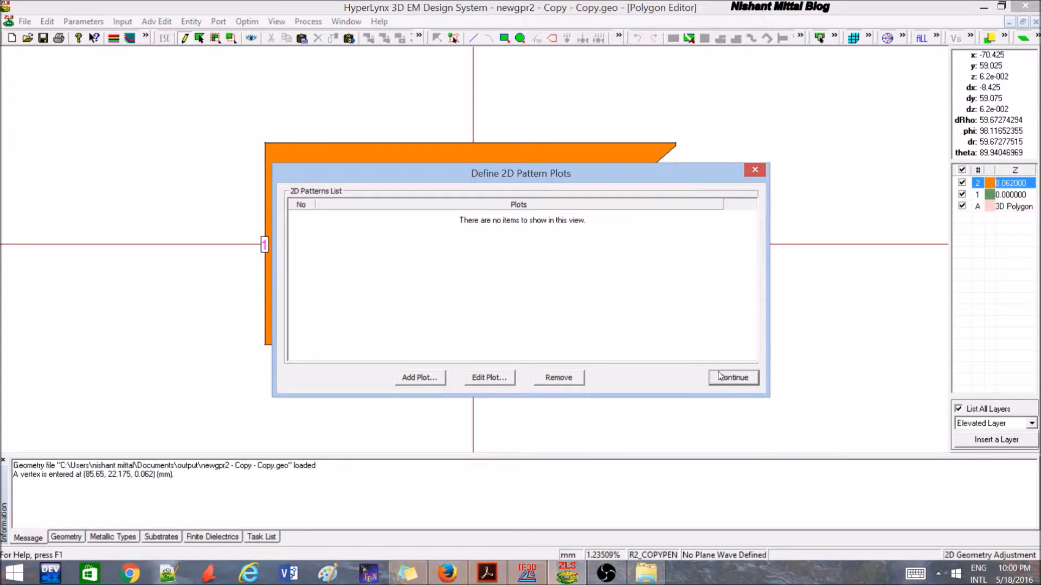
{"action": "left_click", "coordinate": [733, 377]}
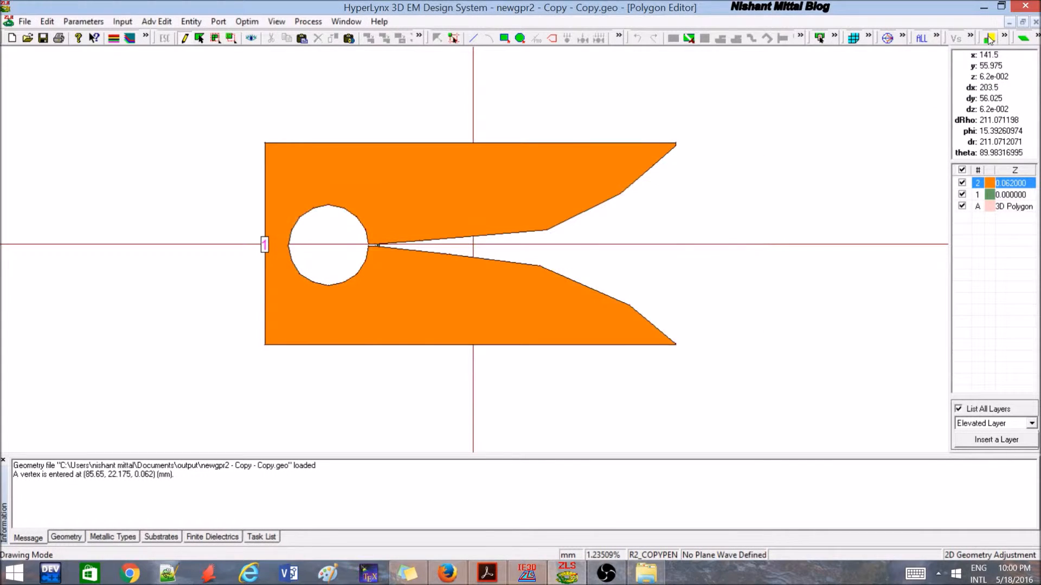
{"action": "left_click", "coordinate": [852, 37]}
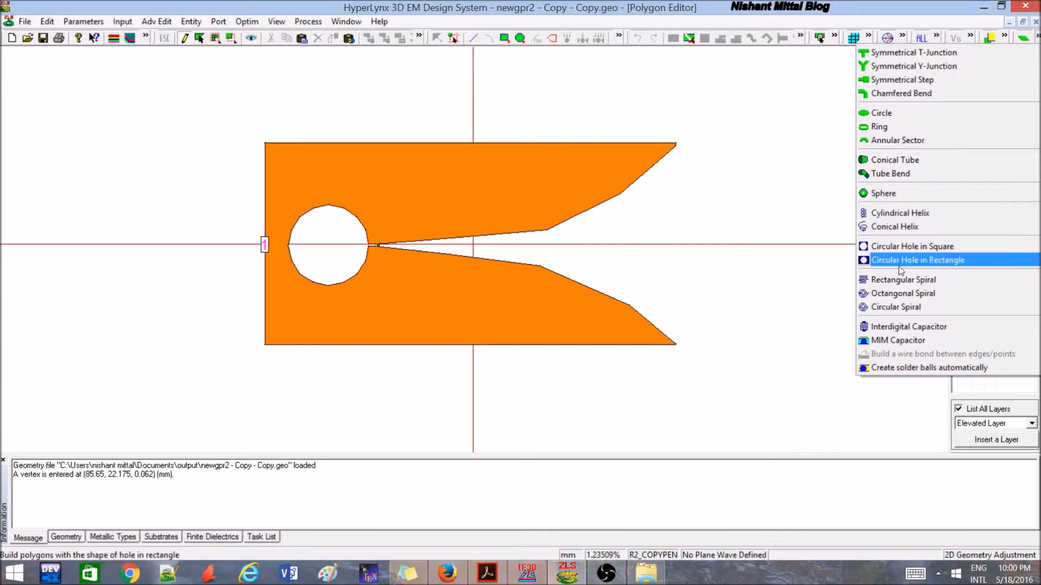
{"action": "mouse_move", "coordinate": [840, 41]}
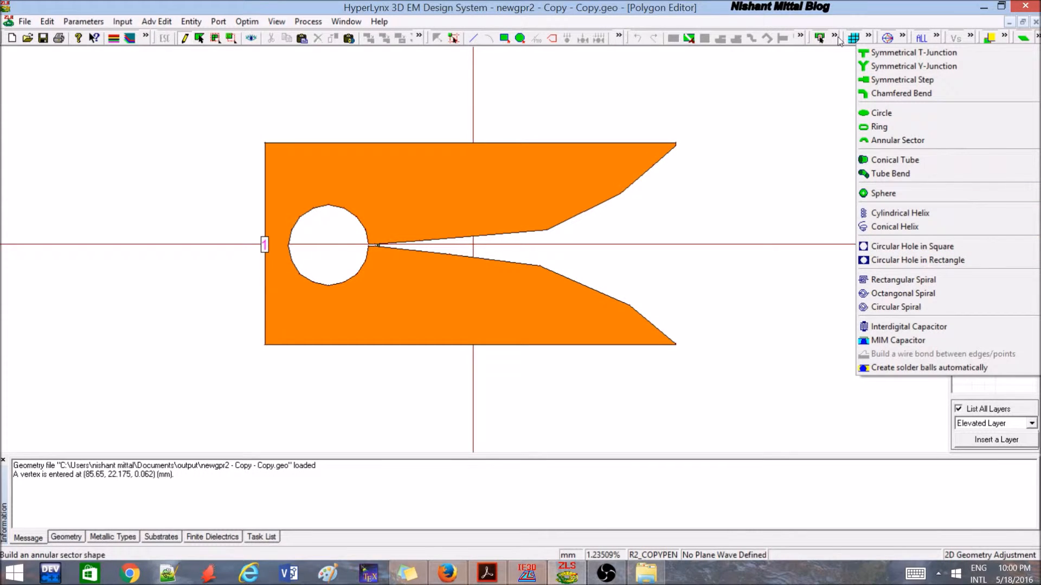
{"action": "left_click", "coordinate": [884, 37]}
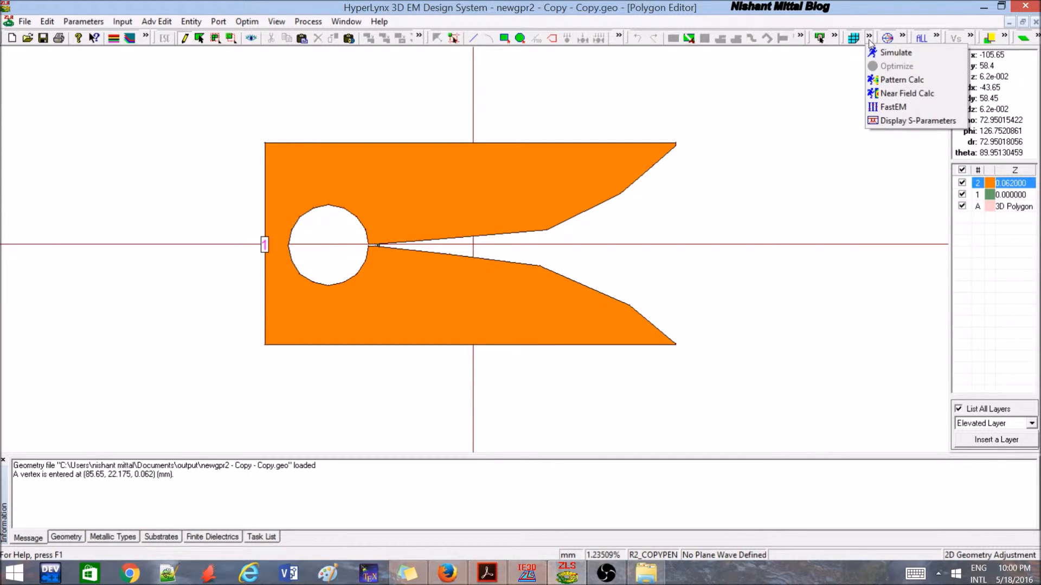
{"action": "left_click", "coordinate": [939, 37]}
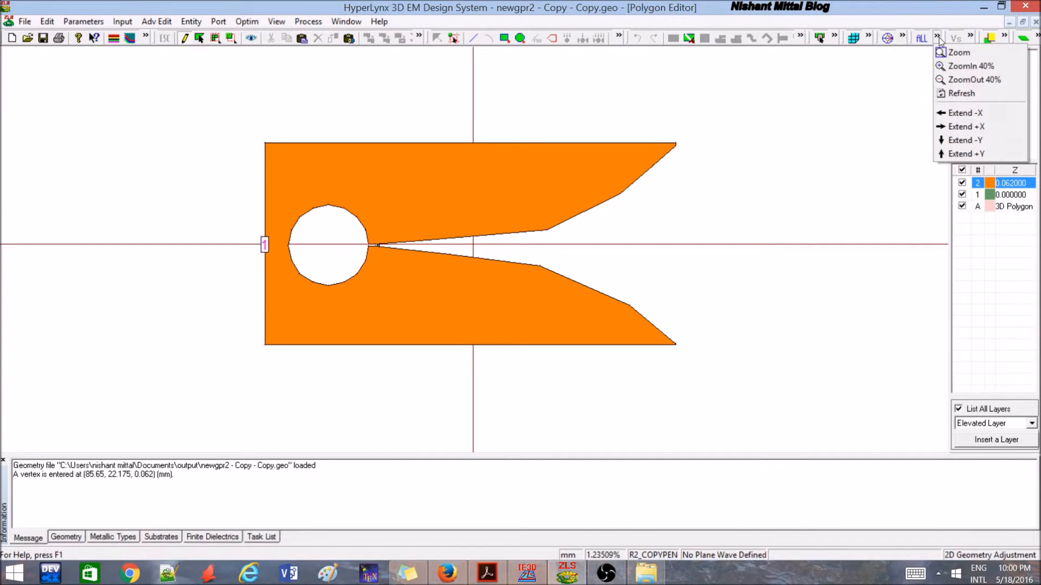
{"action": "left_click", "coordinate": [976, 80]}
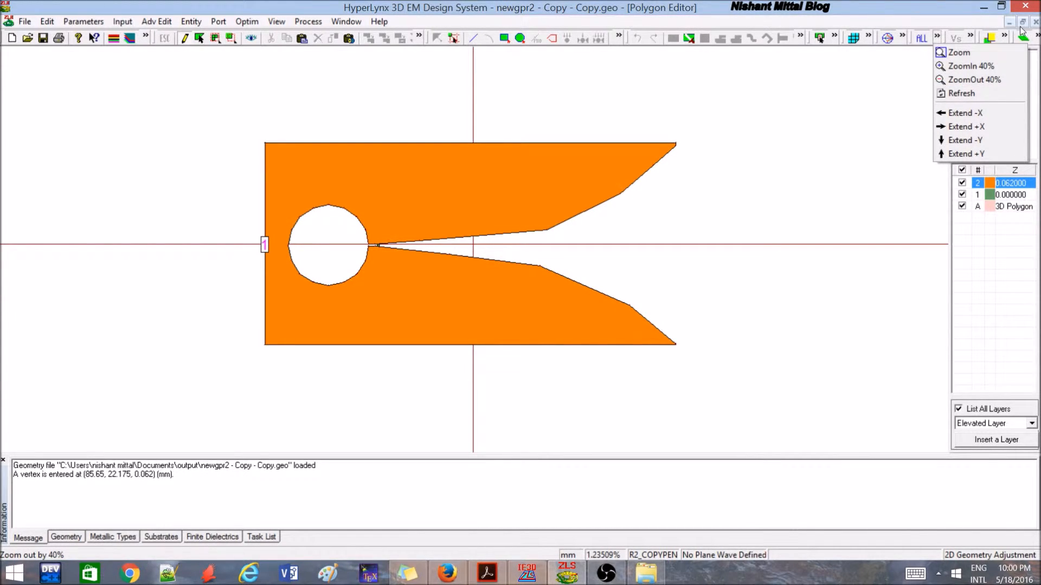
{"action": "mouse_move", "coordinate": [432, 26]}
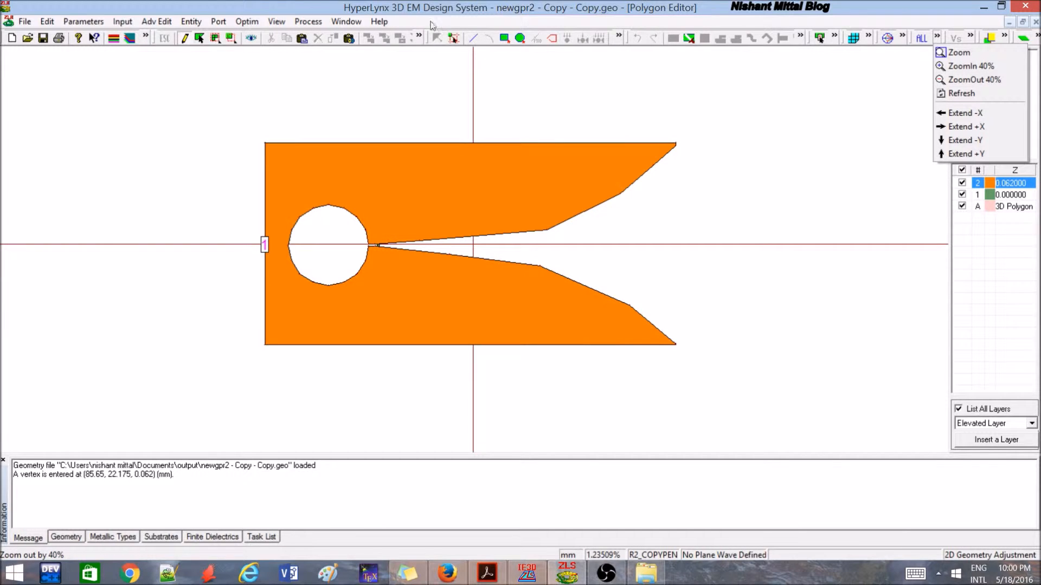
Cancel the Display S-Parameter File dialog and restore down the Polygon Editor window
{"action": "left_click", "coordinate": [307, 21]}
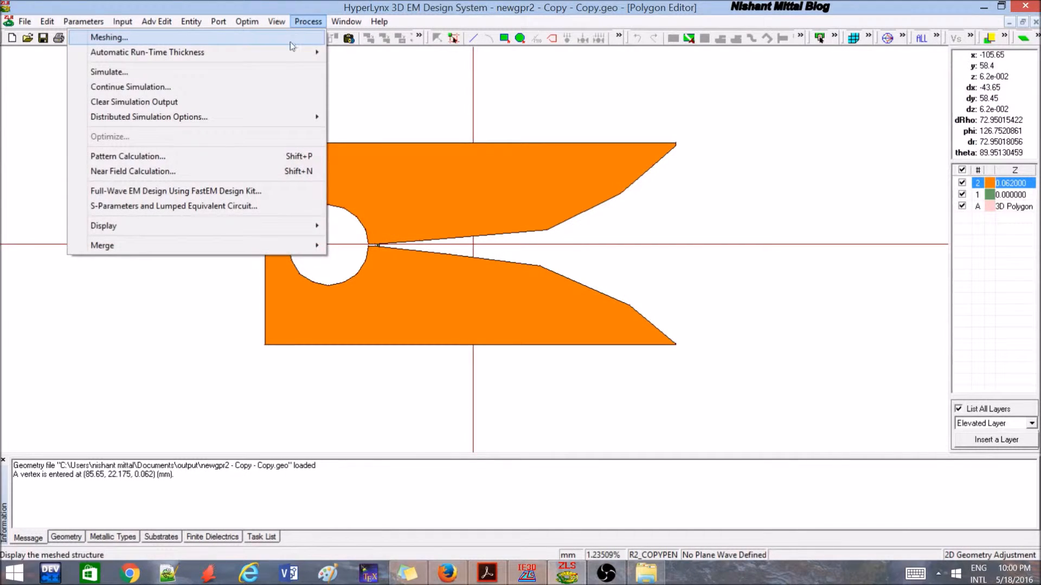
{"action": "mouse_move", "coordinate": [259, 163]}
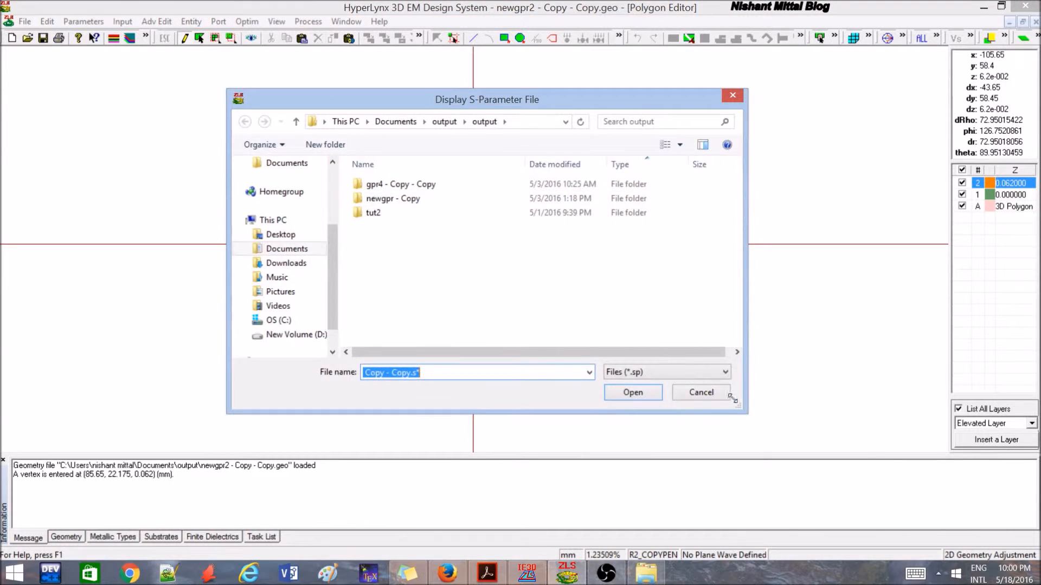
{"action": "left_click", "coordinate": [307, 21]}
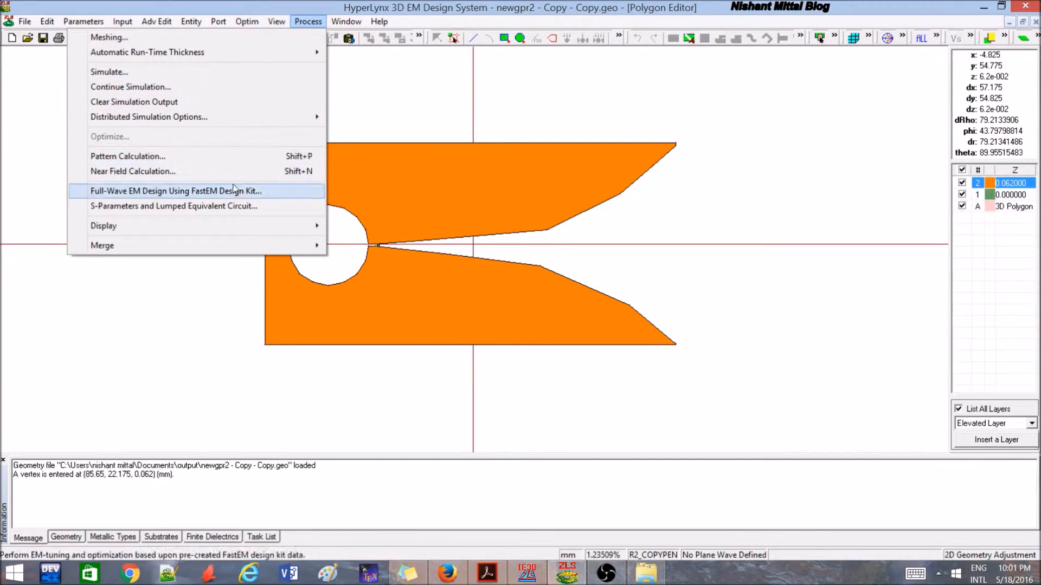
{"action": "left_click", "coordinate": [83, 21]}
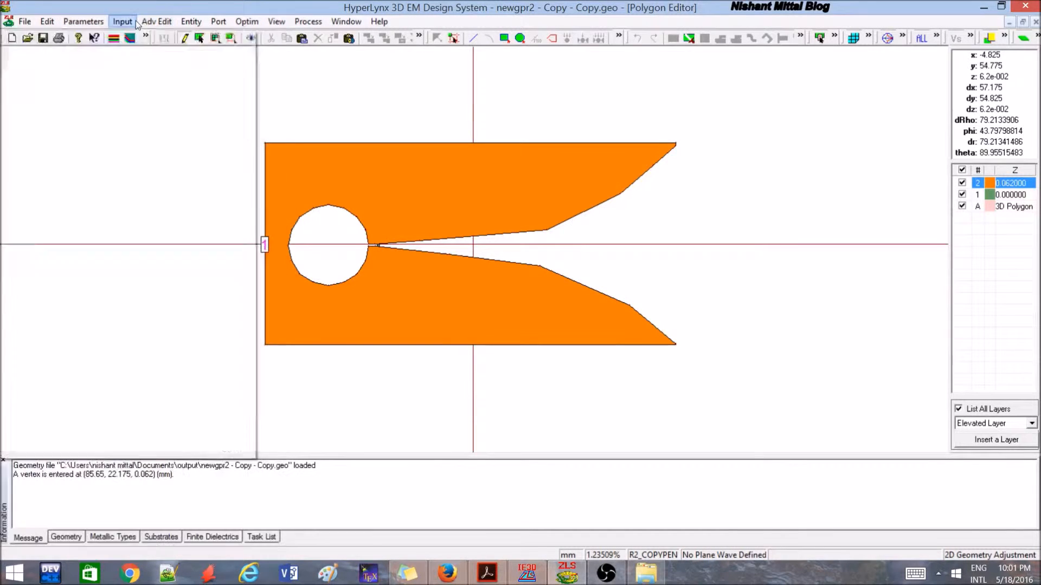
{"action": "left_click", "coordinate": [156, 21]}
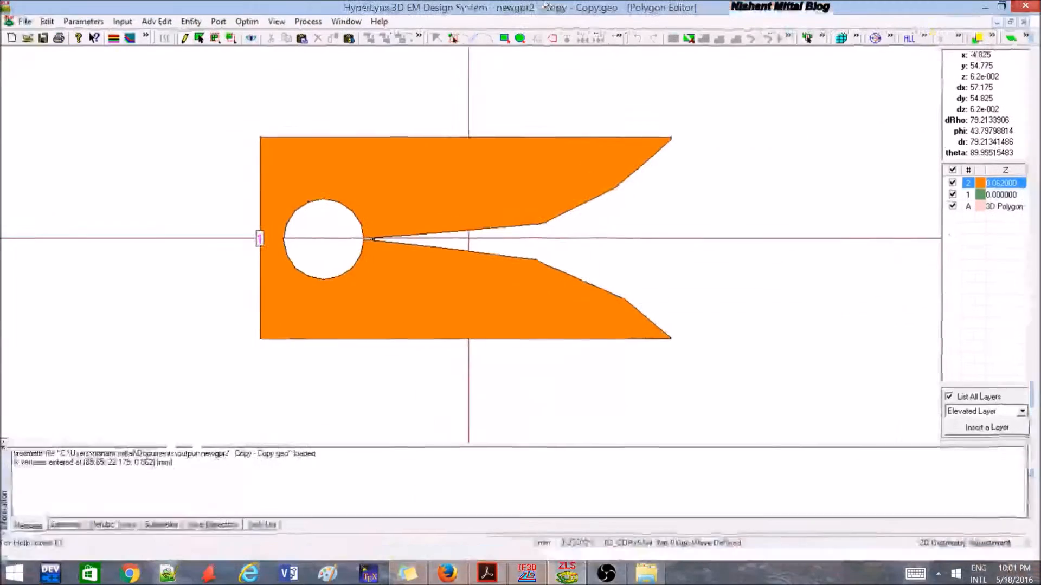
{"action": "left_click", "coordinate": [876, 59]}
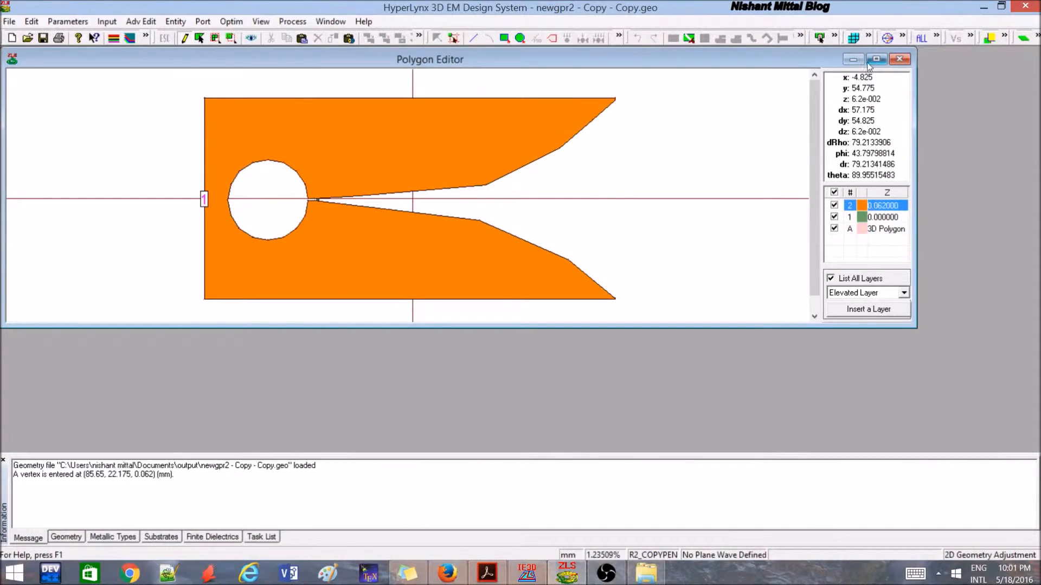
Display the plot_0 S11 return-loss plot, dipping near -22 dB at 2.15 GHz
{"action": "left_click", "coordinate": [876, 59]}
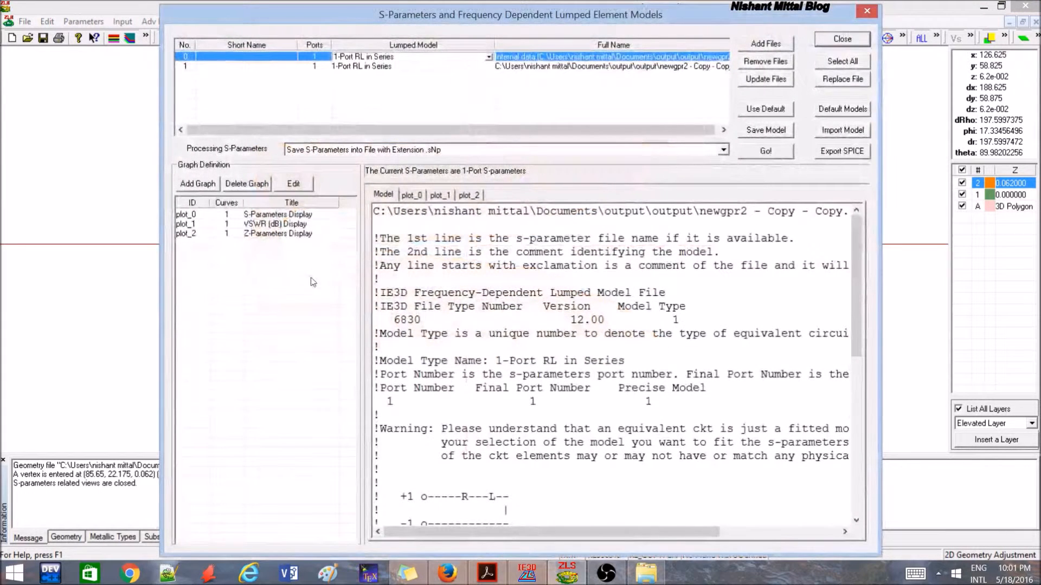
{"action": "left_click", "coordinate": [411, 195]}
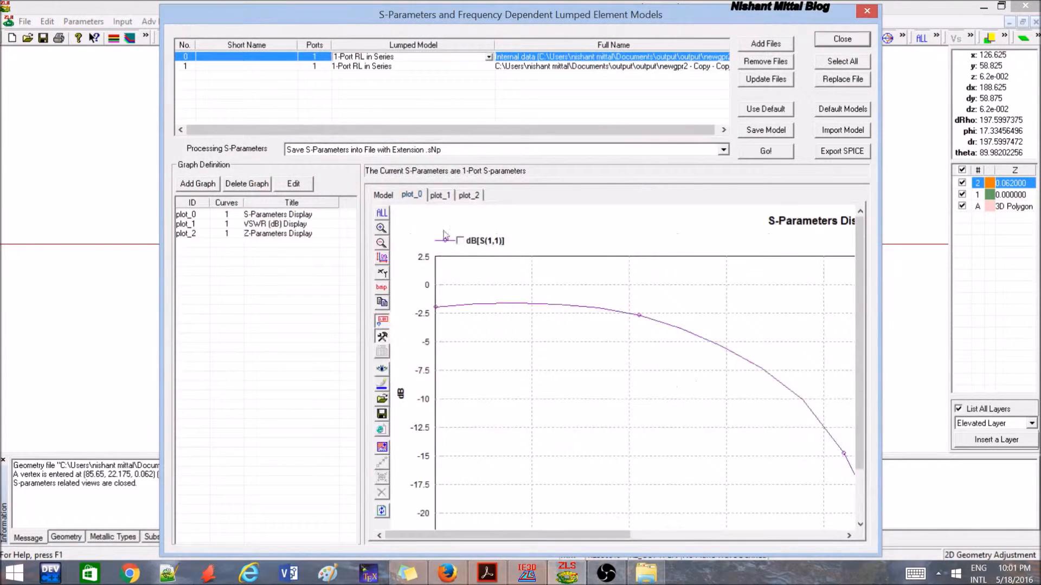
{"action": "left_click", "coordinate": [841, 39]}
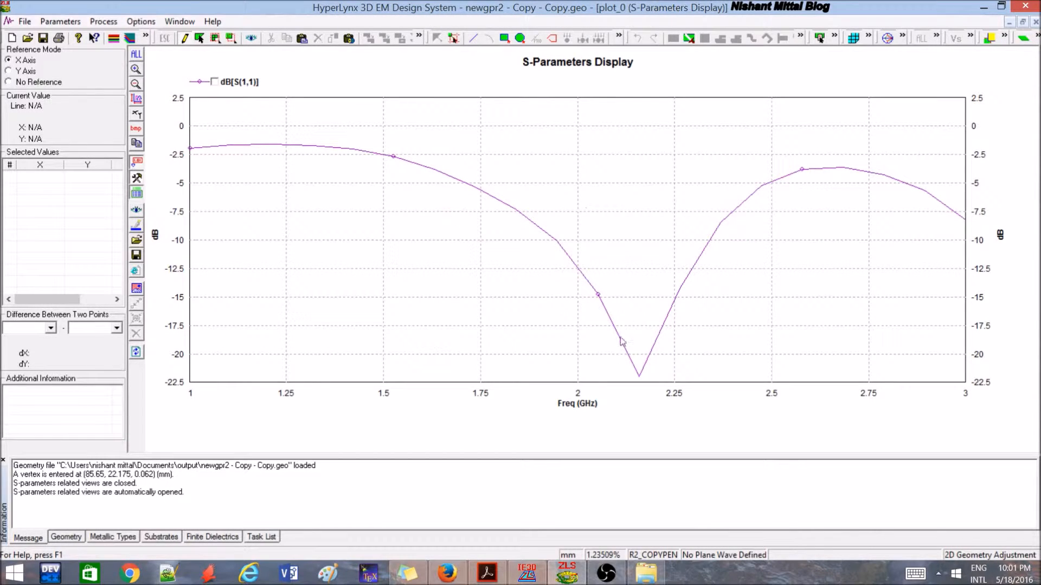
{"action": "mouse_move", "coordinate": [577, 395]}
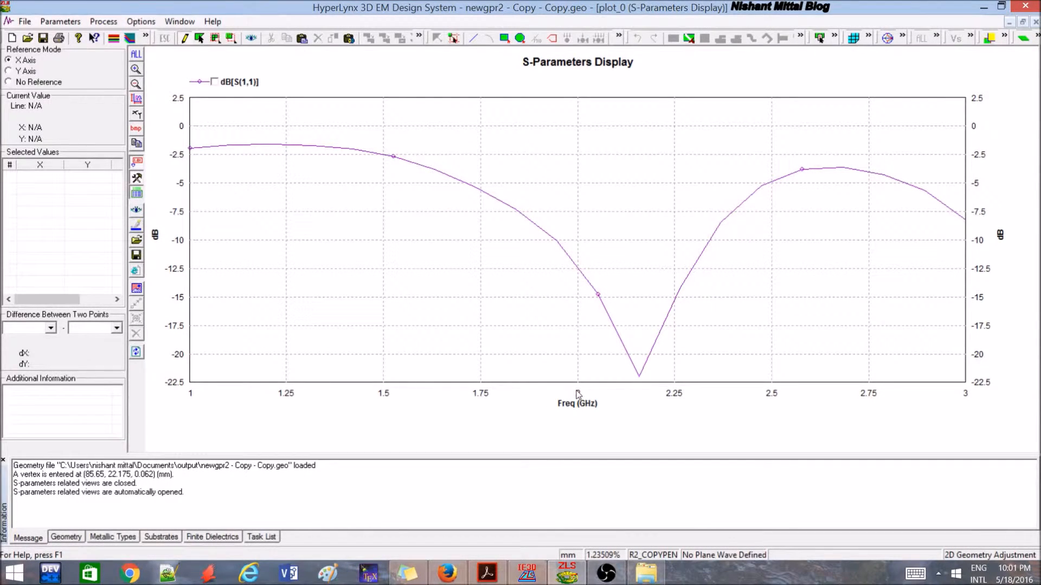
{"action": "mouse_move", "coordinate": [279, 173]}
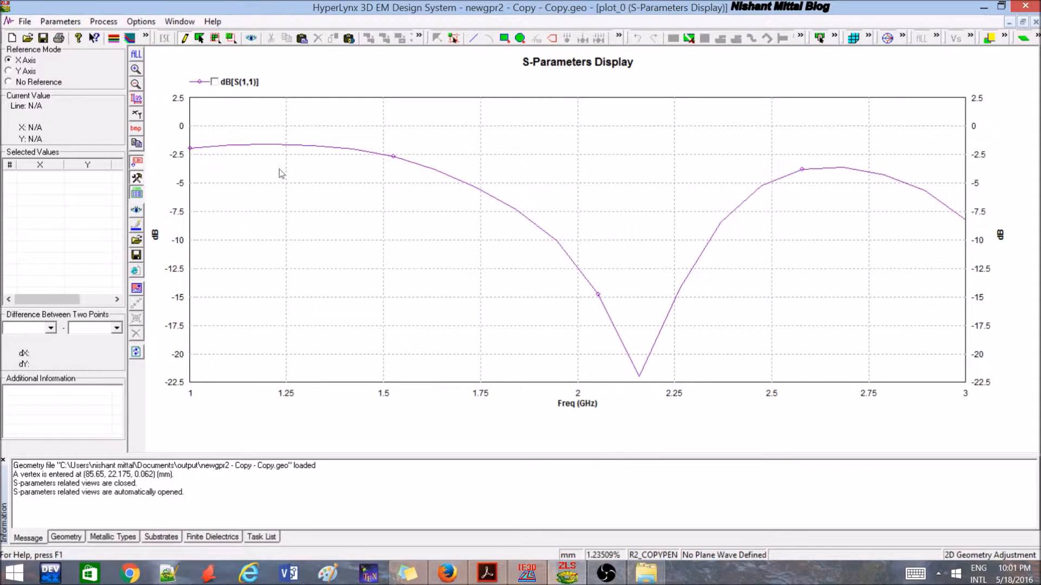
{"action": "mouse_move", "coordinate": [630, 282]}
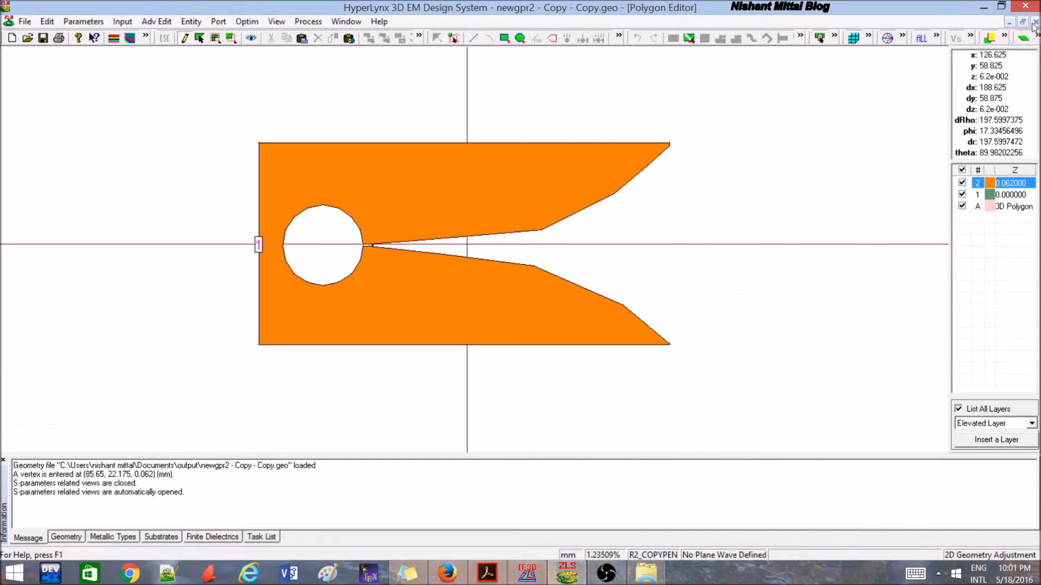
Show the plot_2 Z(1,1) plot peaking near 285 Ω, then cancel 3D Pattern Selection
{"action": "left_click", "coordinate": [346, 22]}
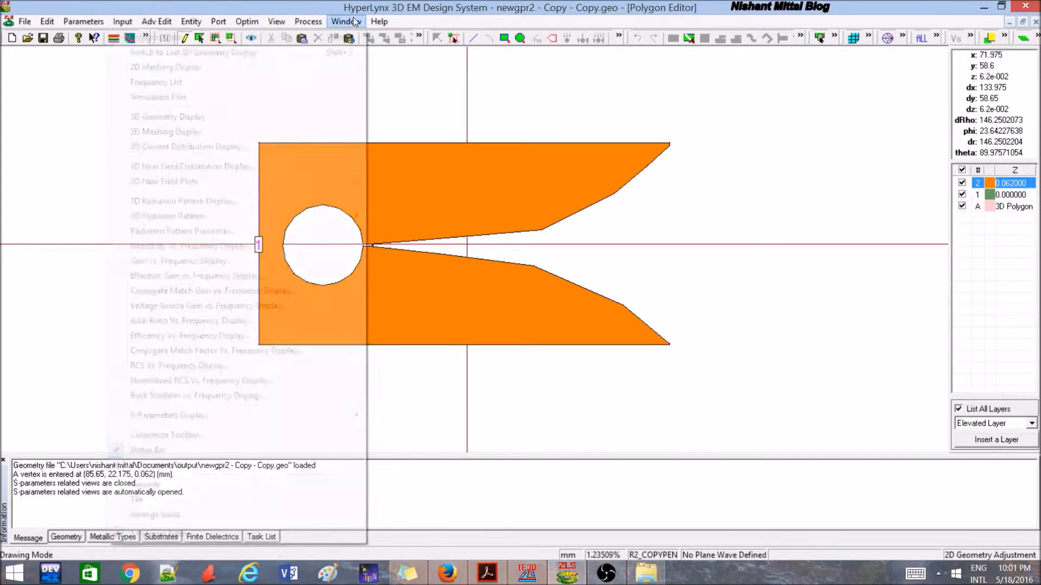
{"action": "left_click", "coordinate": [169, 416]}
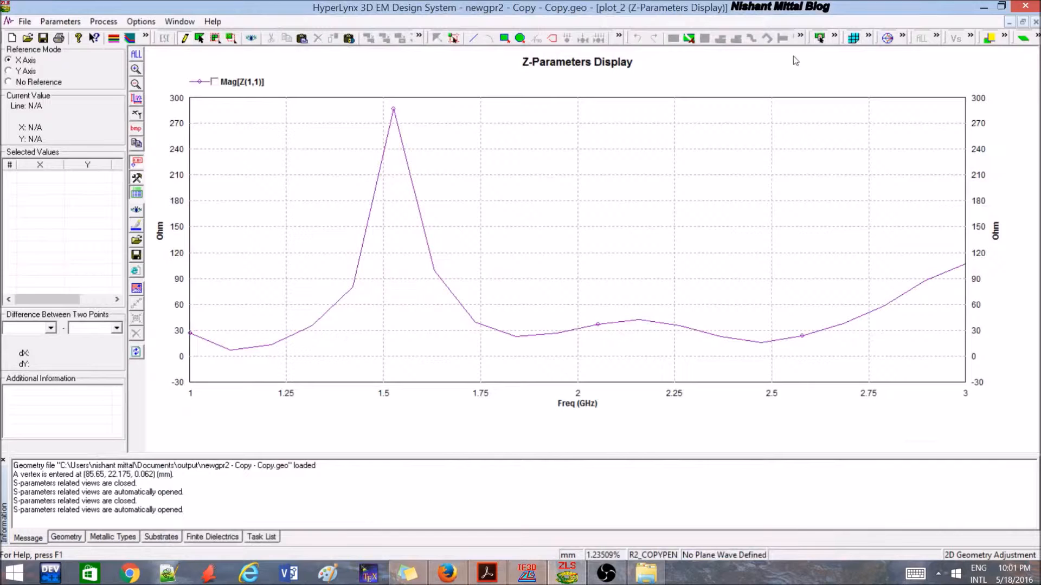
{"action": "left_click", "coordinate": [901, 38]}
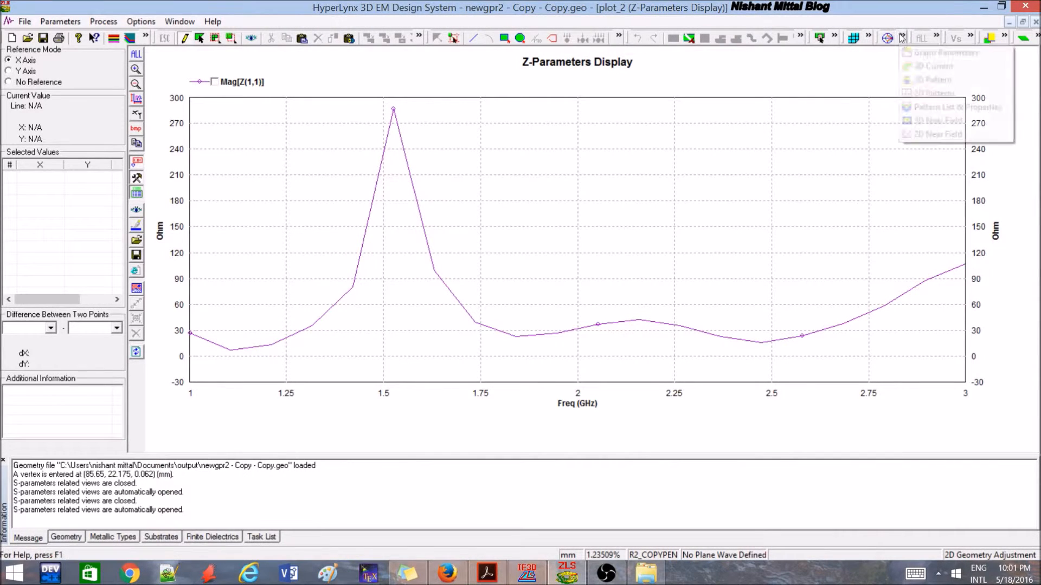
{"action": "left_click", "coordinate": [937, 79]}
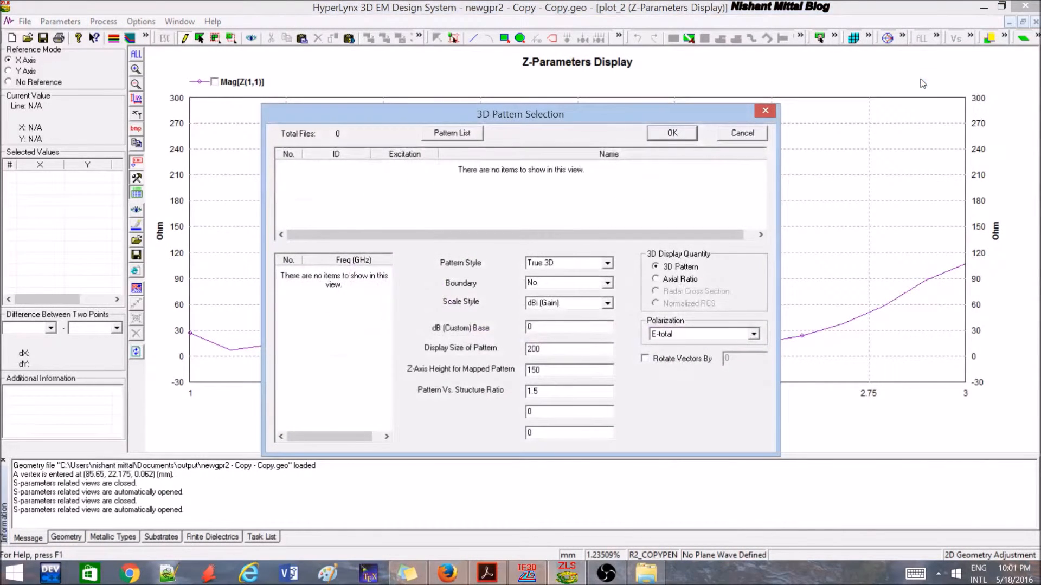
{"action": "mouse_move", "coordinate": [750, 141]}
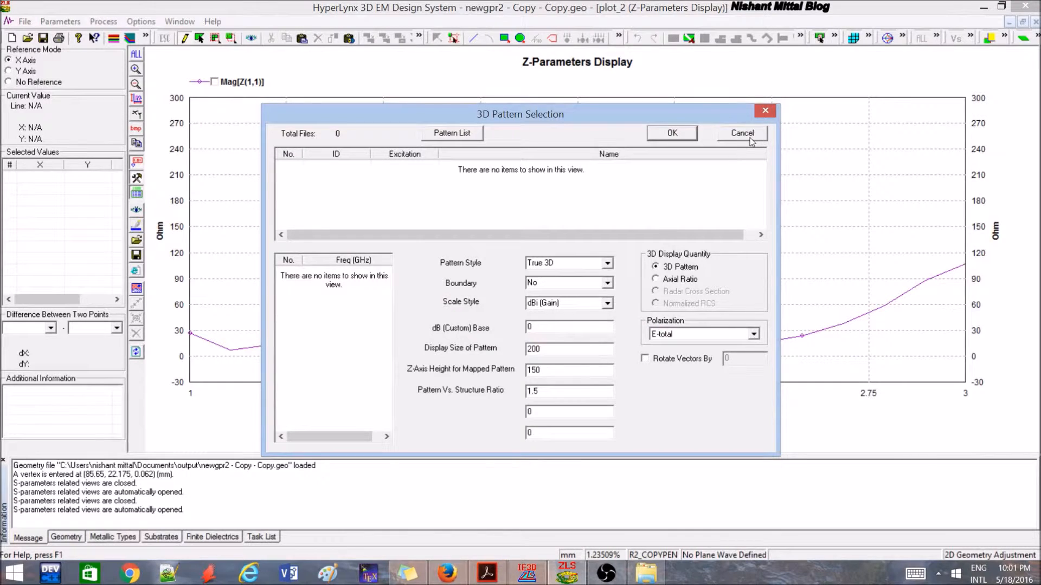
{"action": "left_click", "coordinate": [742, 133]}
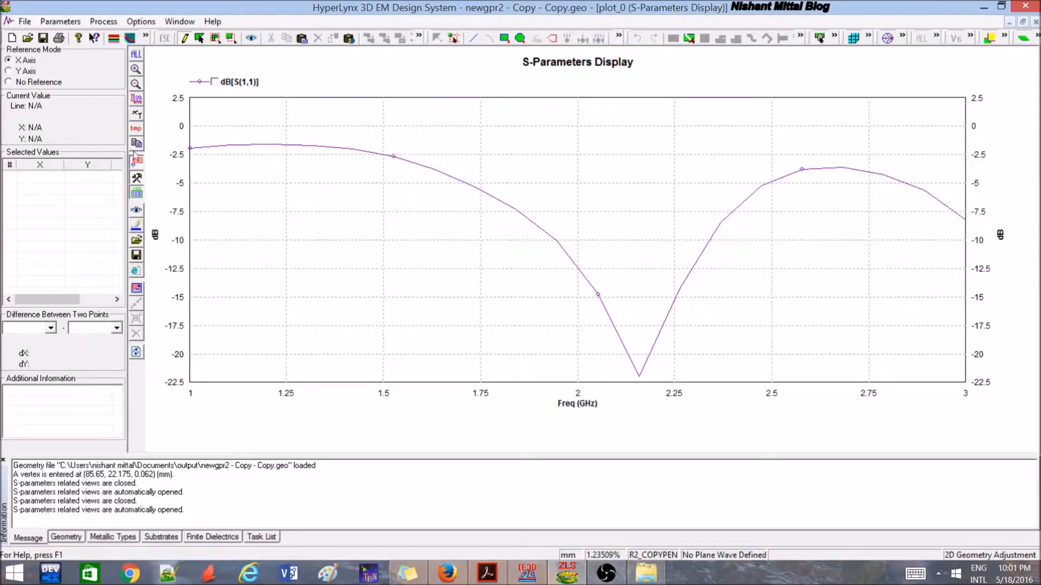
{"action": "mouse_move", "coordinate": [966, 164]}
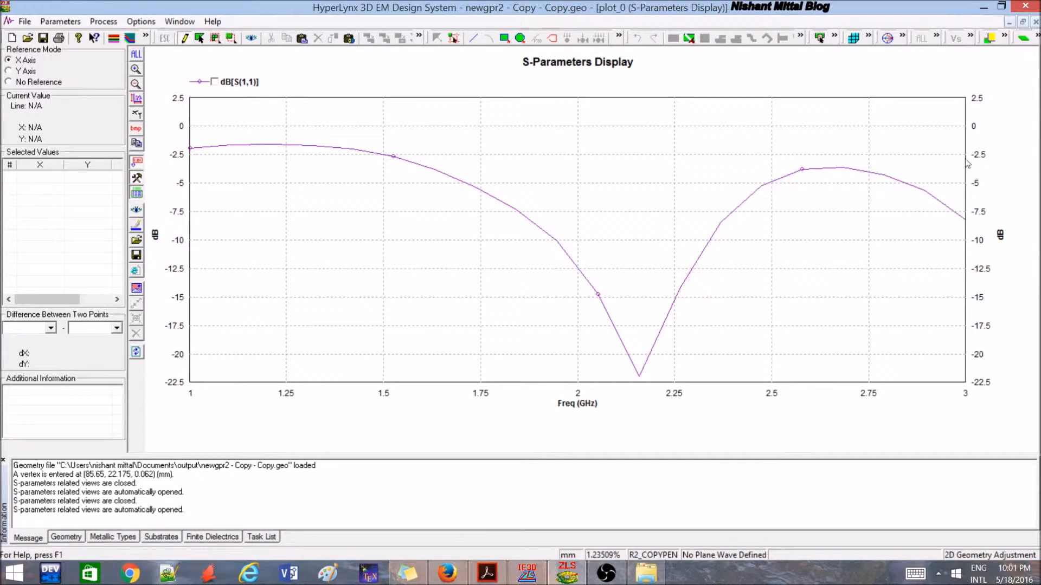
{"action": "mouse_move", "coordinate": [919, 195]}
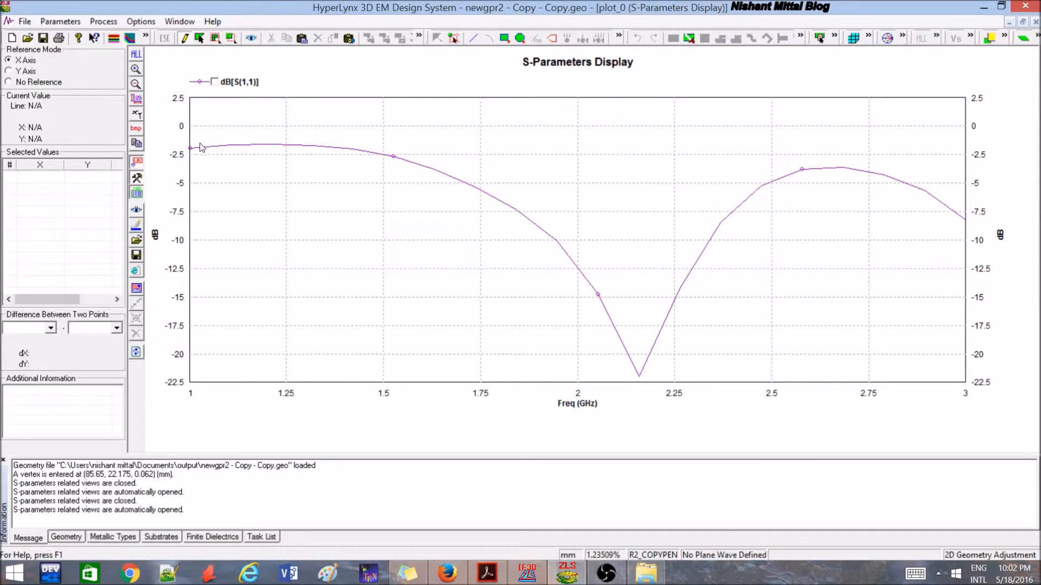
{"action": "mouse_move", "coordinate": [351, 135]}
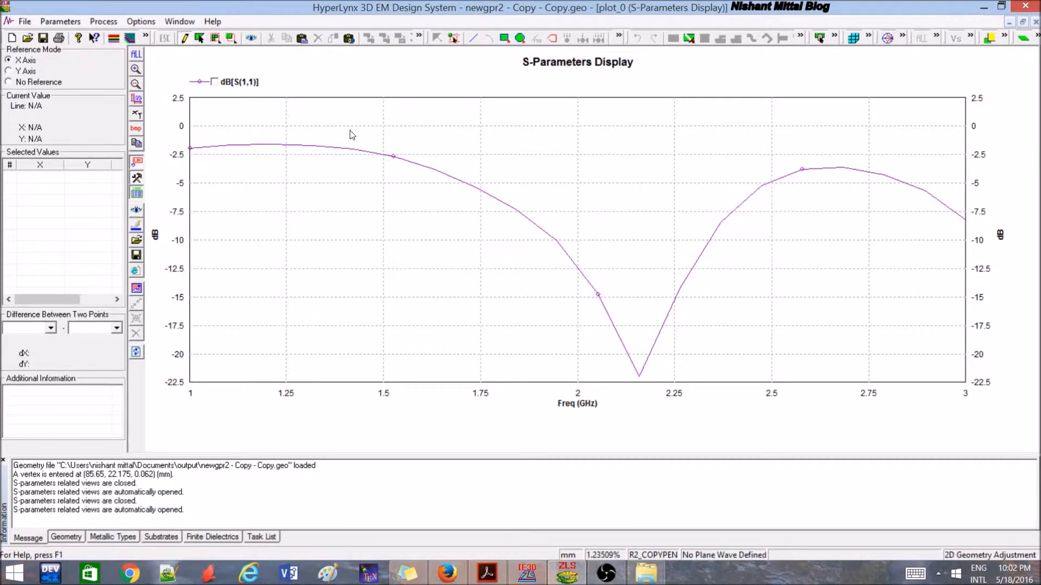
{"action": "mouse_move", "coordinate": [588, 439]}
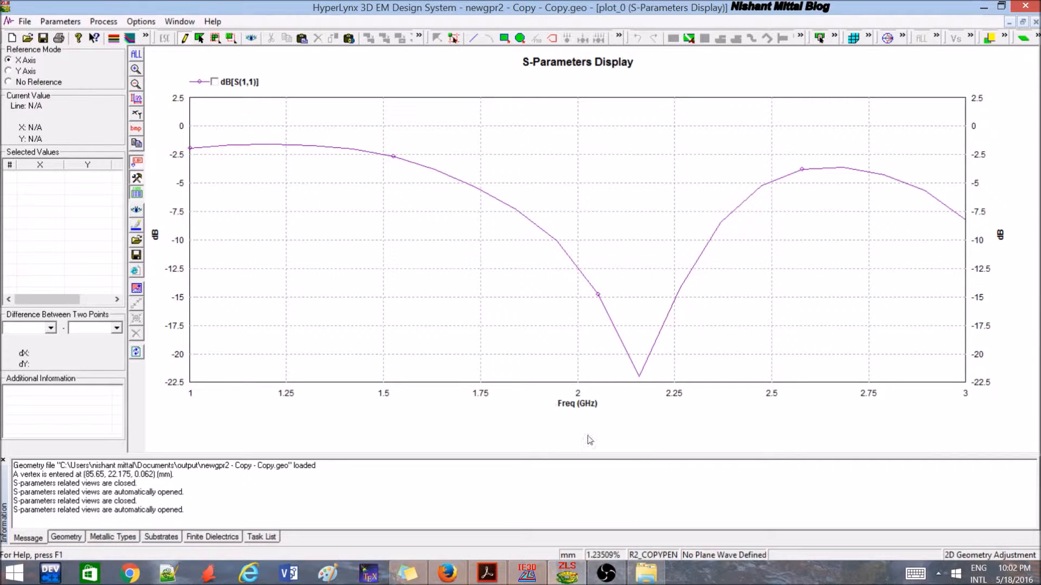
{"action": "mouse_move", "coordinate": [232, 194]}
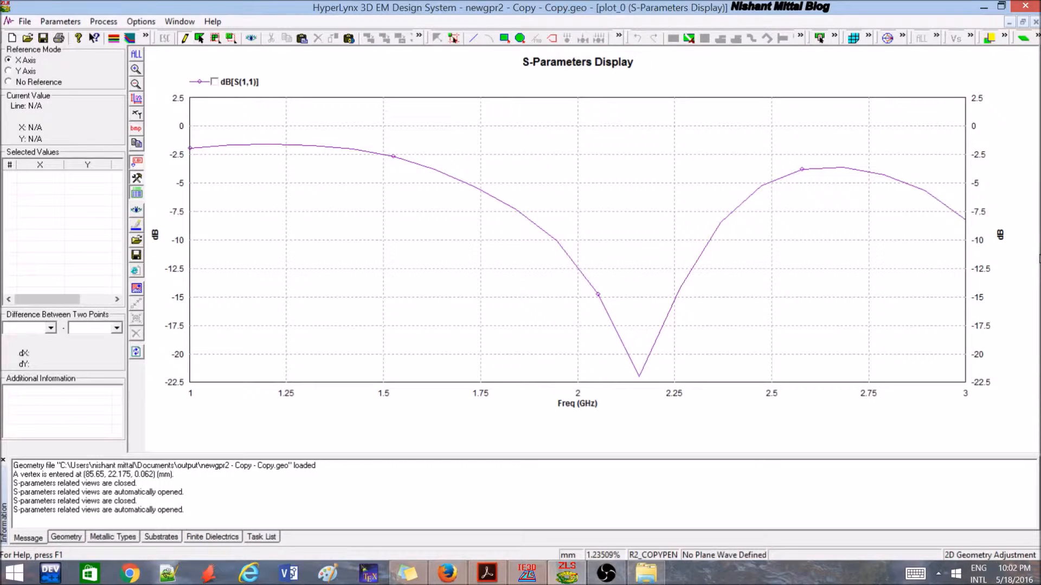
{"action": "mouse_move", "coordinate": [736, 224]}
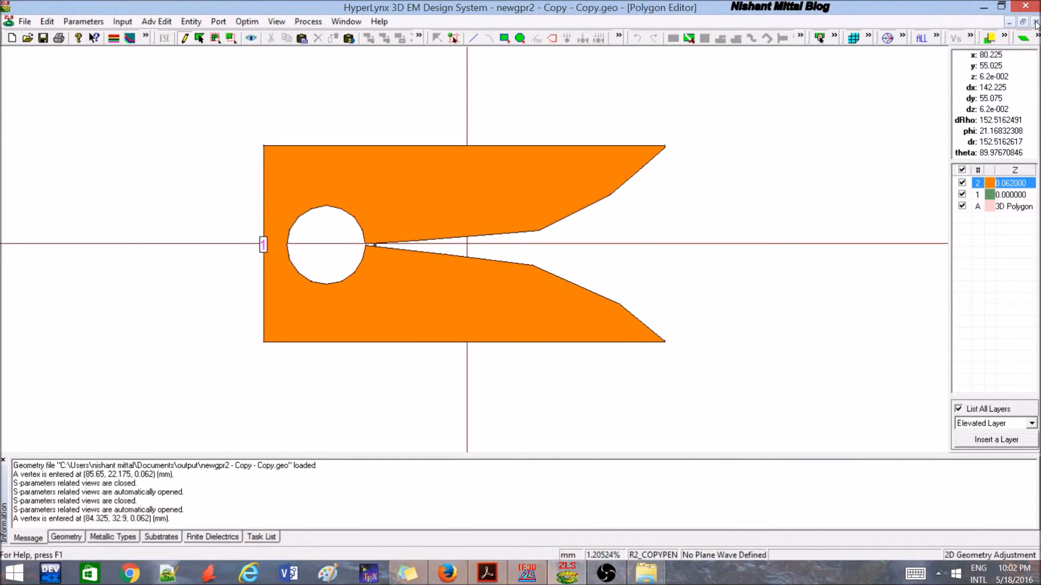
Close the newgpr2 geometry and relaunch HyperLynx 3D EM from the Program Manager
{"action": "left_click", "coordinate": [1032, 21]}
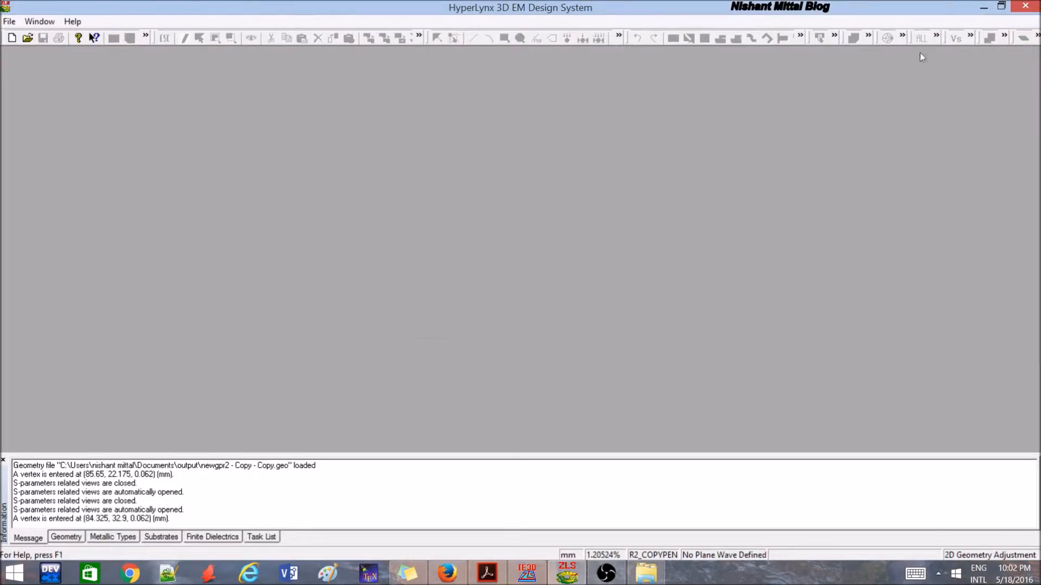
{"action": "left_click", "coordinate": [983, 7]}
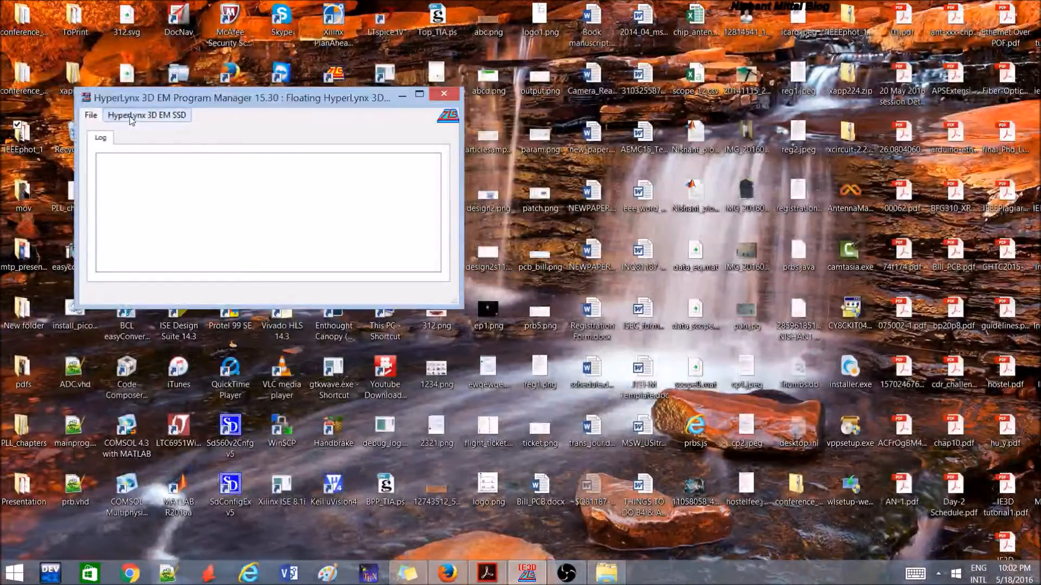
{"action": "left_click", "coordinate": [147, 115]}
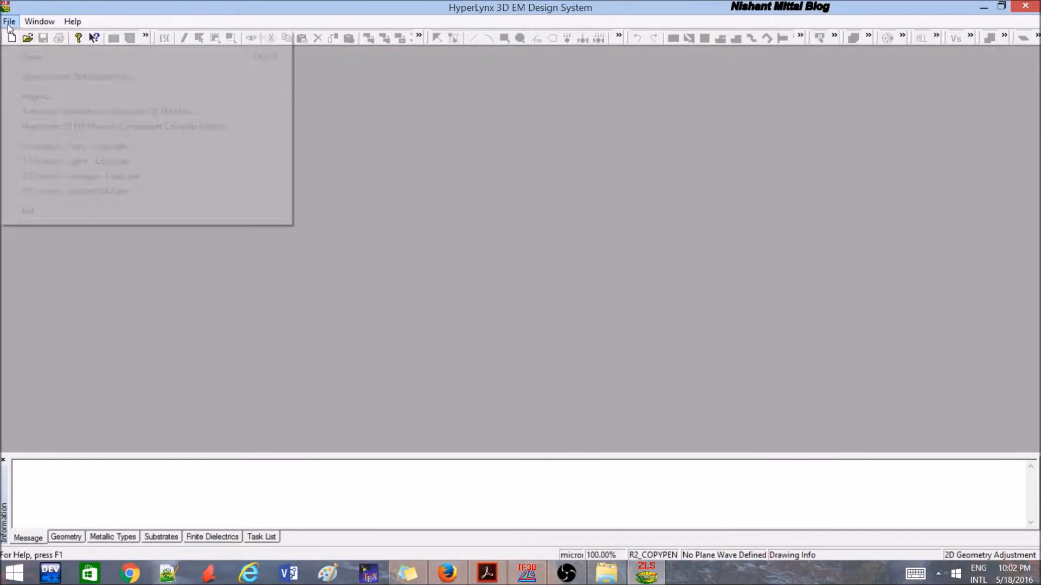
{"action": "mouse_move", "coordinate": [33, 57]}
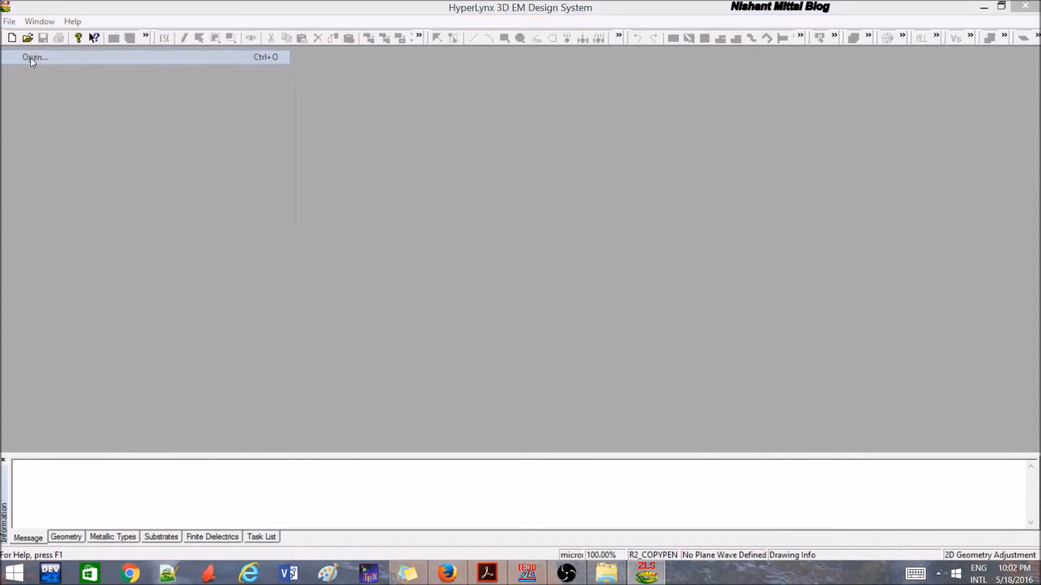
Open tut2.geo and maximize its Polygon Editor window
{"action": "left_click", "coordinate": [33, 56]}
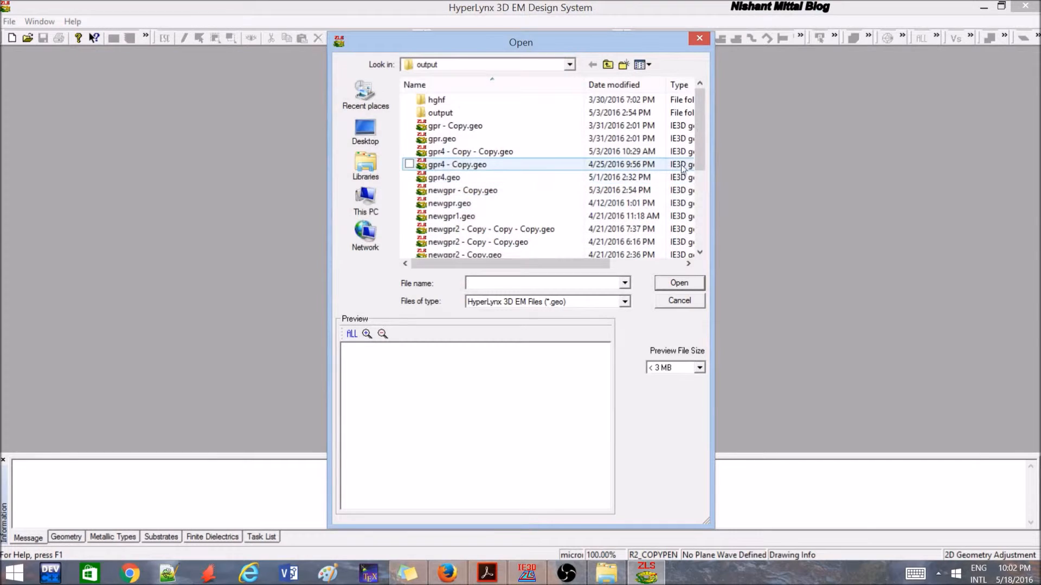
{"action": "scroll", "scroll_direction": "down", "scroll_amount": 3}
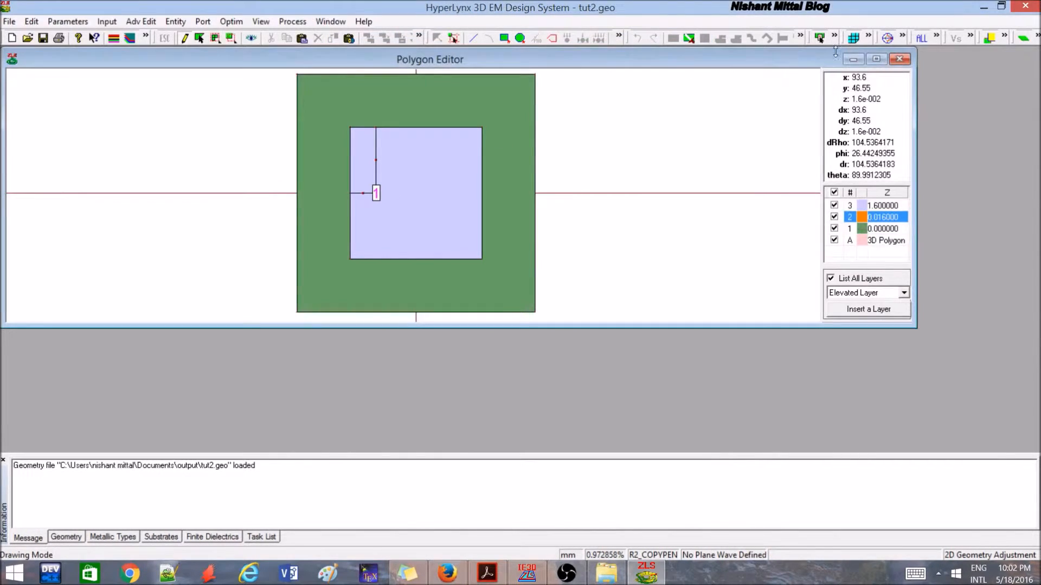
{"action": "left_click", "coordinate": [876, 59]}
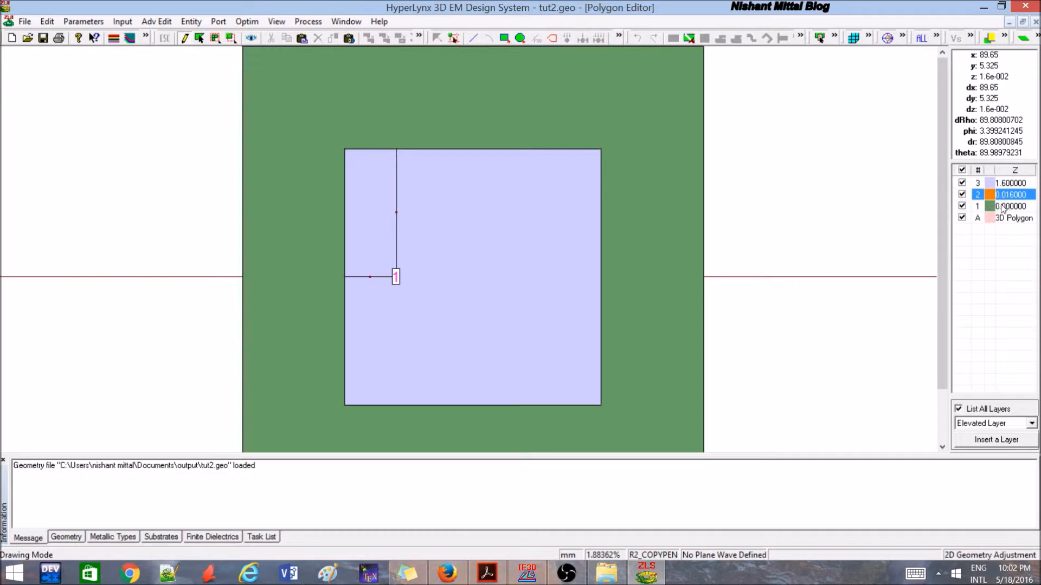
{"action": "mouse_move", "coordinate": [732, 363]}
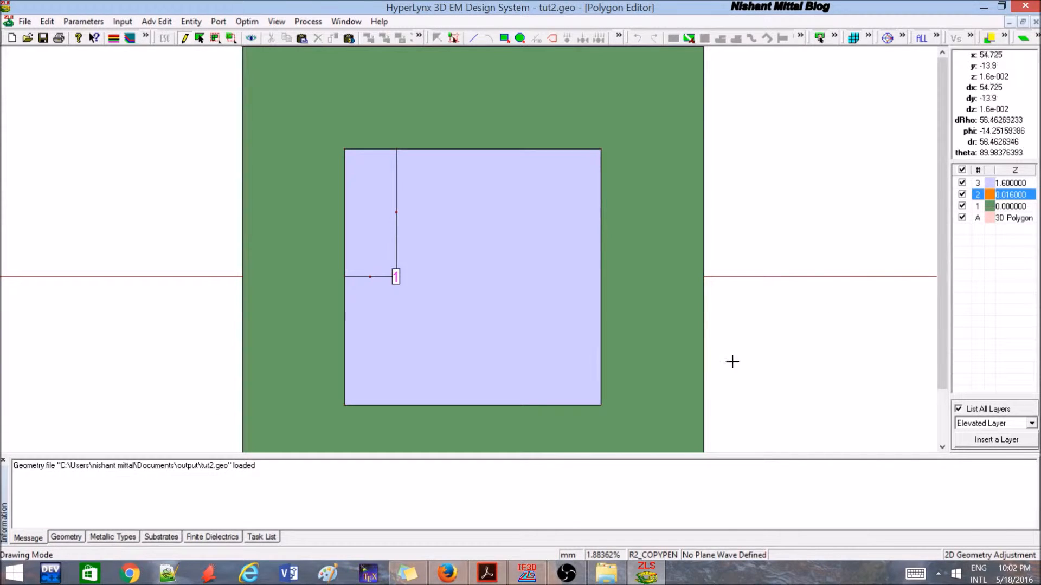
{"action": "mouse_move", "coordinate": [640, 204]}
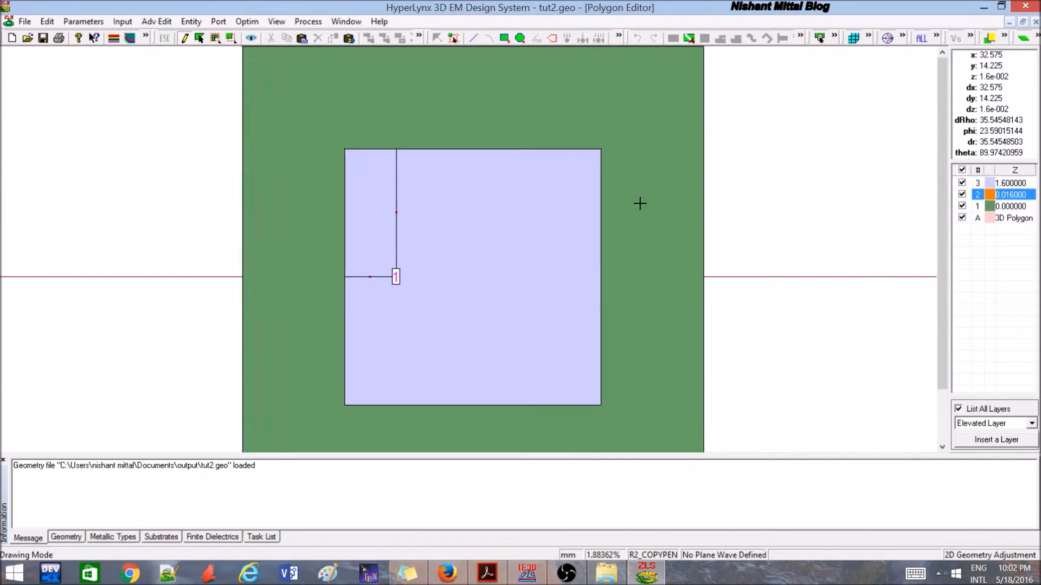
{"action": "mouse_move", "coordinate": [623, 202]}
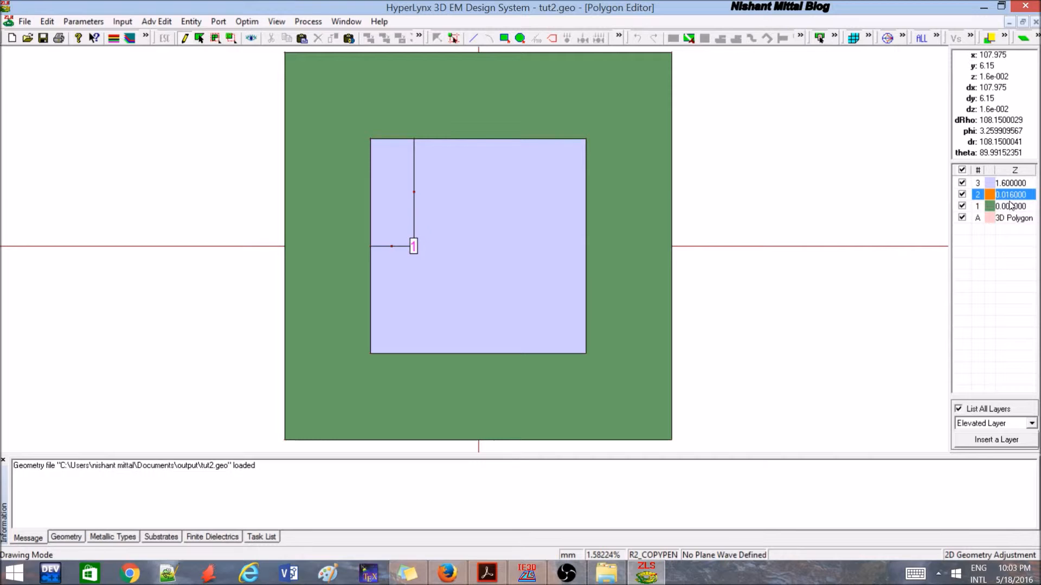
{"action": "mouse_move", "coordinate": [941, 239]}
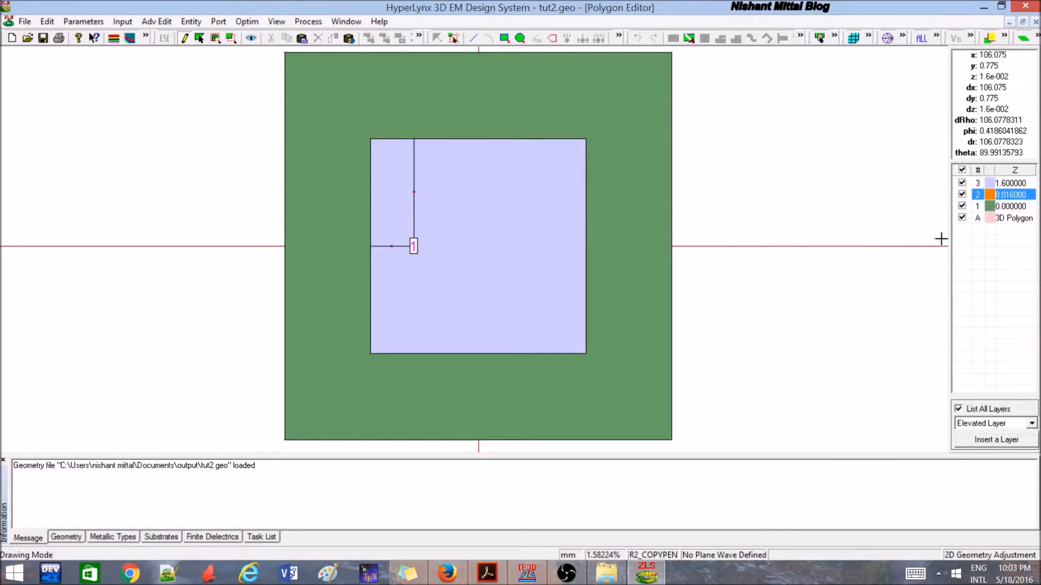
Choose the circle drawing tool for the tut2 patch
{"action": "left_click", "coordinate": [1009, 206]}
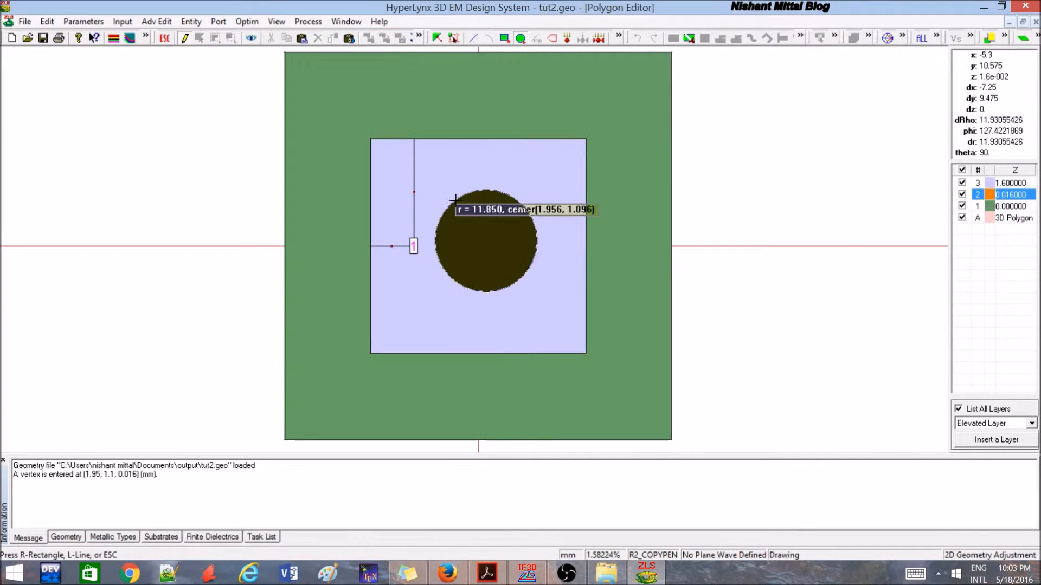
Create the 11.85 mm radius circle, then switch to Select Polygon mode
{"action": "left_click", "coordinate": [378, 165]}
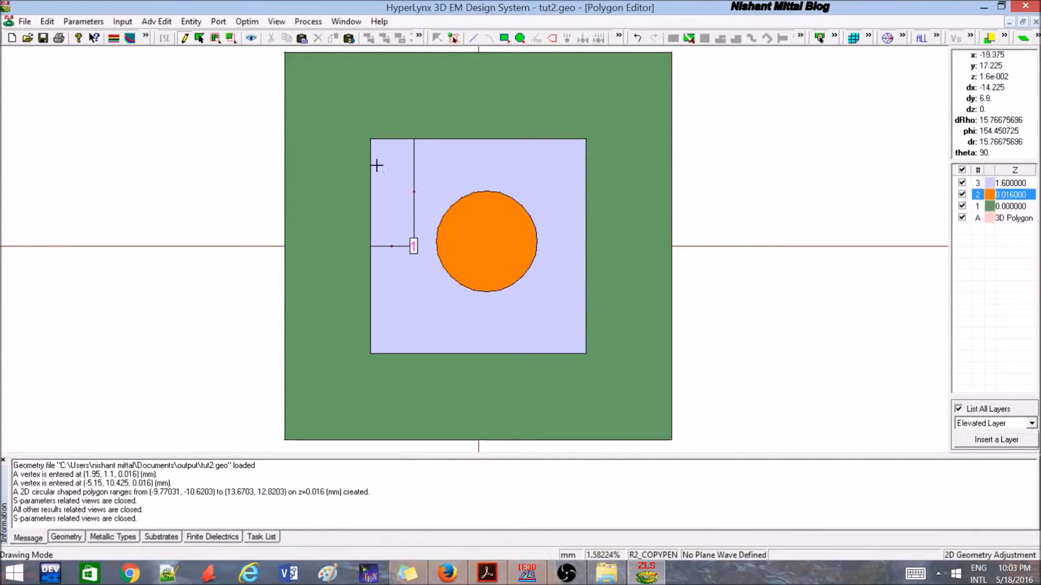
{"action": "mouse_move", "coordinate": [281, 33]}
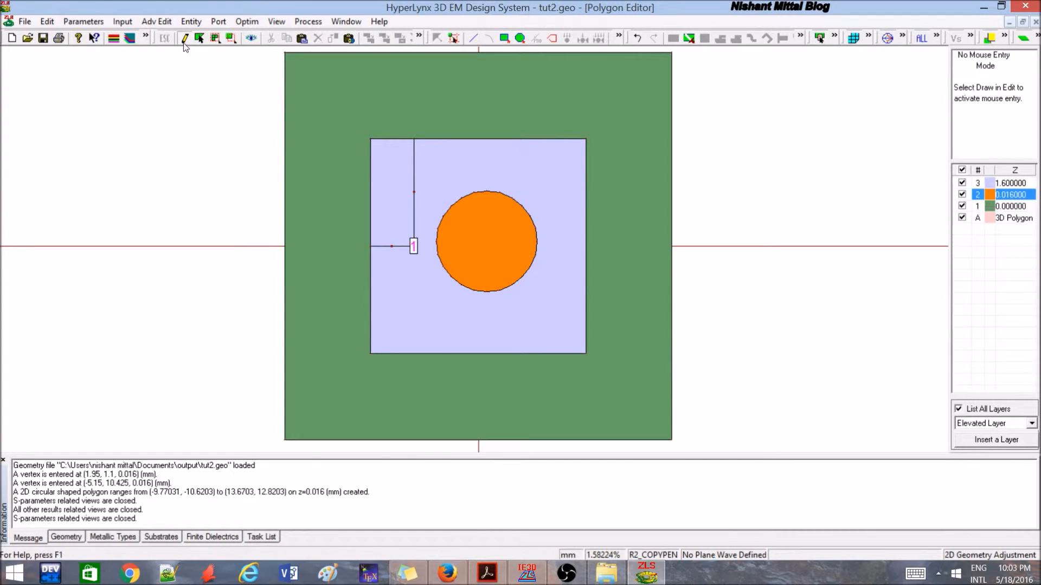
{"action": "left_click", "coordinate": [184, 38]}
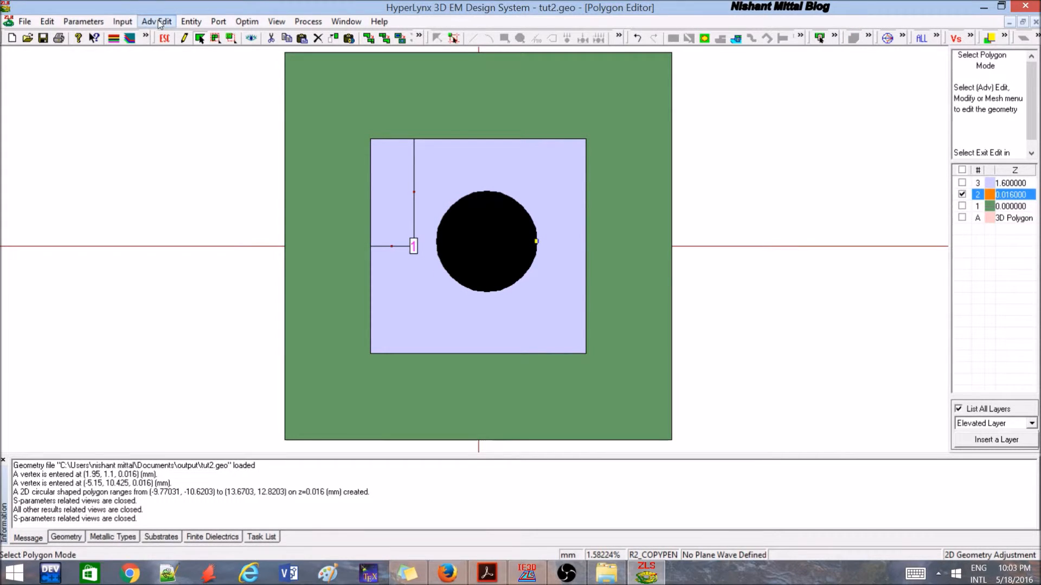
Apply Adv Edit > Separate Polygons > Remove Polygons by Polygon to cut the circle out
{"action": "left_click", "coordinate": [156, 22]}
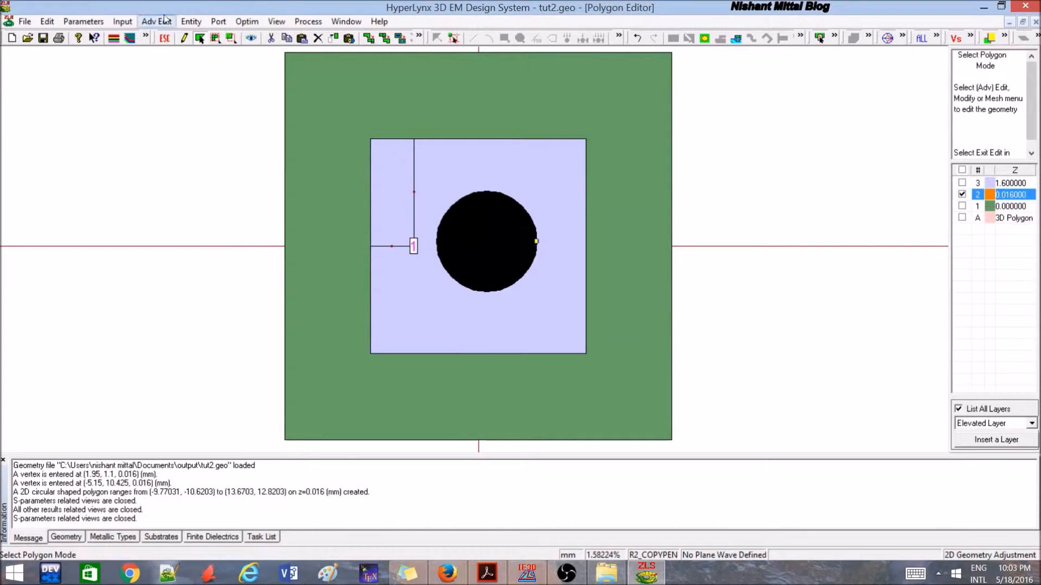
{"action": "left_click", "coordinate": [156, 21]}
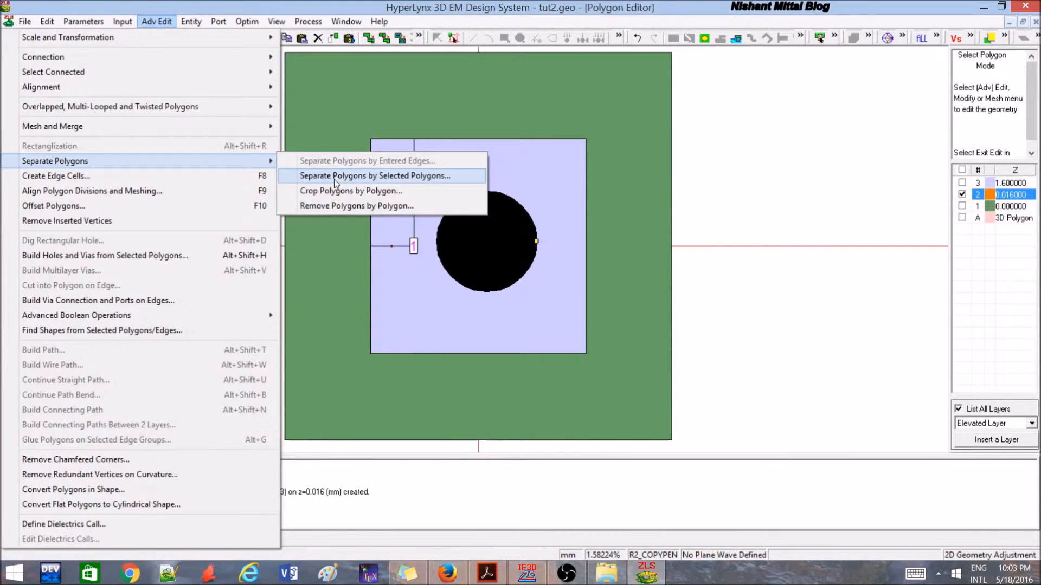
{"action": "mouse_move", "coordinate": [357, 206]}
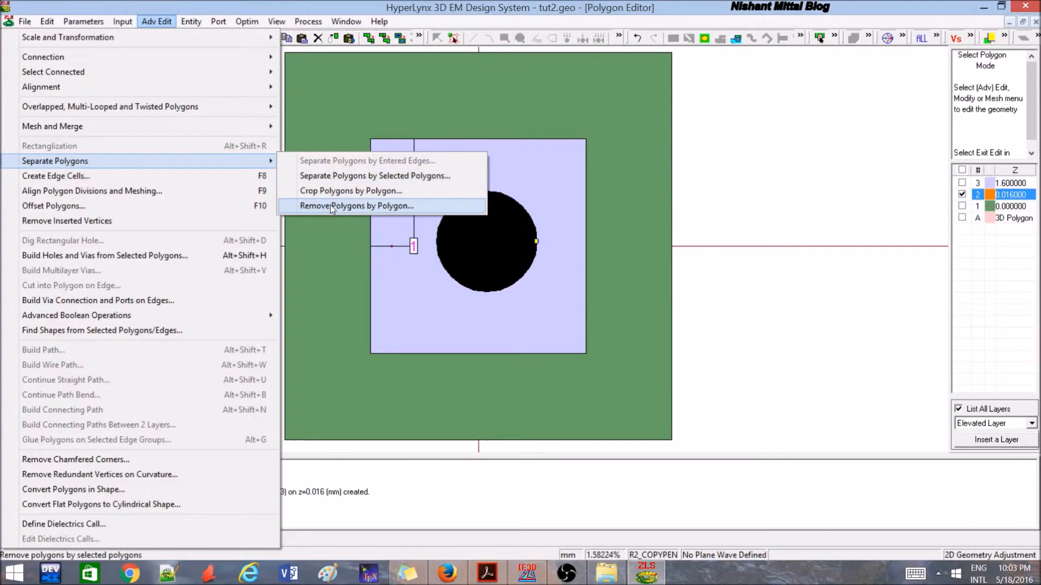
{"action": "left_click", "coordinate": [357, 206]}
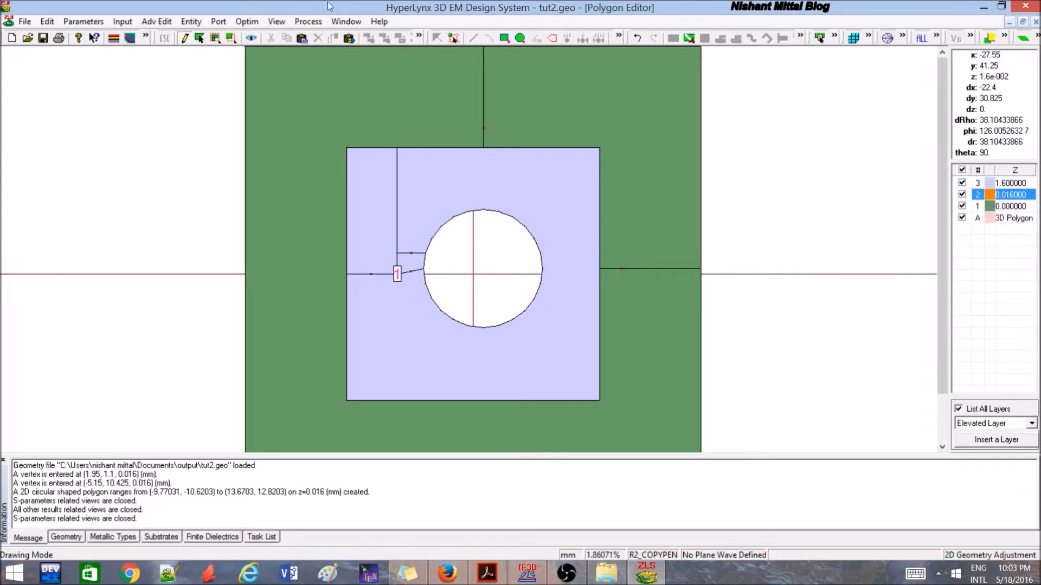
{"action": "mouse_move", "coordinate": [872, 76]}
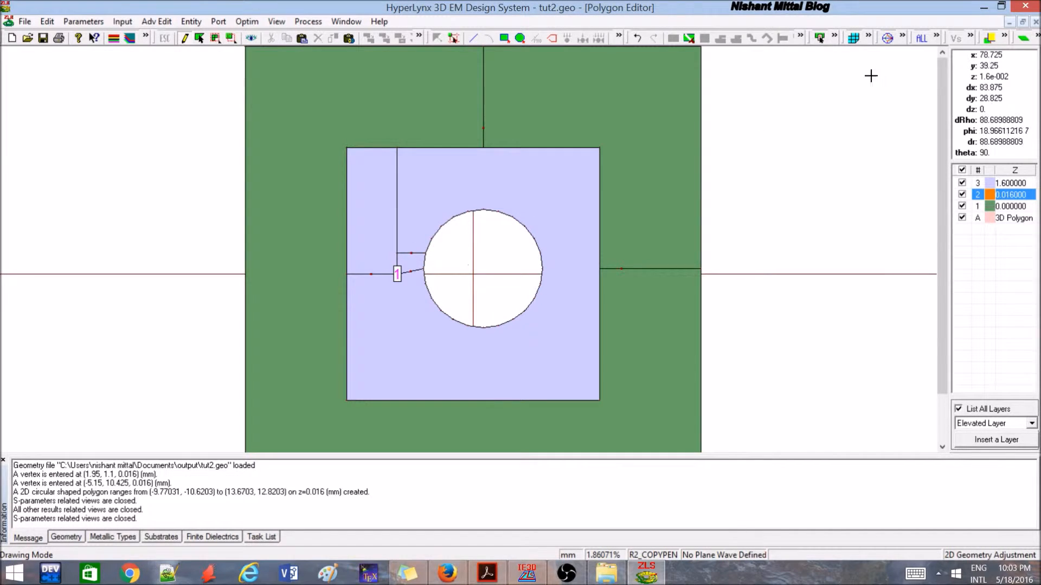
{"action": "mouse_move", "coordinate": [958, 27]}
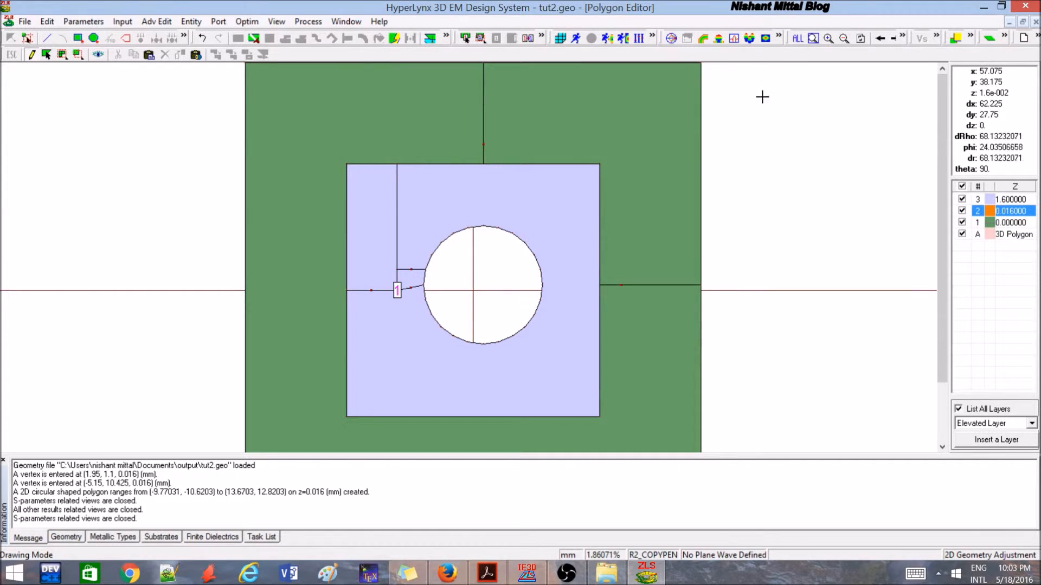
{"action": "mouse_move", "coordinate": [375, 164]}
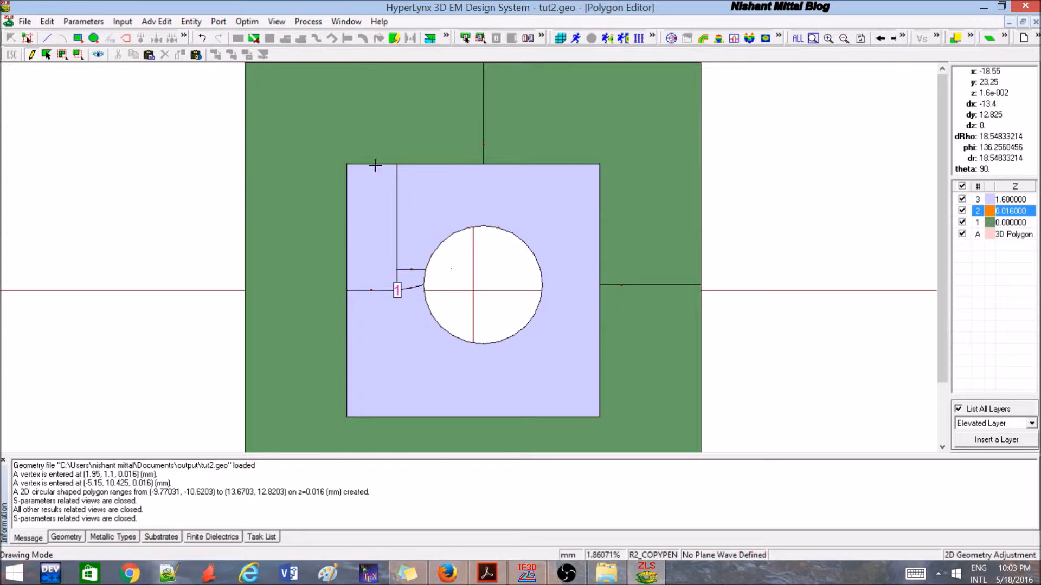
{"action": "mouse_move", "coordinate": [512, 280]}
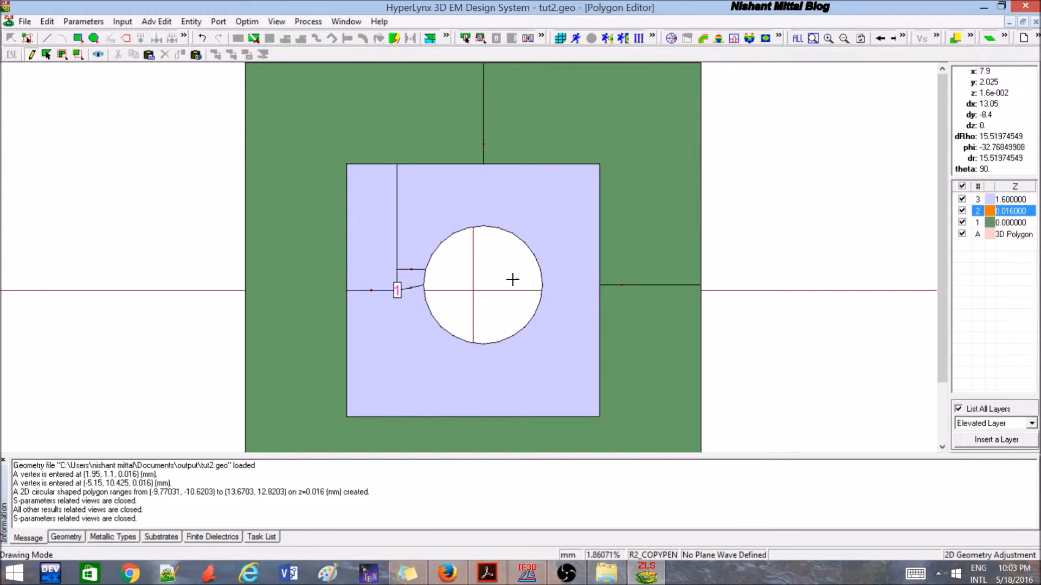
{"action": "mouse_move", "coordinate": [1024, 216]}
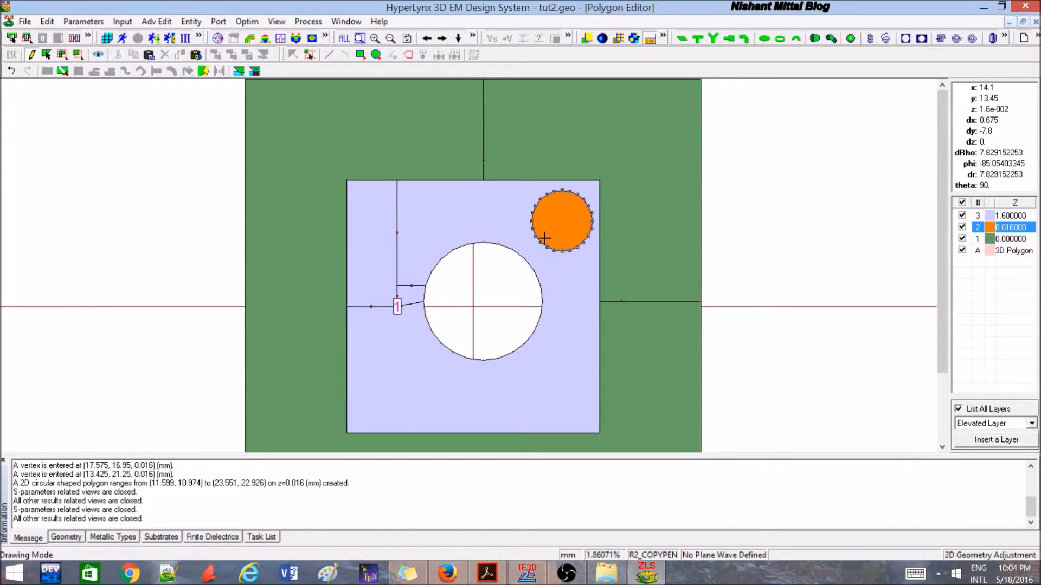
{"action": "mouse_move", "coordinate": [583, 212]}
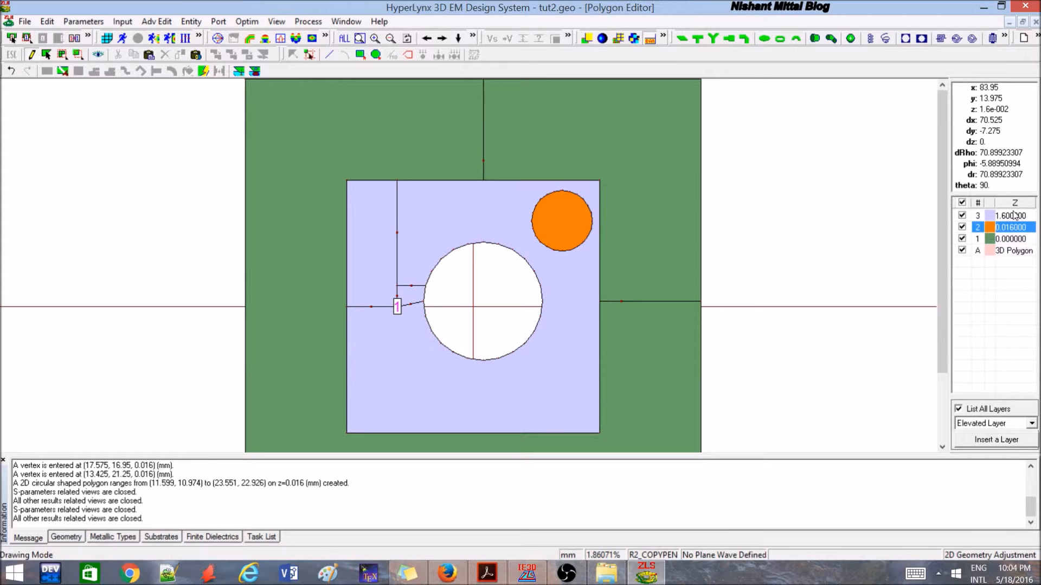
Draw the small circle spanning (11.6, 11.0) to (23.6, 22.9) mm and select layer 2 polygons
{"action": "left_click", "coordinate": [1010, 215]}
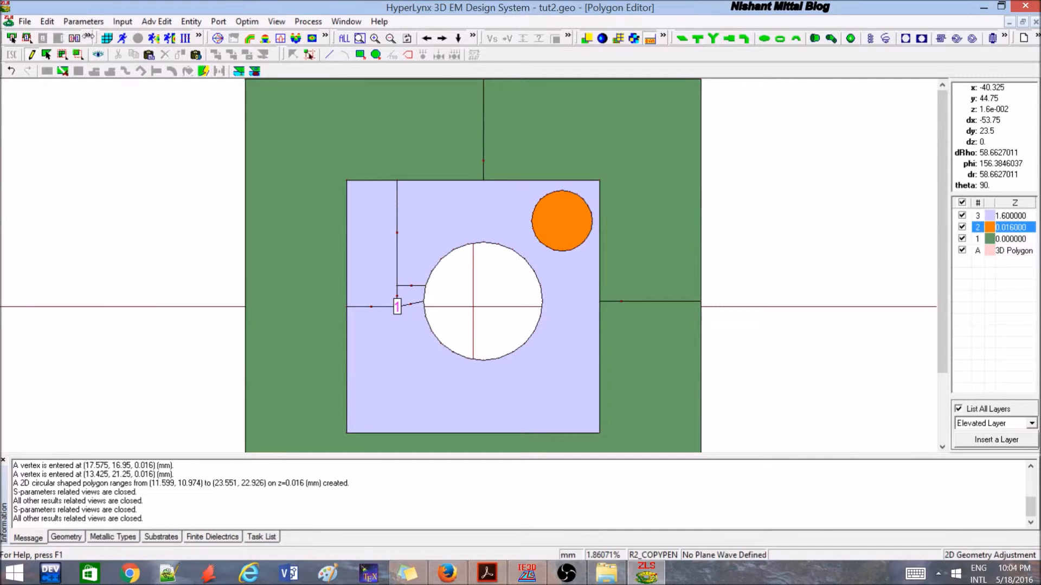
{"action": "left_click", "coordinate": [47, 55]}
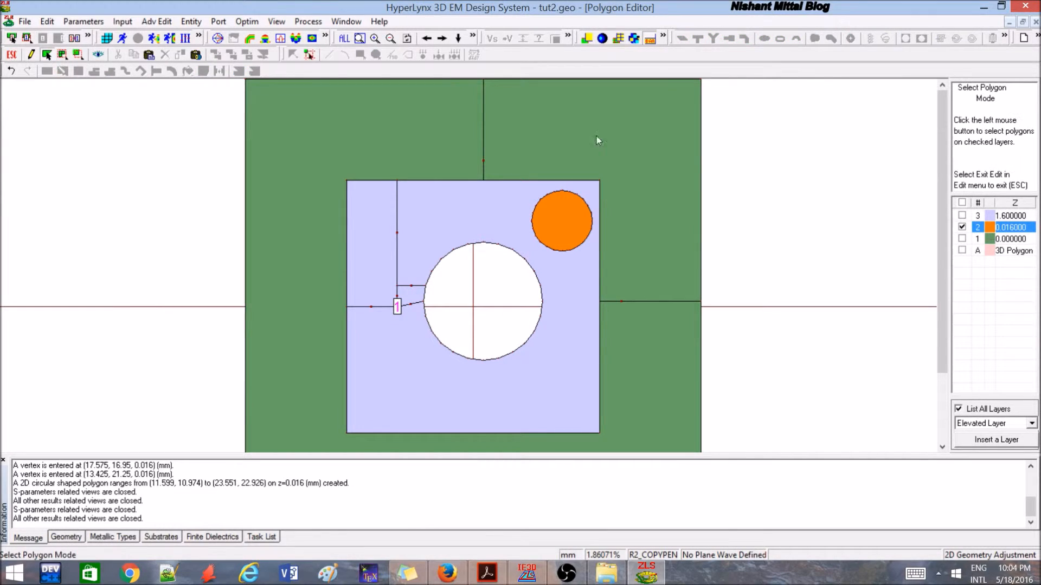
Select the small upper-right orange circle and remove it with Remove Polygons by Polygon
{"action": "left_click", "coordinate": [562, 219]}
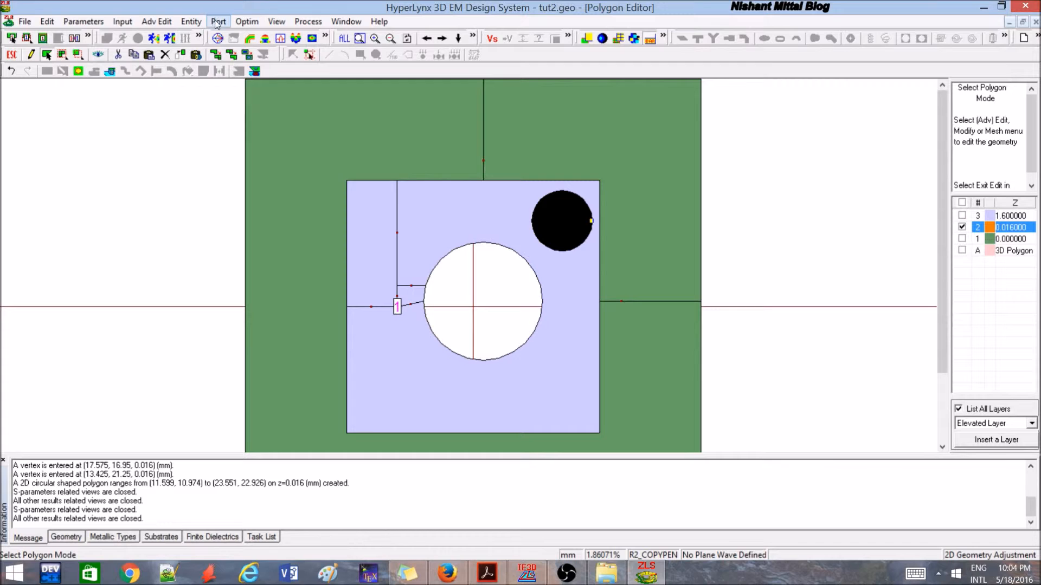
{"action": "left_click", "coordinate": [157, 21]}
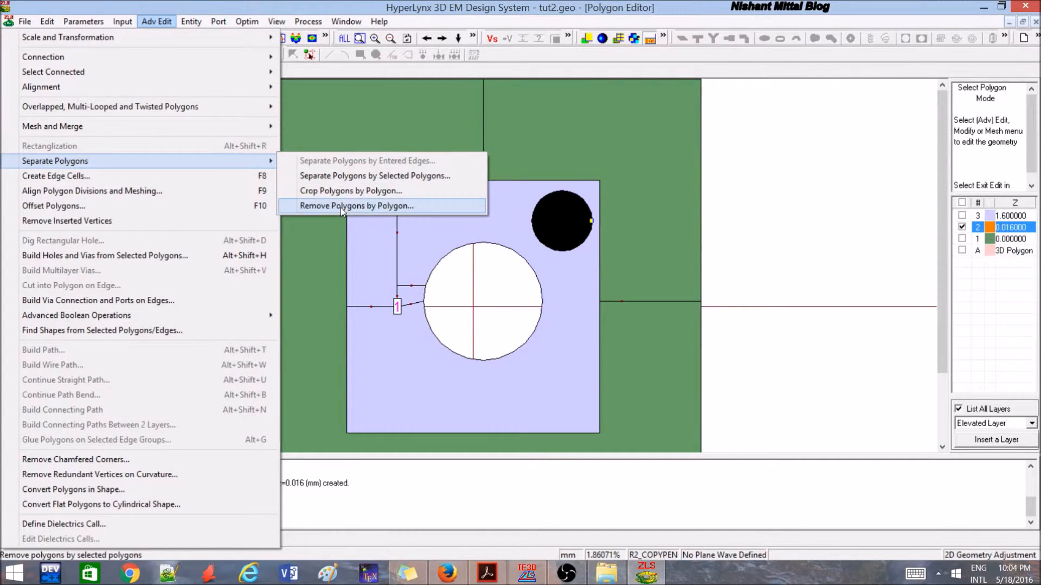
{"action": "left_click", "coordinate": [356, 206]}
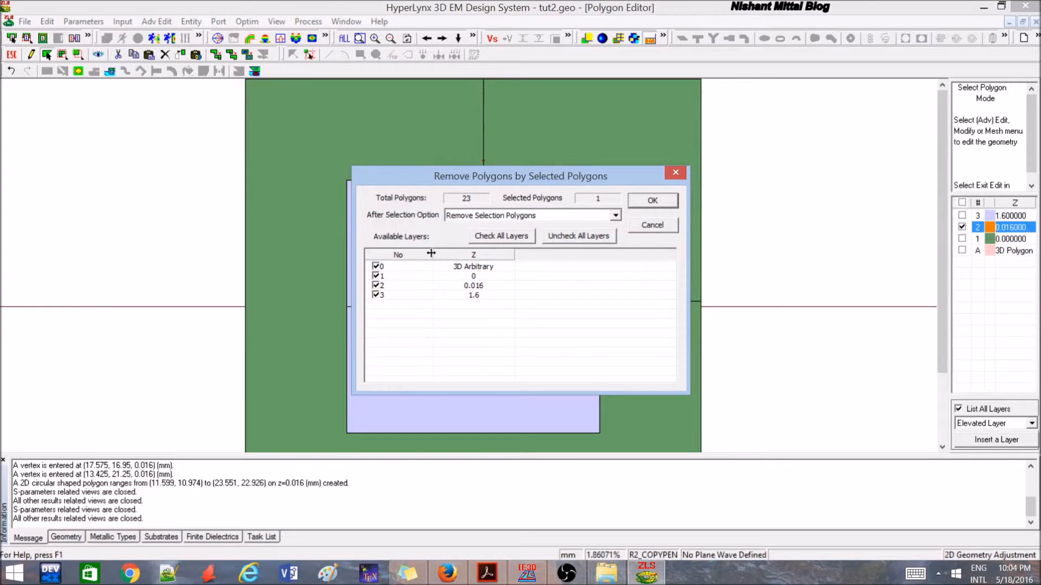
{"action": "mouse_move", "coordinate": [378, 282]}
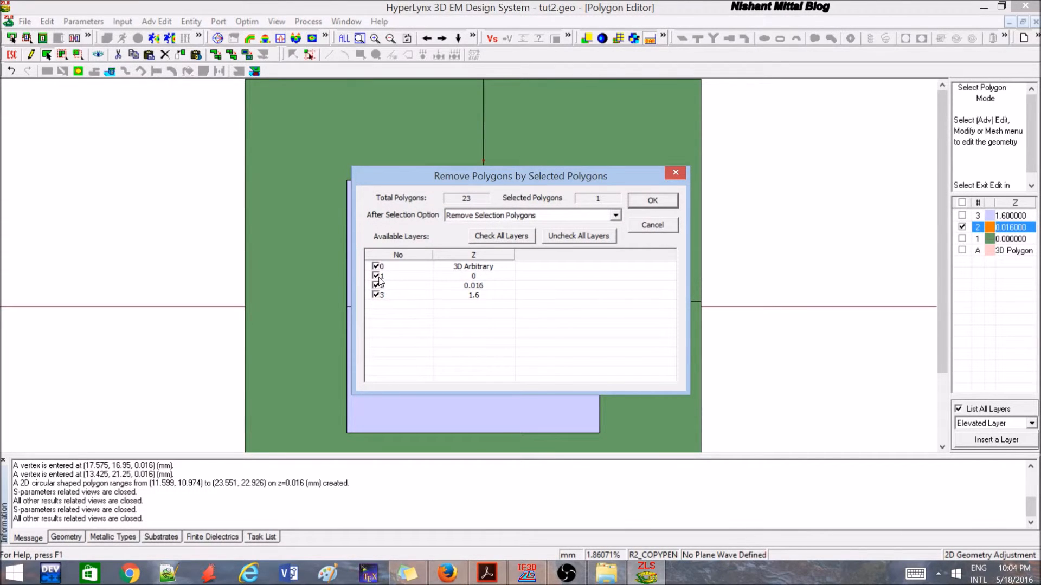
{"action": "mouse_move", "coordinate": [402, 278]}
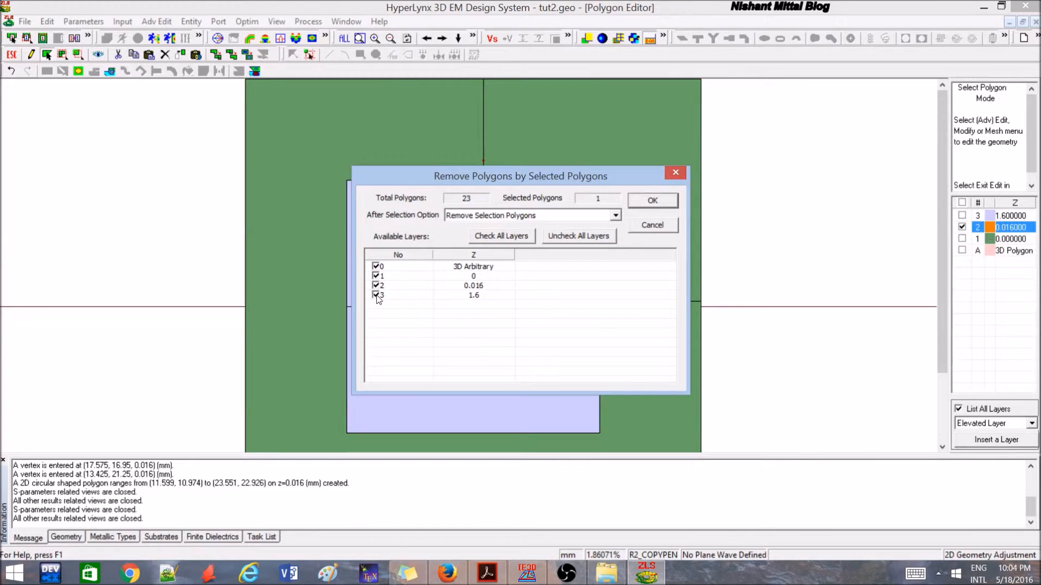
{"action": "left_click", "coordinate": [651, 200]}
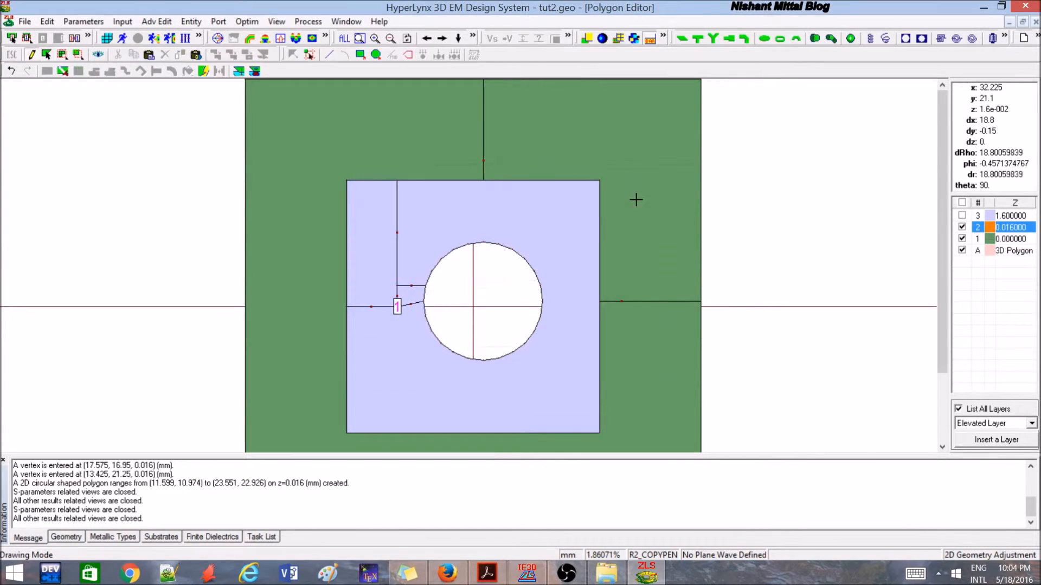
{"action": "mouse_move", "coordinate": [635, 200]}
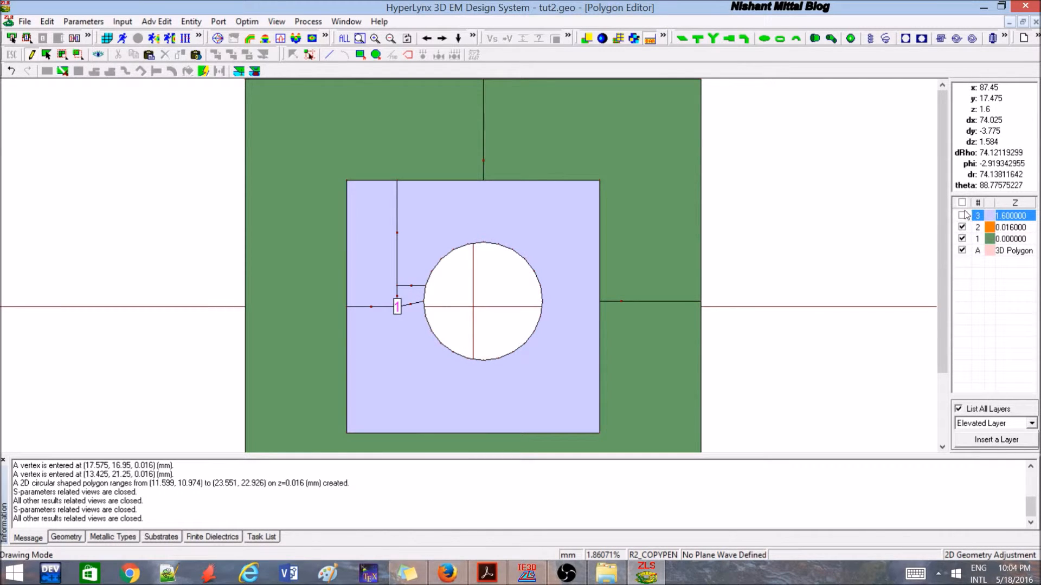
Turn layer 3 back on in the layer list
{"action": "left_click", "coordinate": [1011, 227]}
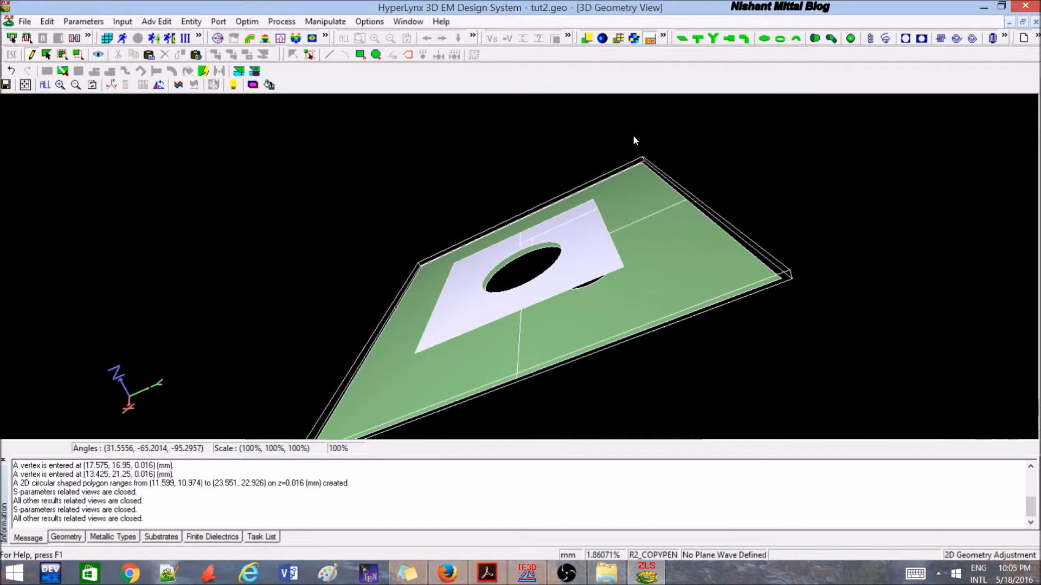
{"action": "mouse_move", "coordinate": [618, 137]}
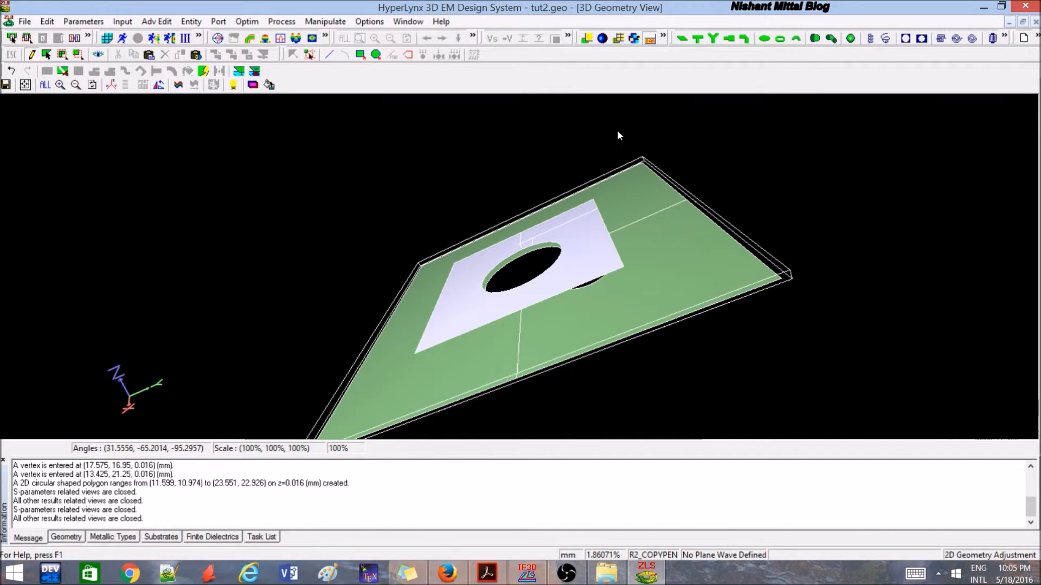
{"action": "mouse_move", "coordinate": [591, 308]}
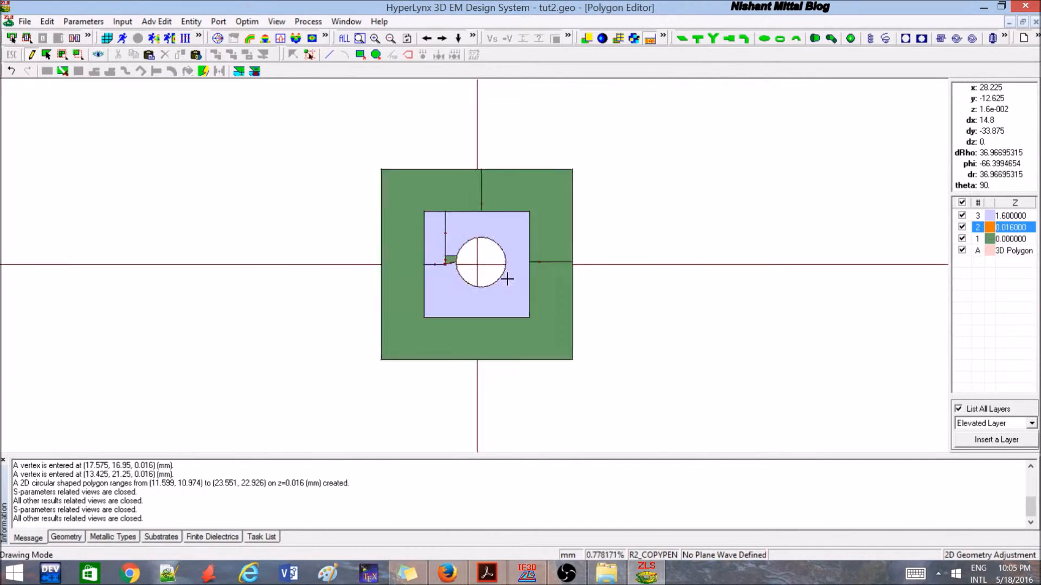
Place the first vertex of the notched polygon at (-32.2, 39.95) mm
{"action": "scroll", "scroll_direction": "up", "scroll_amount": 3}
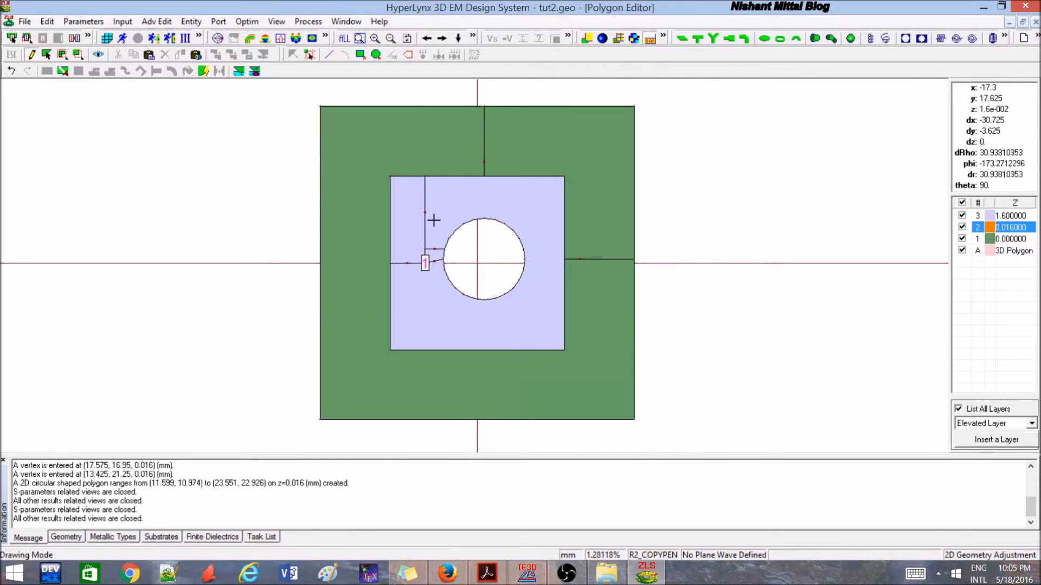
{"action": "mouse_move", "coordinate": [349, 71]}
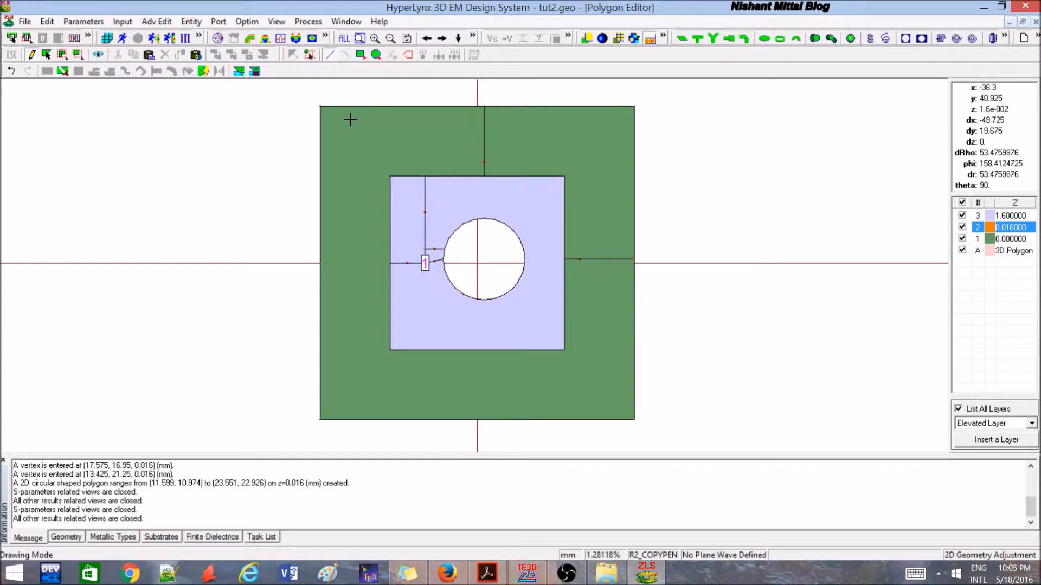
{"action": "mouse_move", "coordinate": [340, 122]}
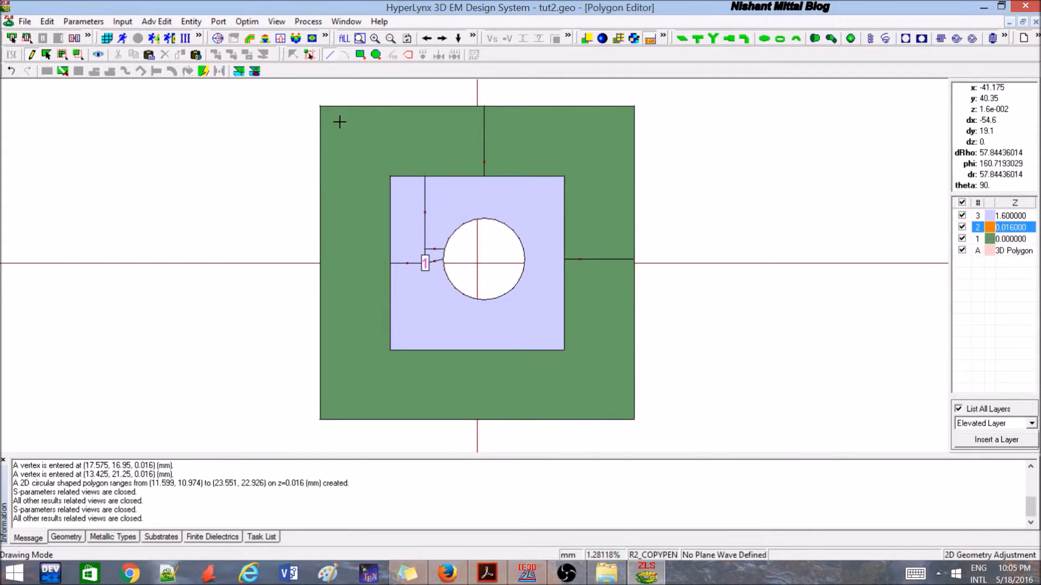
{"action": "mouse_move", "coordinate": [711, 416]}
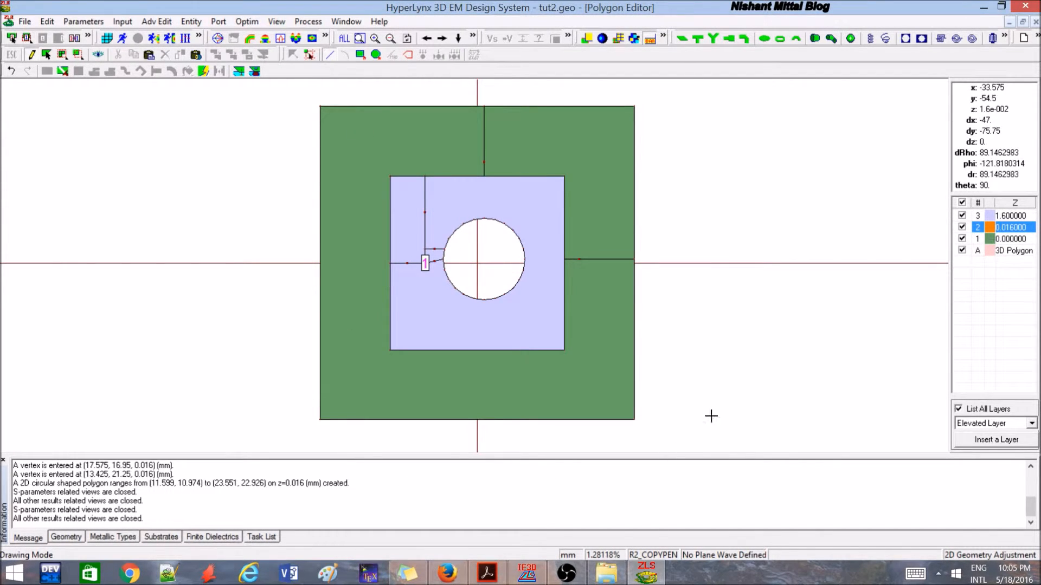
{"action": "mouse_move", "coordinate": [621, 160]}
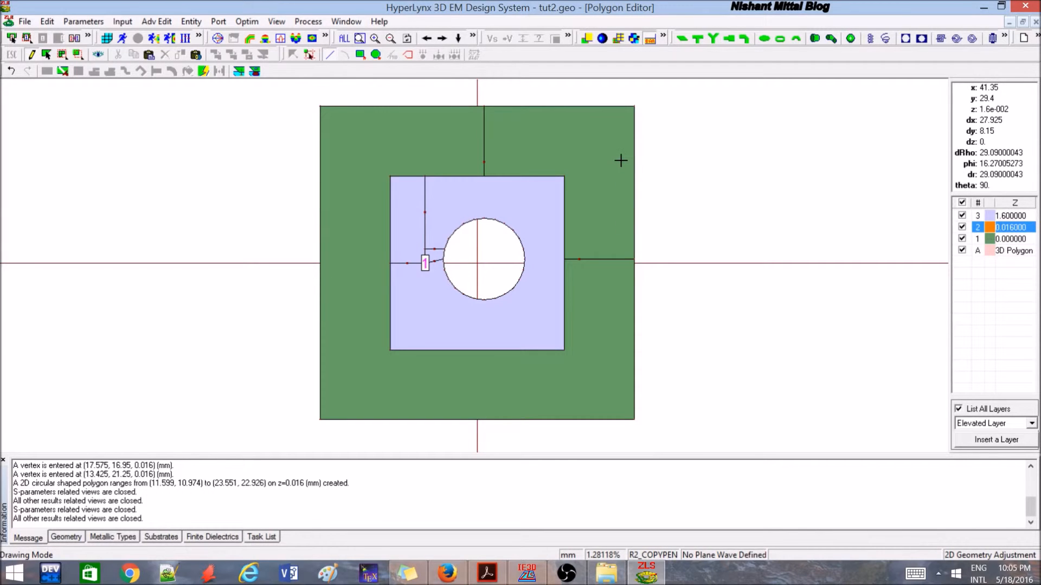
{"action": "mouse_move", "coordinate": [391, 141]}
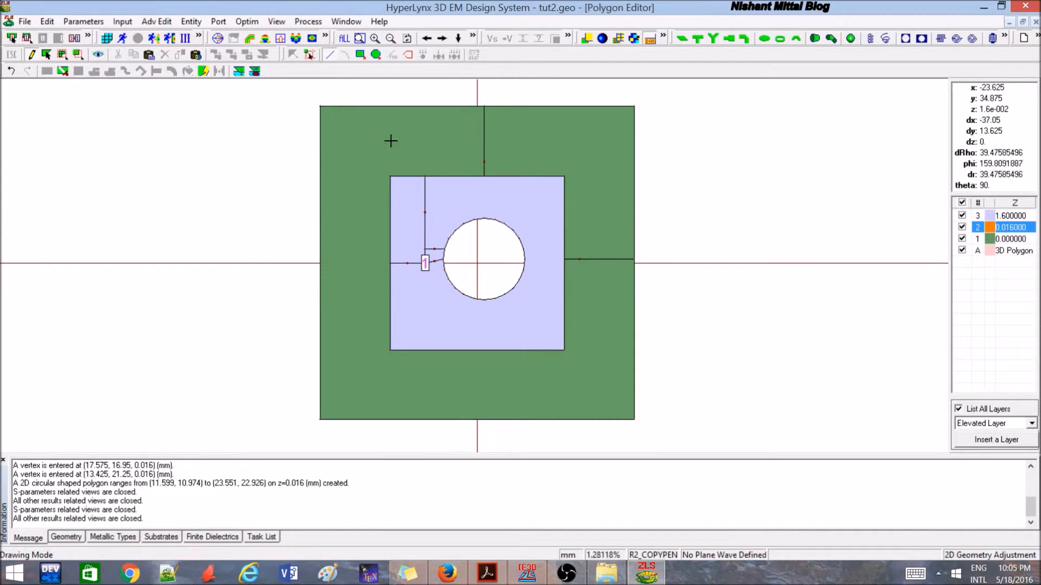
{"action": "left_click", "coordinate": [499, 125]}
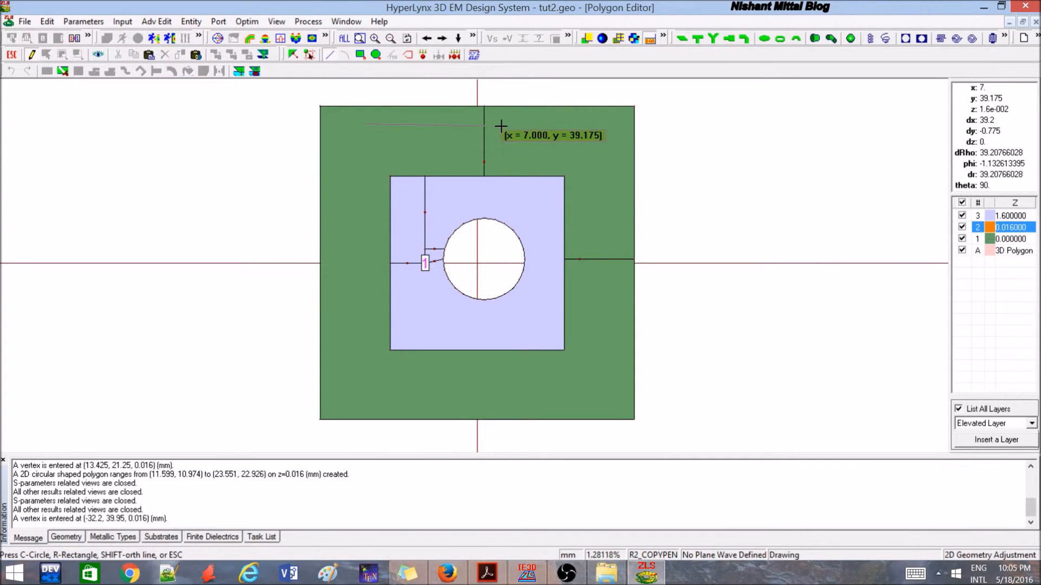
{"action": "mouse_move", "coordinate": [414, 180]}
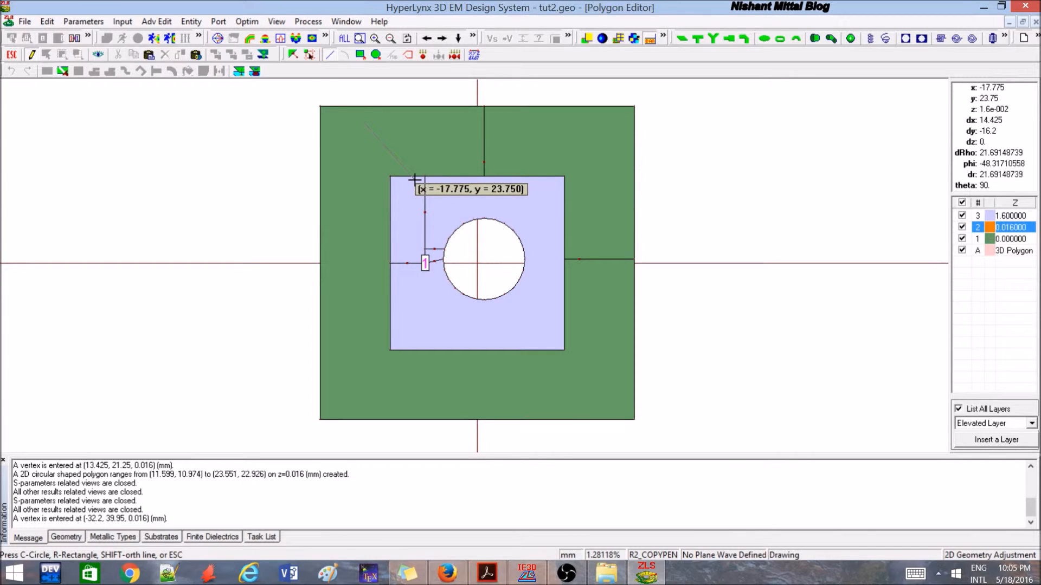
{"action": "mouse_move", "coordinate": [414, 154]}
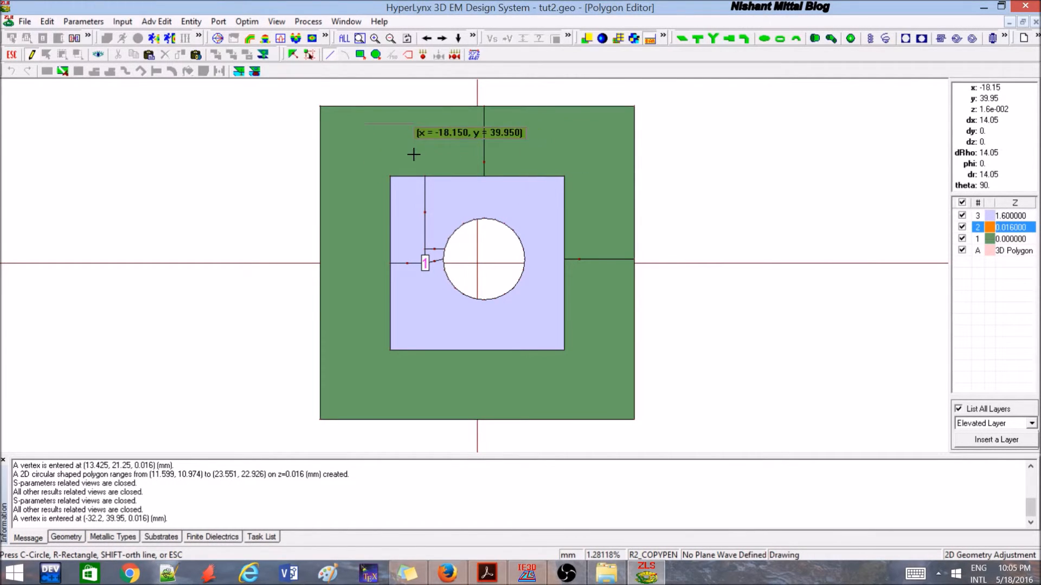
{"action": "mouse_move", "coordinate": [589, 149]}
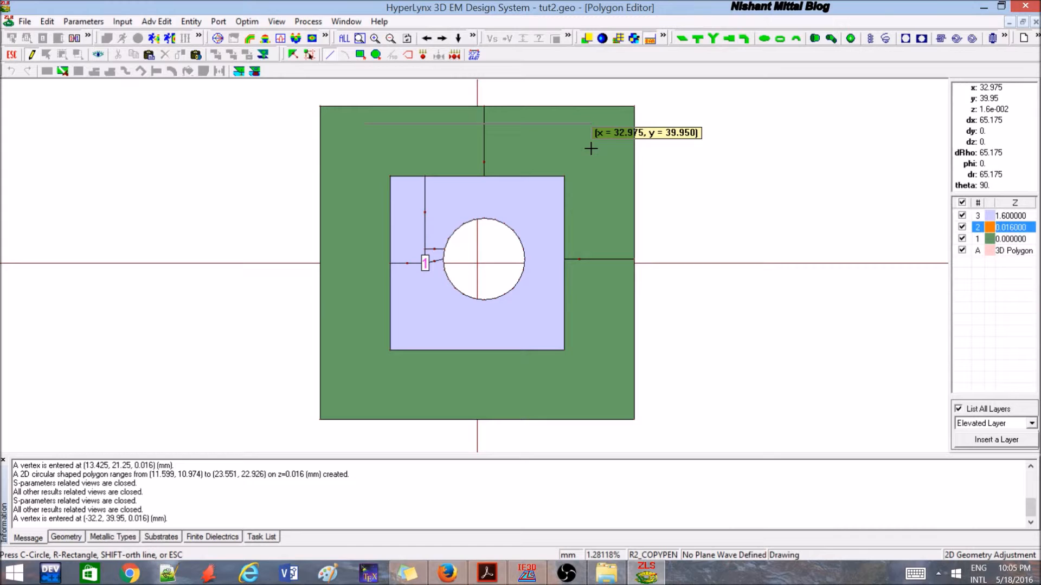
{"action": "mouse_move", "coordinate": [603, 127]}
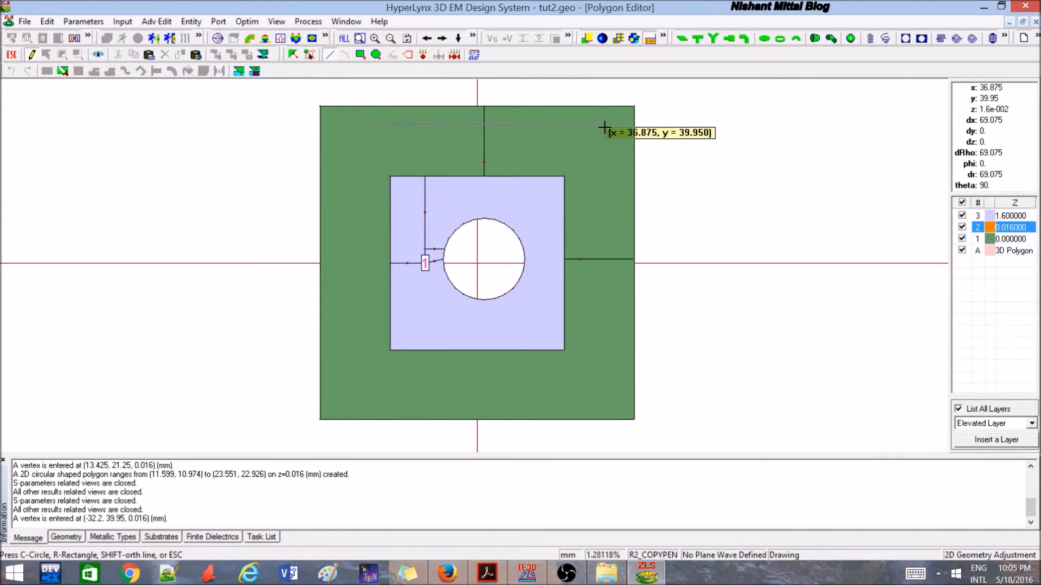
{"action": "mouse_move", "coordinate": [630, 122]}
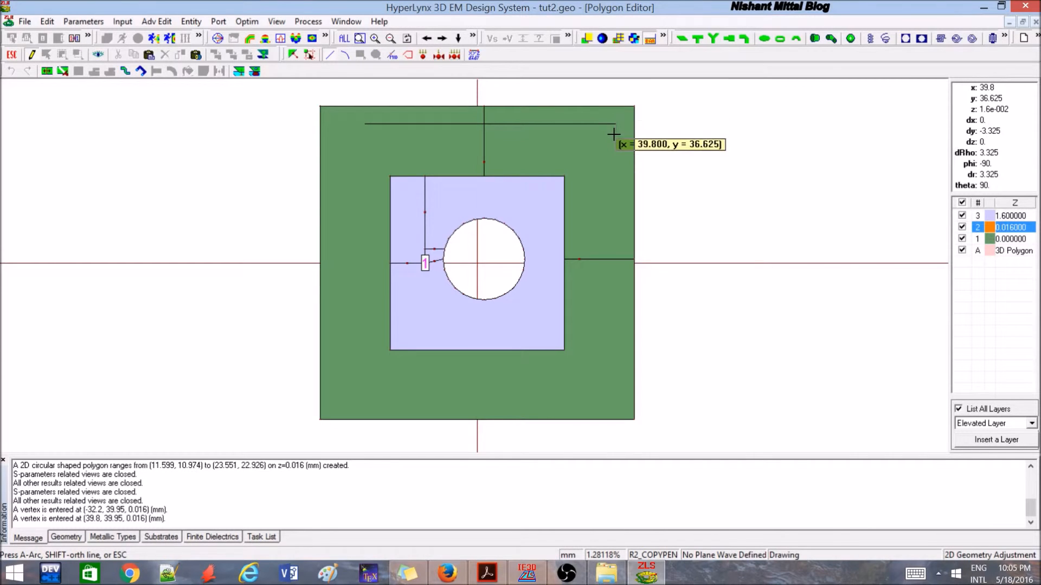
{"action": "mouse_move", "coordinate": [612, 206]}
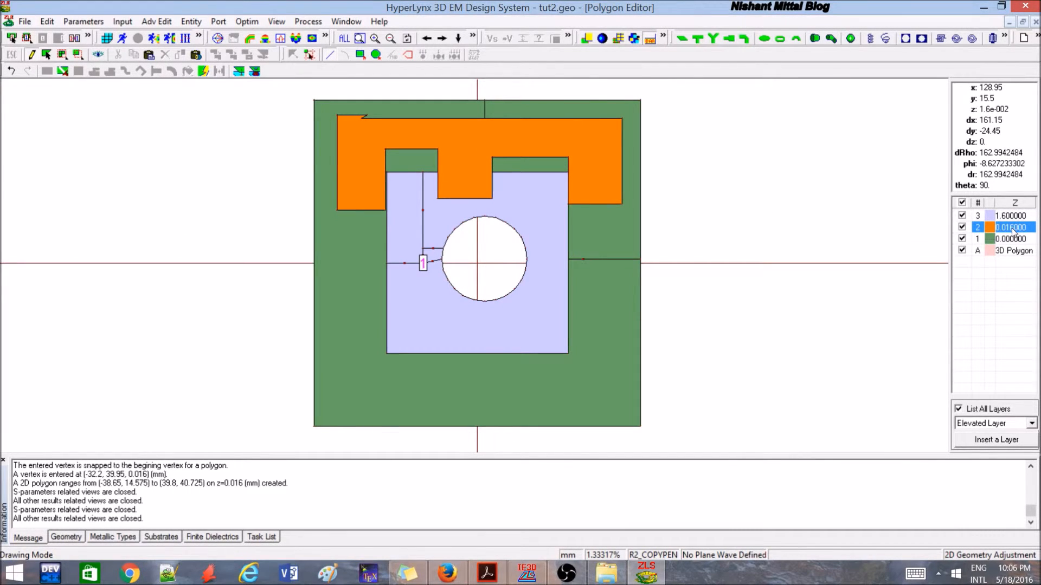
{"action": "mouse_move", "coordinate": [1024, 256]}
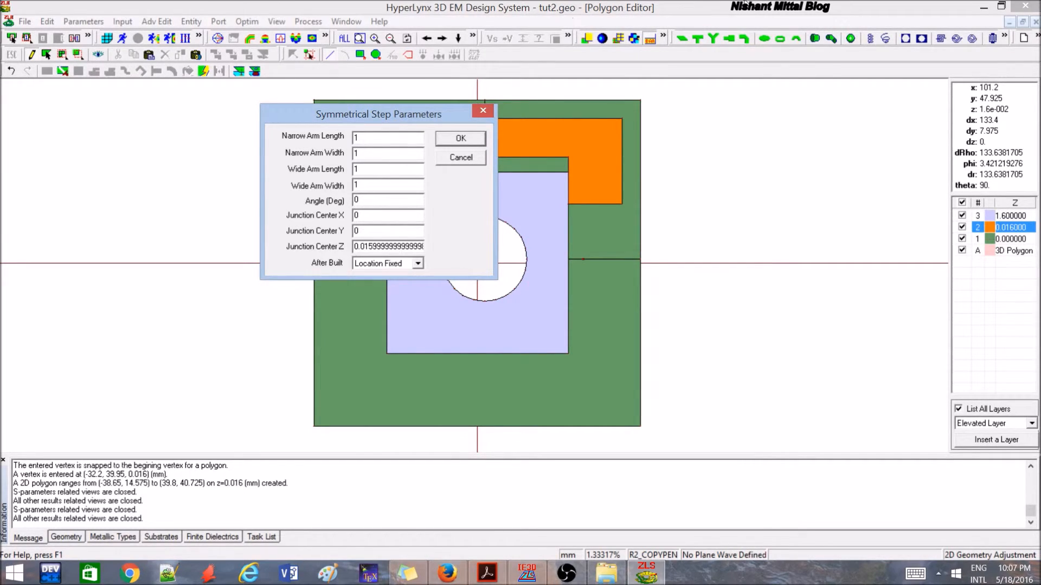
Create the symmetrical step with narrow arms 2 by 2 and wide arms 4
{"action": "left_click_drag", "start_coordinate": [378, 114], "coordinate": [181, 113]}
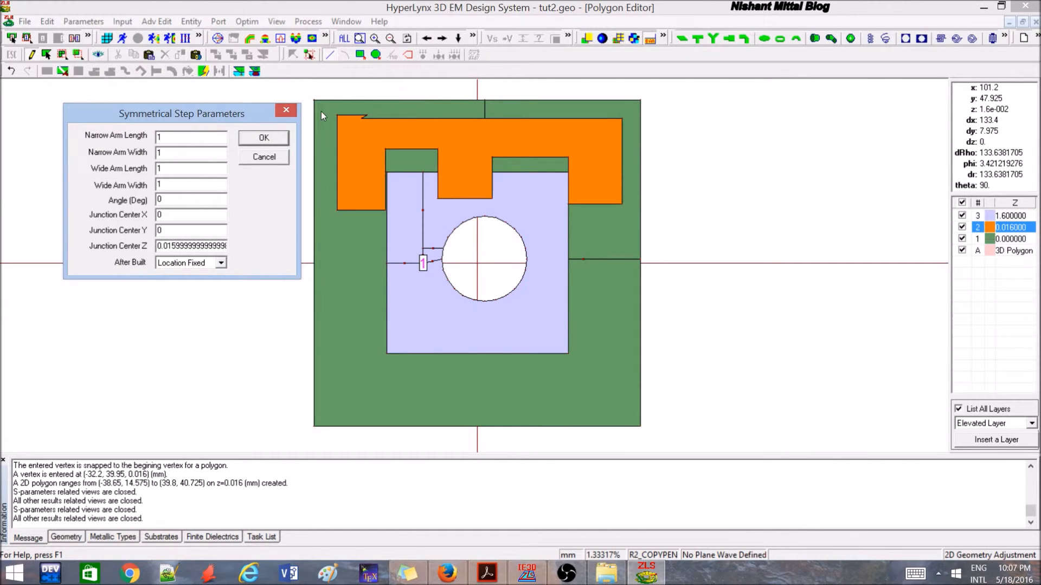
{"action": "mouse_move", "coordinate": [477, 188]}
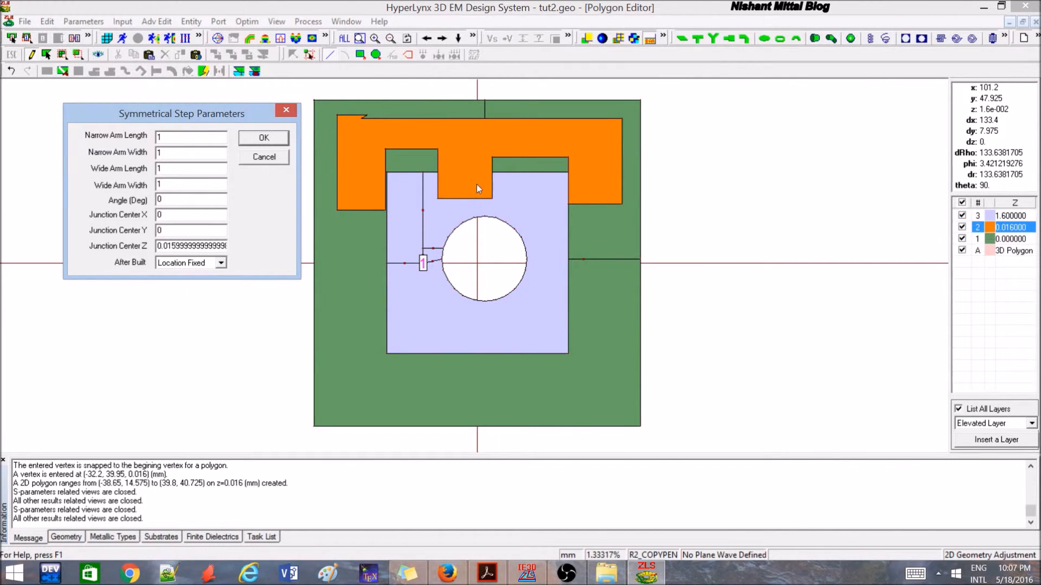
{"action": "mouse_move", "coordinate": [487, 119]}
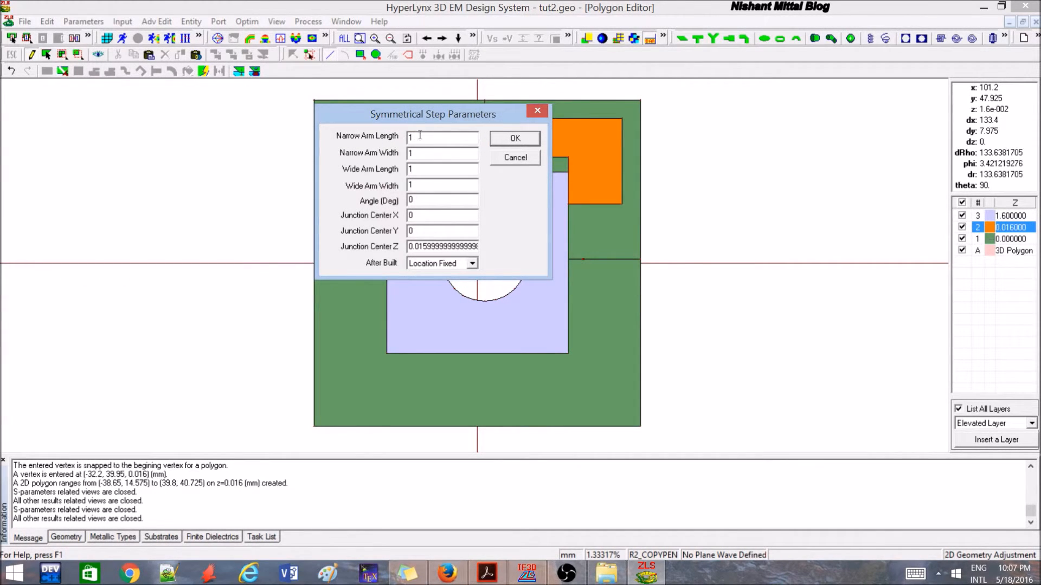
{"action": "triple_click", "coordinate": [441, 137]}
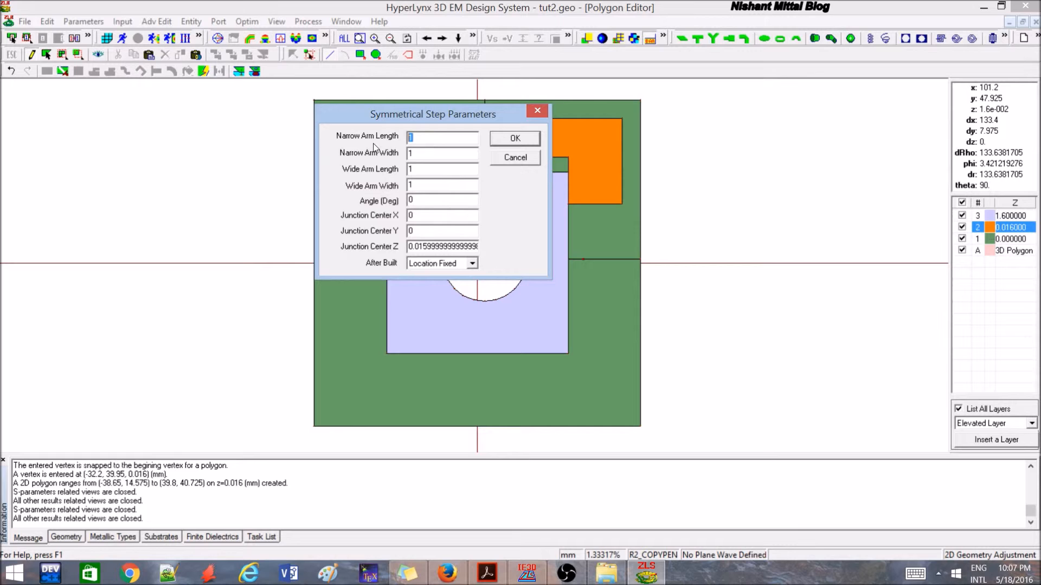
{"action": "type", "text": "2"}
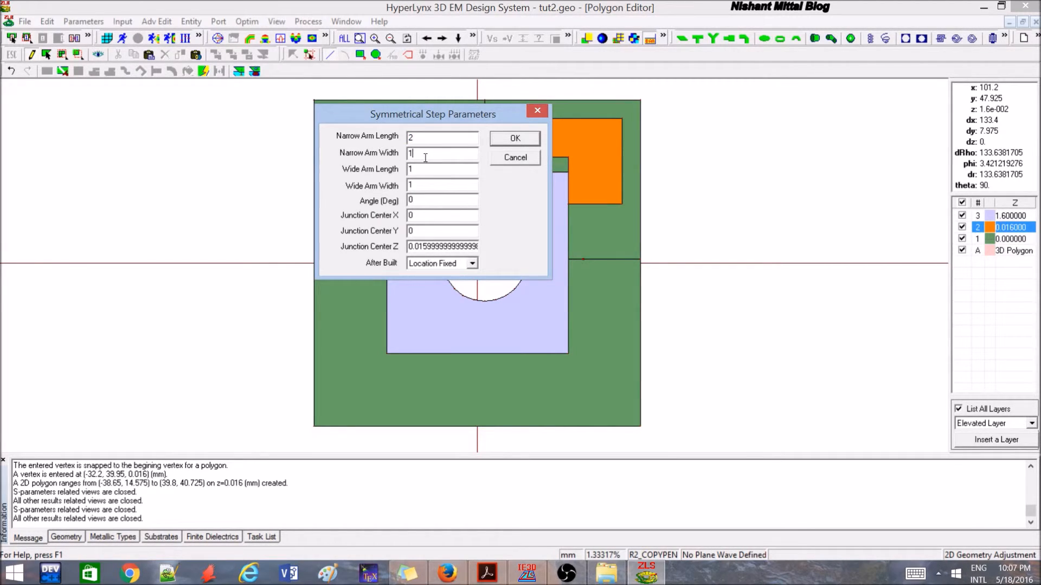
{"action": "triple_click", "coordinate": [442, 153]}
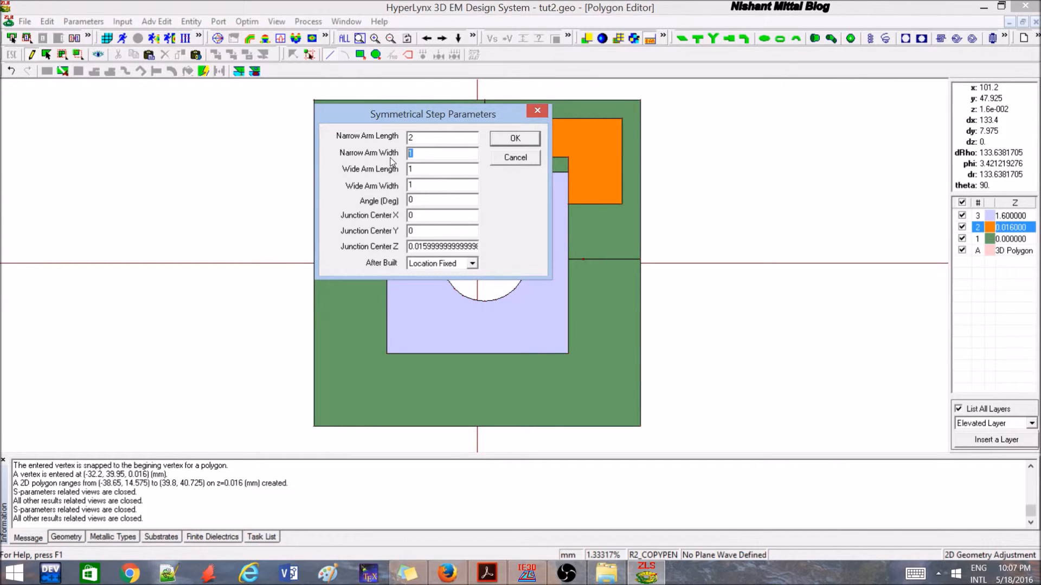
{"action": "type", "text": "2"}
{"action": "left_click", "coordinate": [442, 185]}
{"action": "type", "text": "5"}
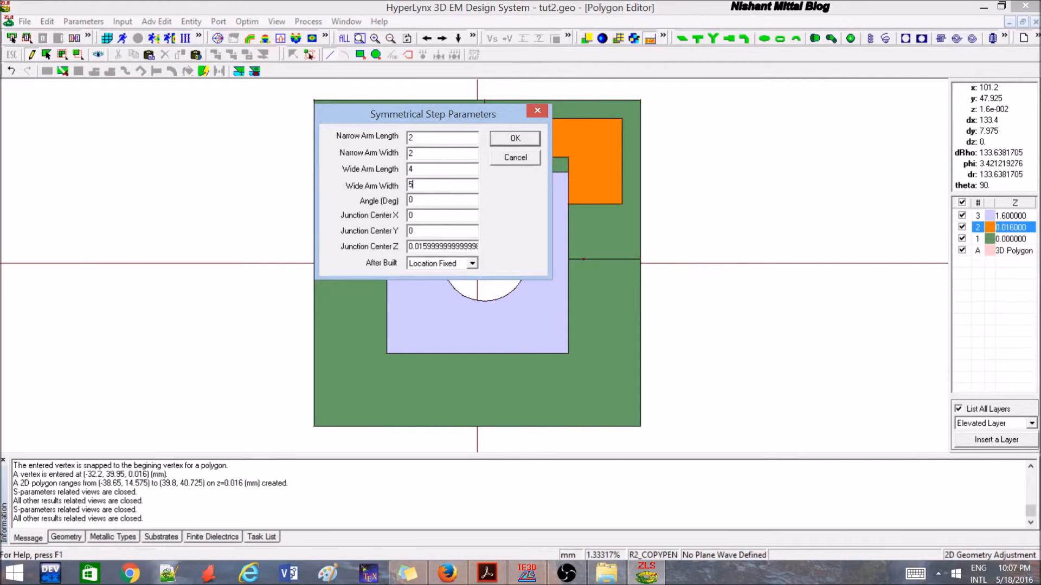
{"action": "type", "text": "4"}
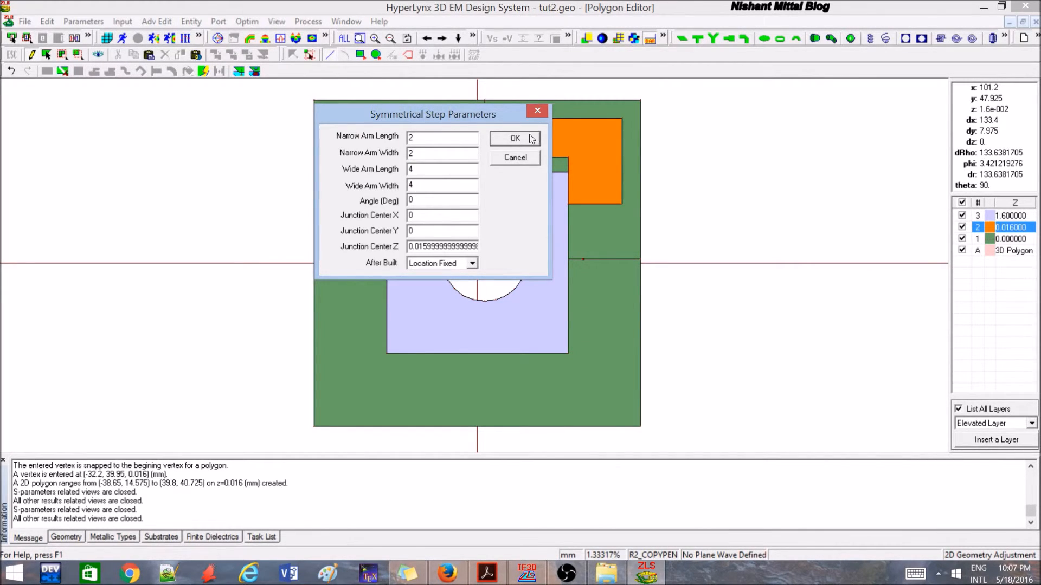
{"action": "left_click", "coordinate": [515, 138]}
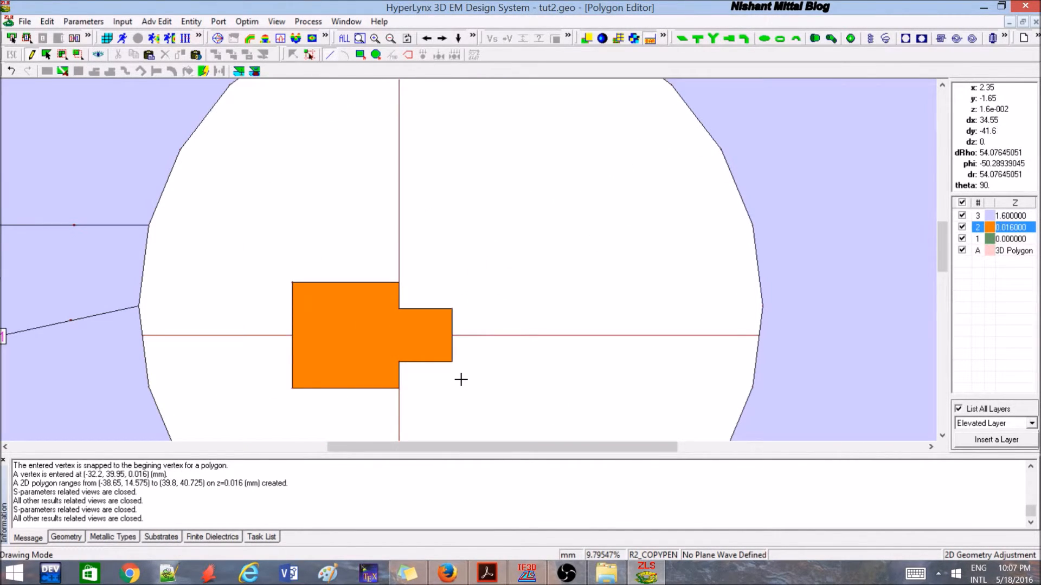
{"action": "scroll", "scroll_direction": "down", "scroll_amount": 3}
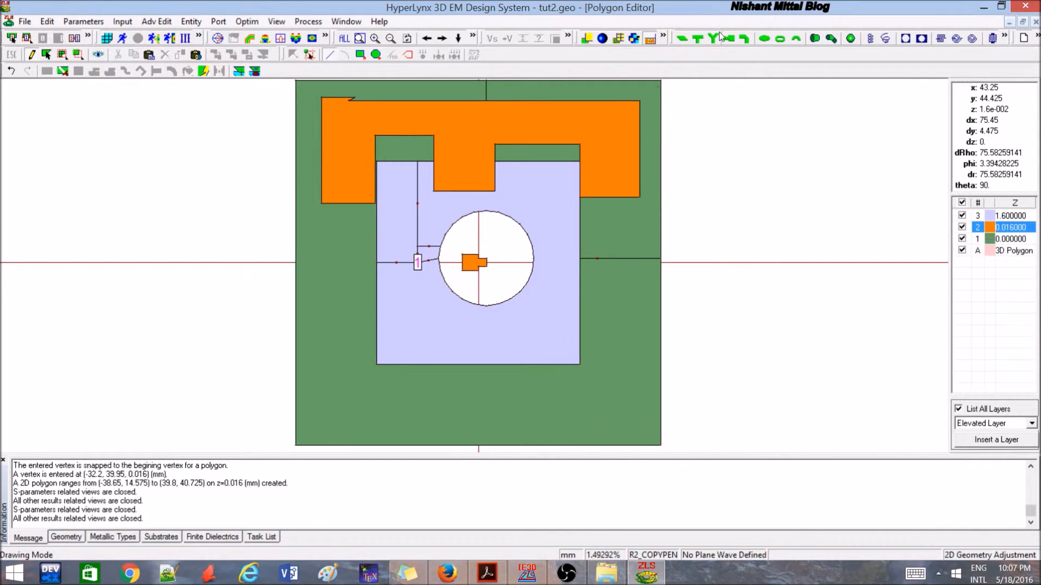
{"action": "mouse_move", "coordinate": [719, 38]}
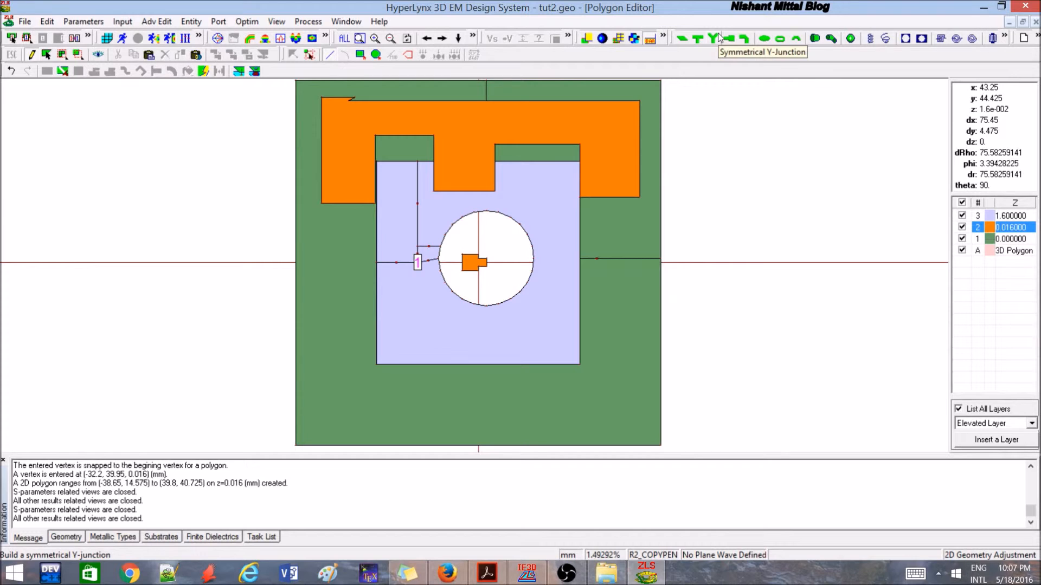
Create a symmetrical Y-junction with arm length 5 at centre (52, 52)
{"action": "left_click", "coordinate": [712, 38]}
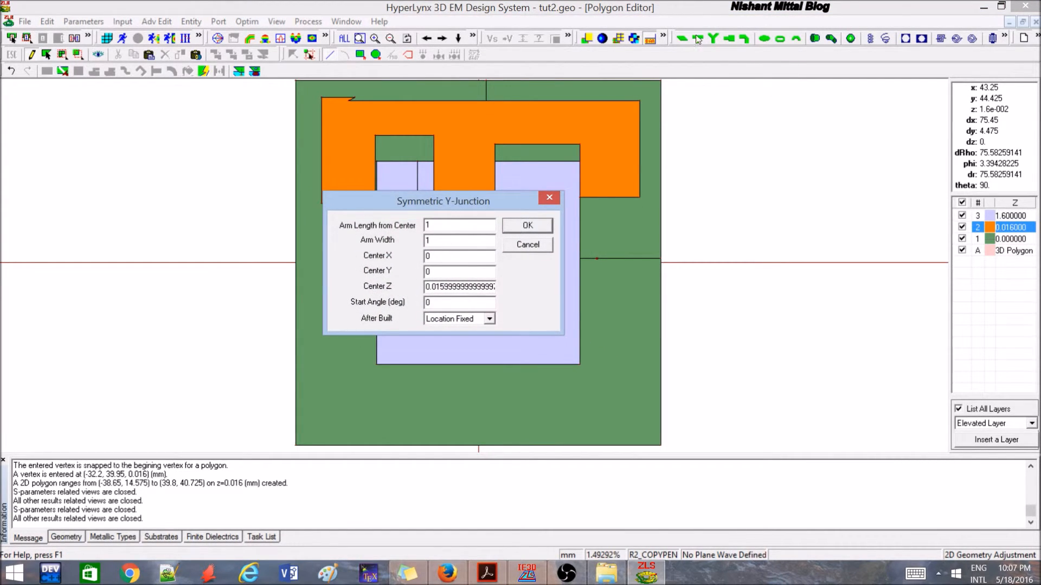
{"action": "mouse_move", "coordinate": [713, 46]}
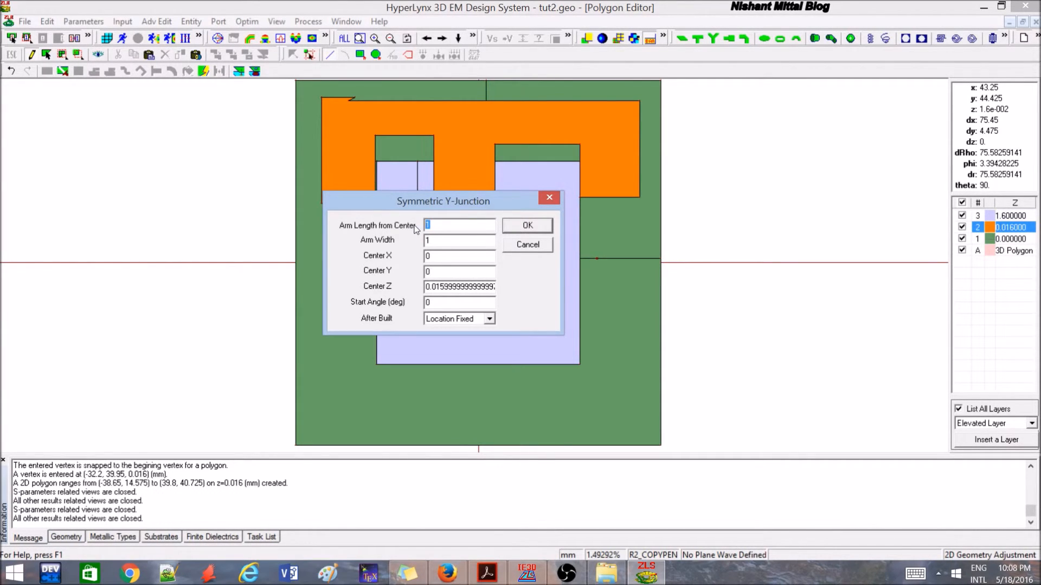
{"action": "type", "text": "5"}
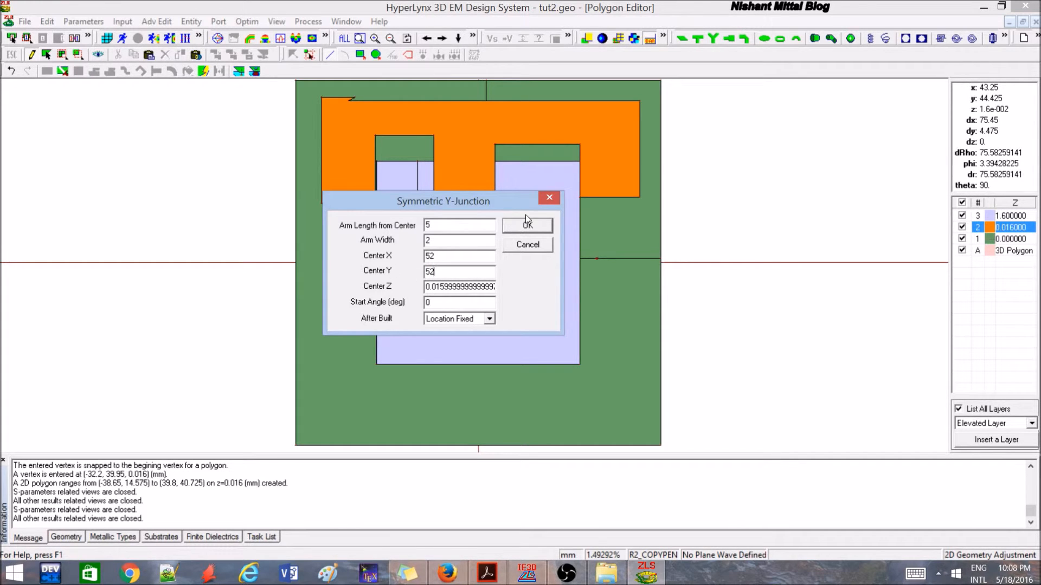
{"action": "left_click", "coordinate": [526, 225]}
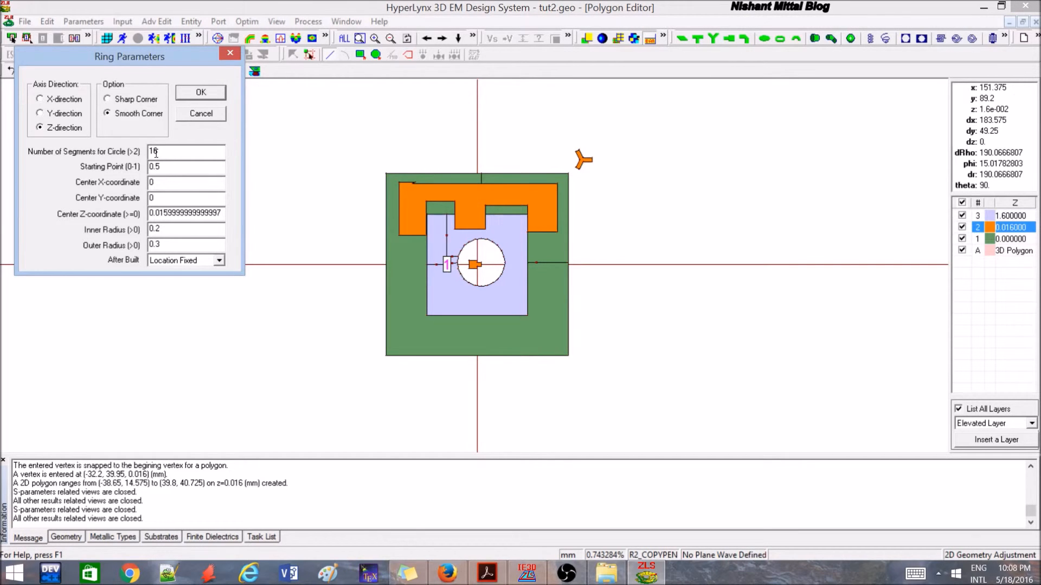
{"action": "mouse_move", "coordinate": [133, 166]}
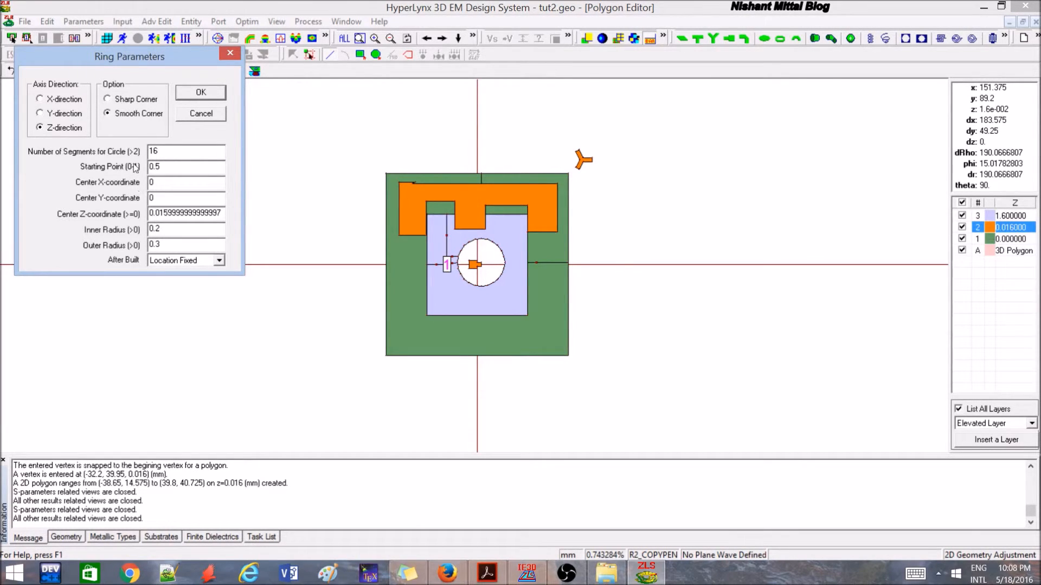
{"action": "mouse_move", "coordinate": [783, 44]}
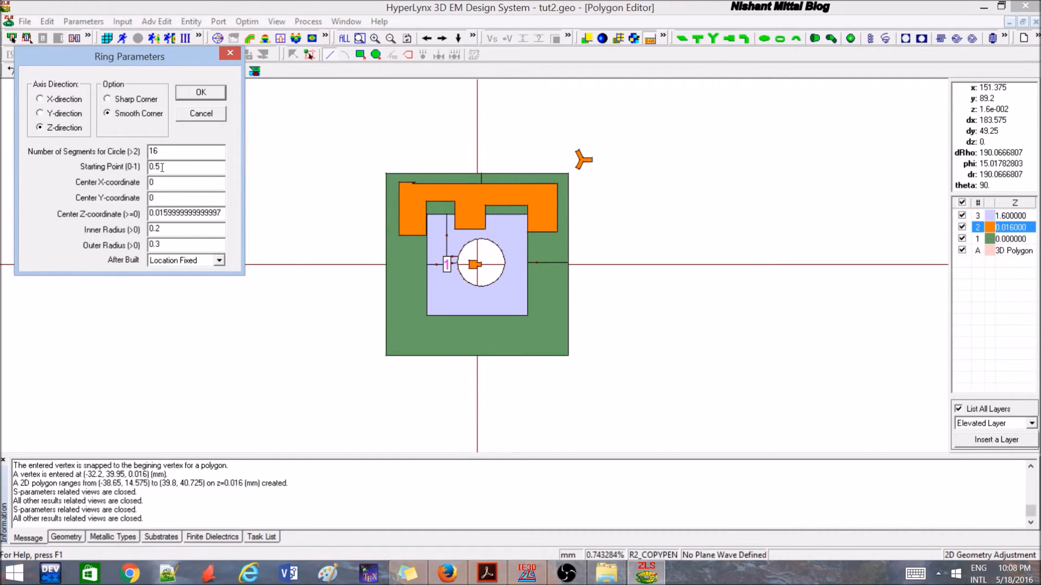
Create the ring with inner radius 20, outer radius 50 and Center X 100
{"action": "triple_click", "coordinate": [186, 151]}
{"action": "type", "text": "20"}
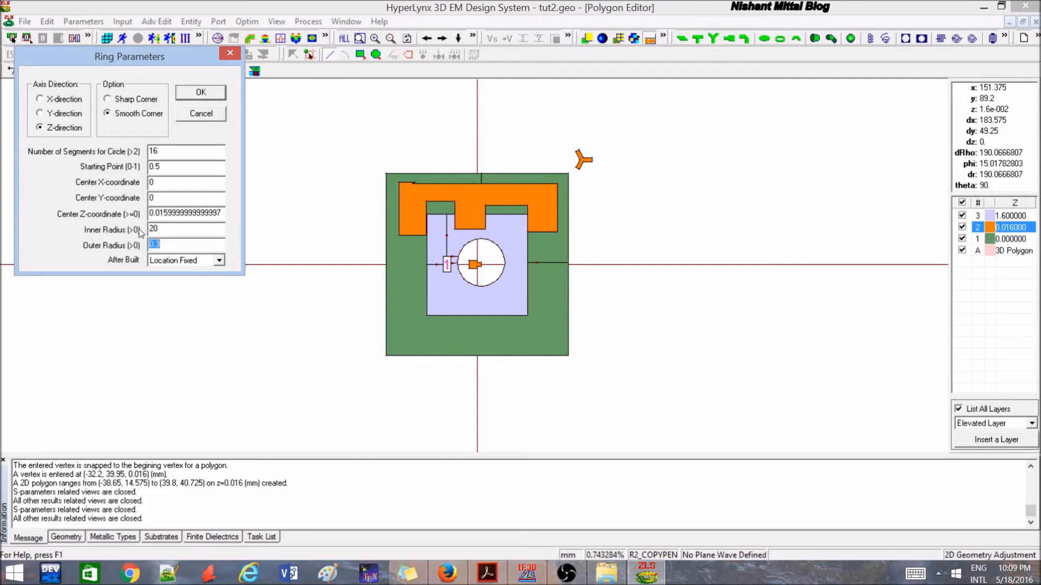
{"action": "type", "text": "50"}
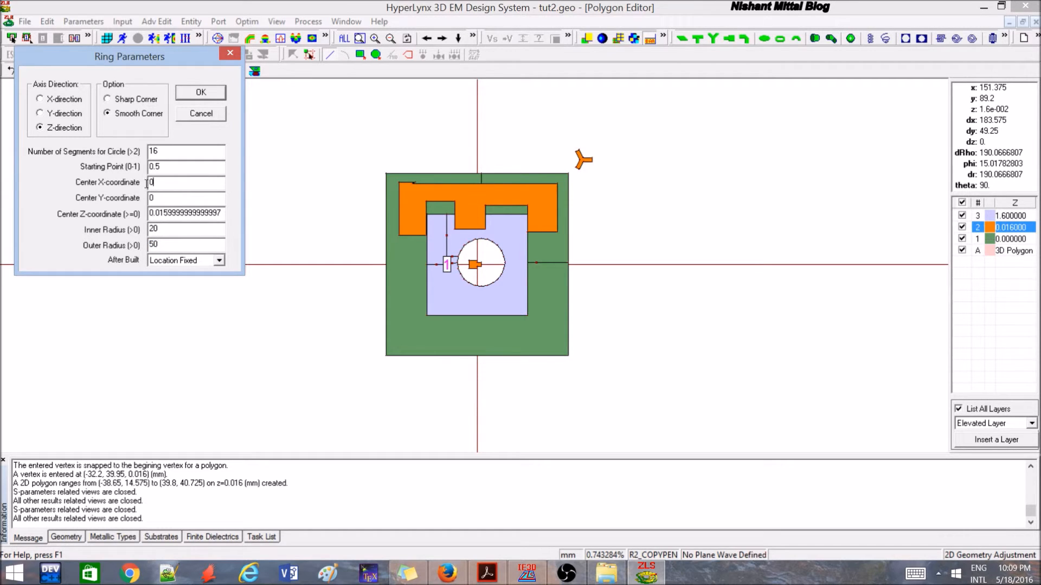
{"action": "type", "text": "100"}
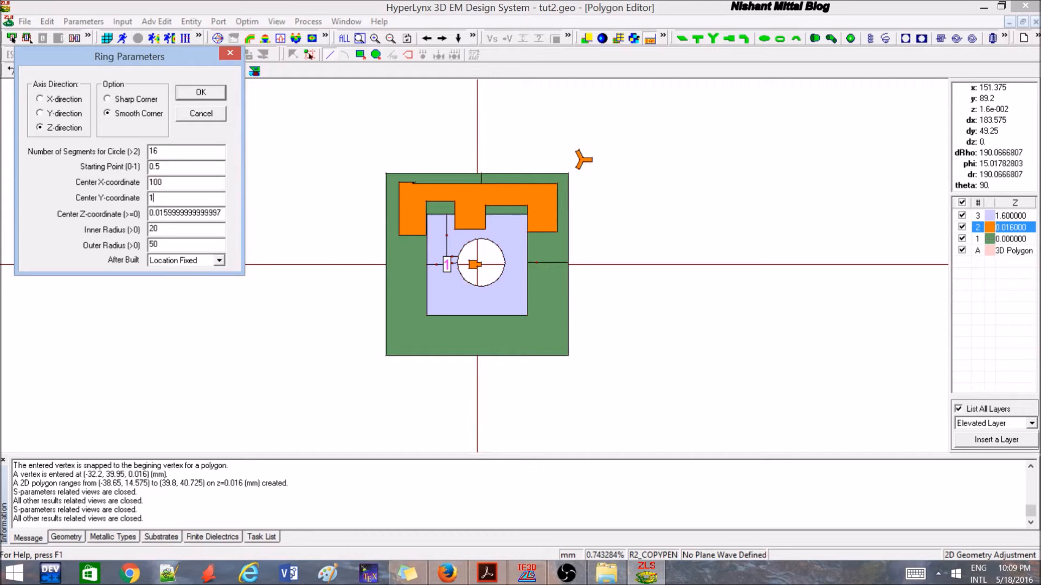
{"action": "left_click", "coordinate": [200, 91]}
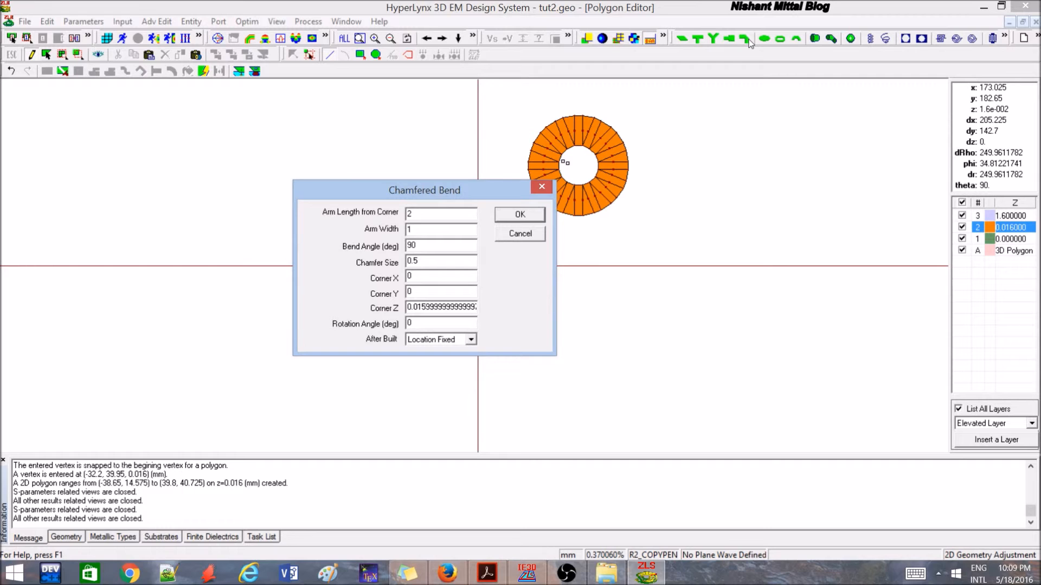
{"action": "mouse_move", "coordinate": [673, 91]}
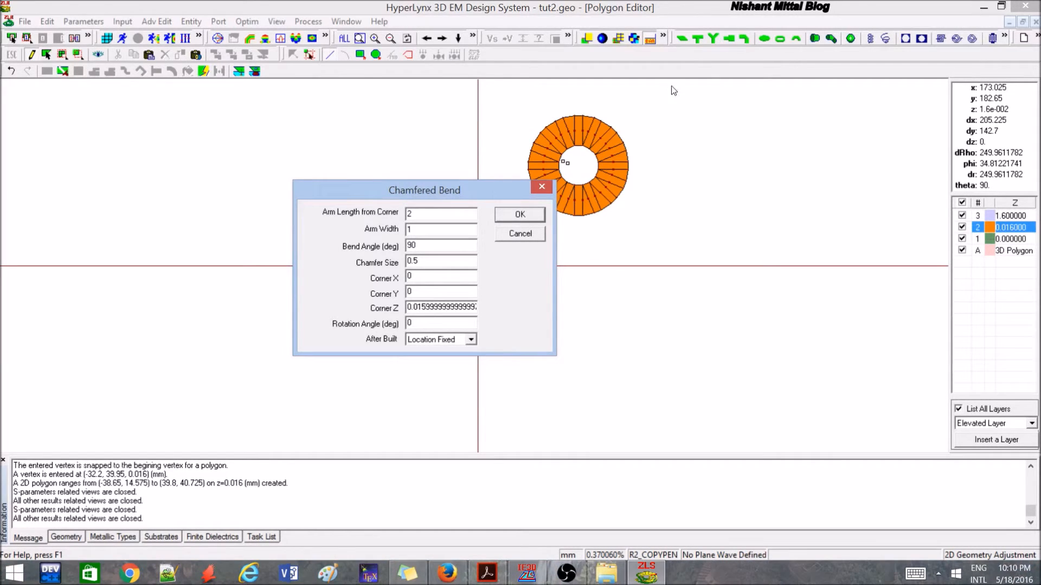
{"action": "mouse_move", "coordinate": [438, 201]}
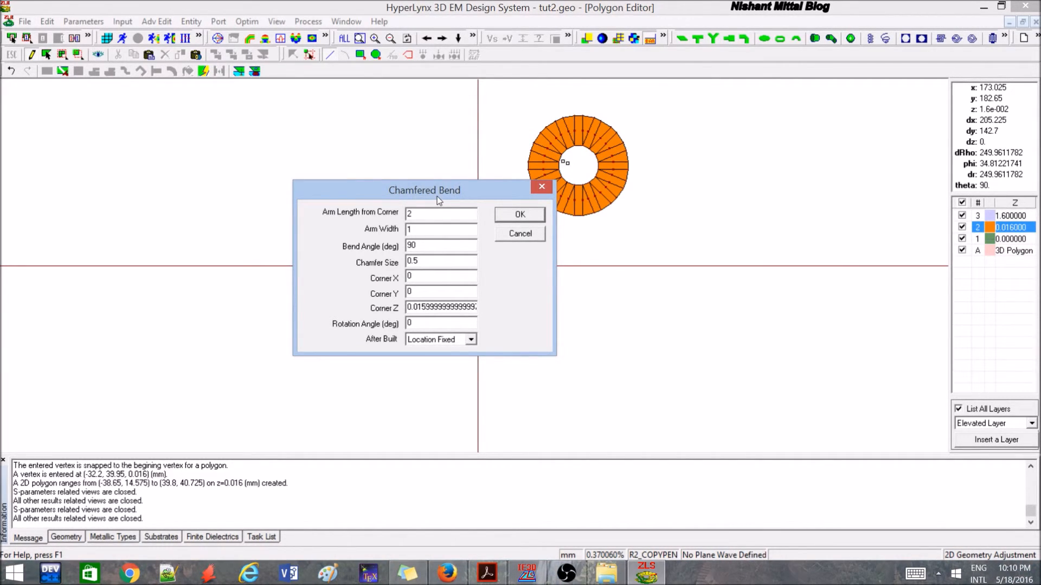
{"action": "mouse_move", "coordinate": [432, 201]}
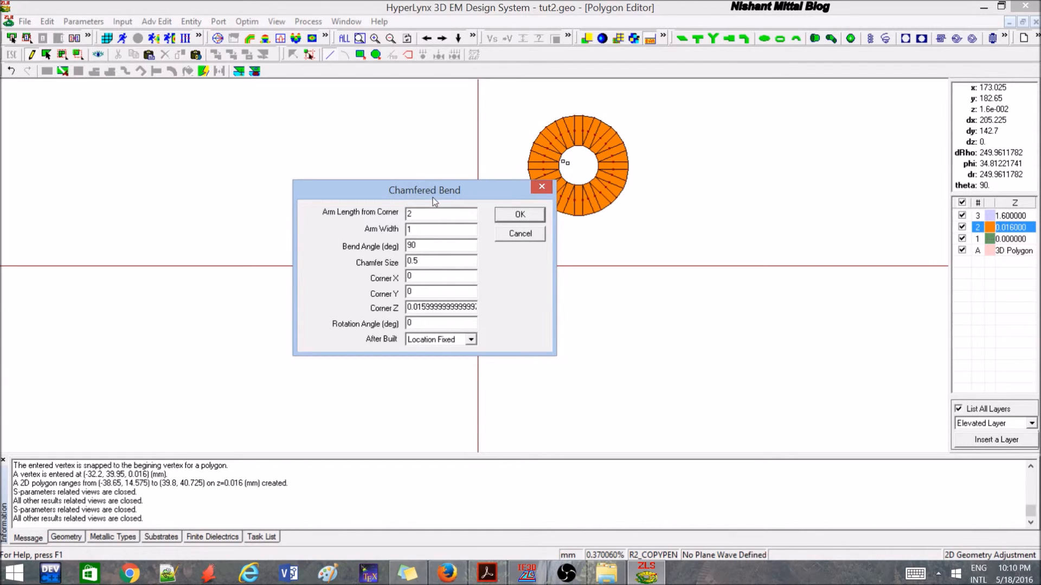
{"action": "mouse_move", "coordinate": [421, 212]}
{"action": "type", "text": "50"}
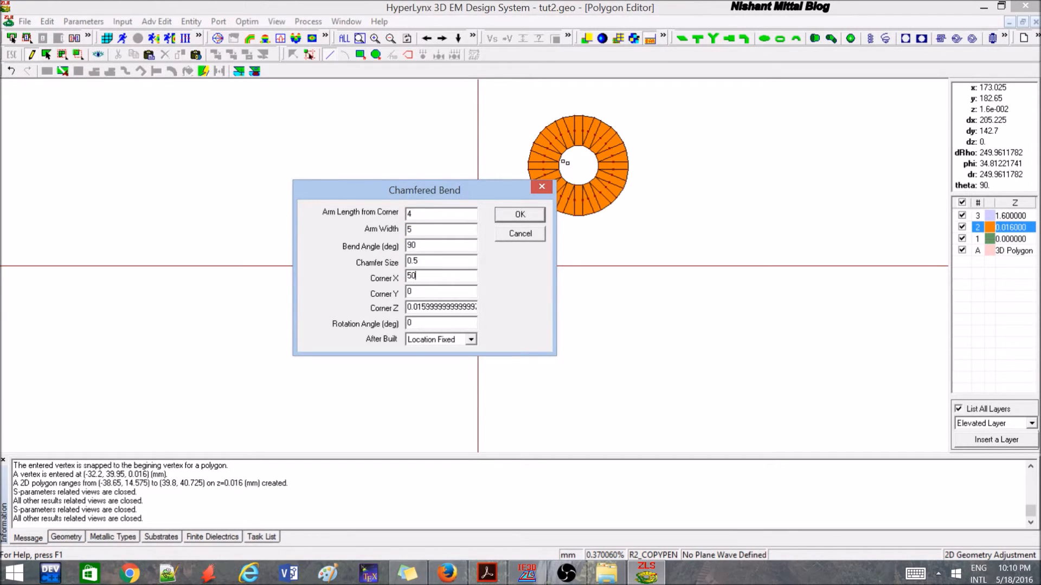
Select the chamfered bend's corner Y value for editing
{"action": "left_click", "coordinate": [520, 214]}
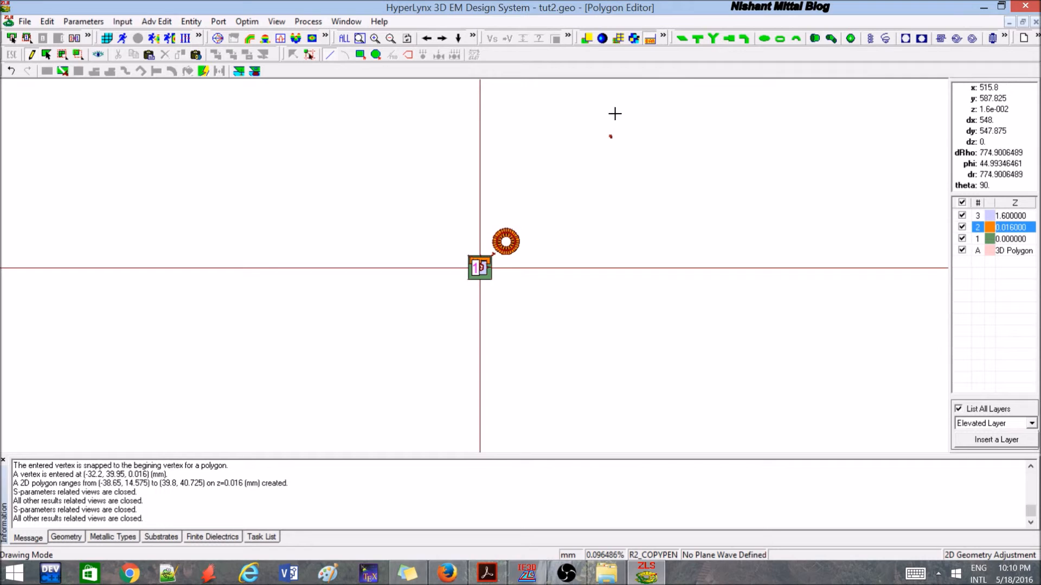
{"action": "left_click", "coordinate": [375, 37]}
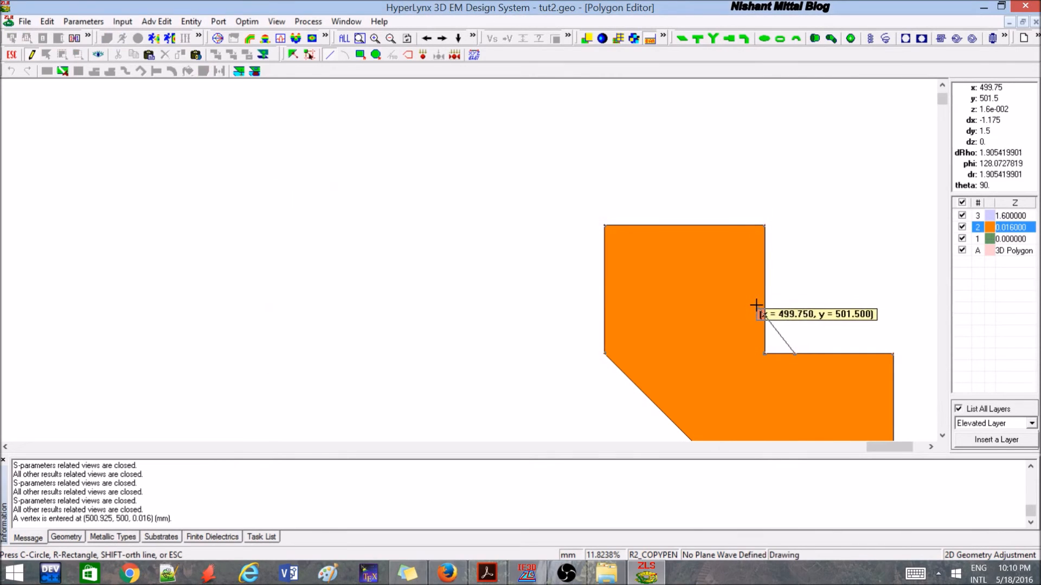
Close a triangular polygon at the bend's inner corner, snapping and connecting it to the edges
{"action": "left_click", "coordinate": [757, 306]}
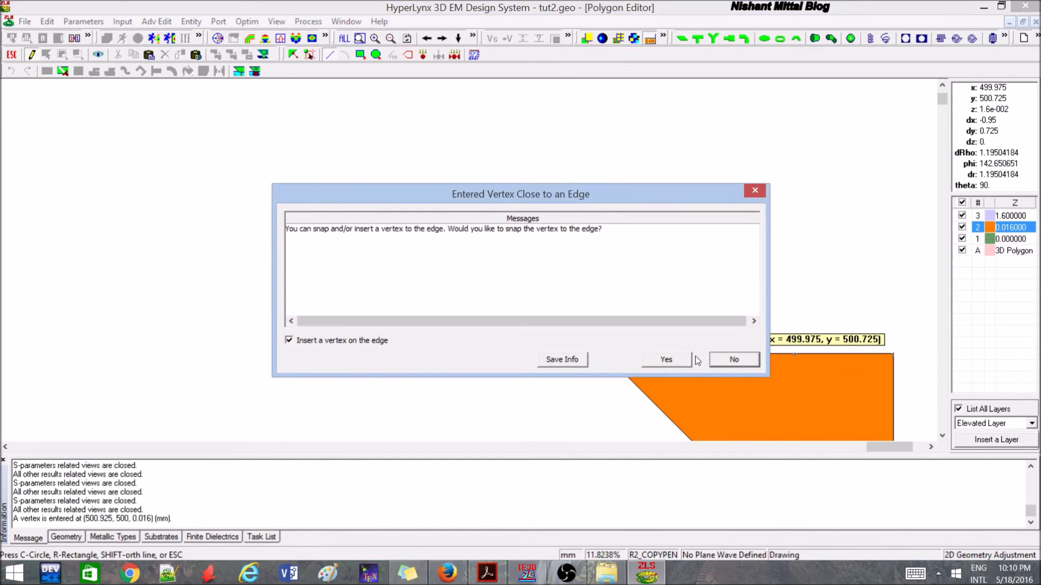
{"action": "left_click", "coordinate": [733, 359]}
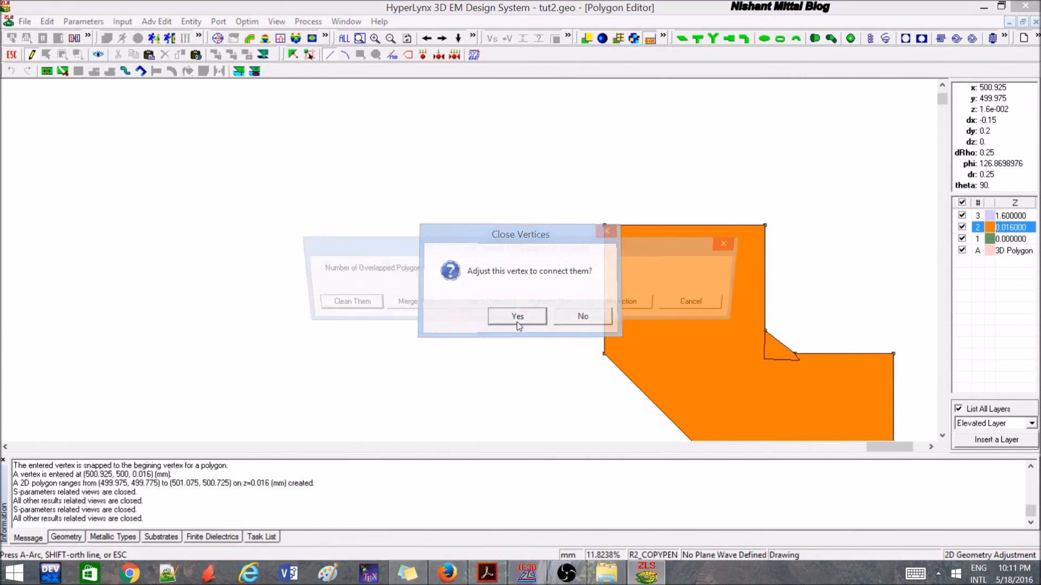
{"action": "left_click", "coordinate": [518, 316]}
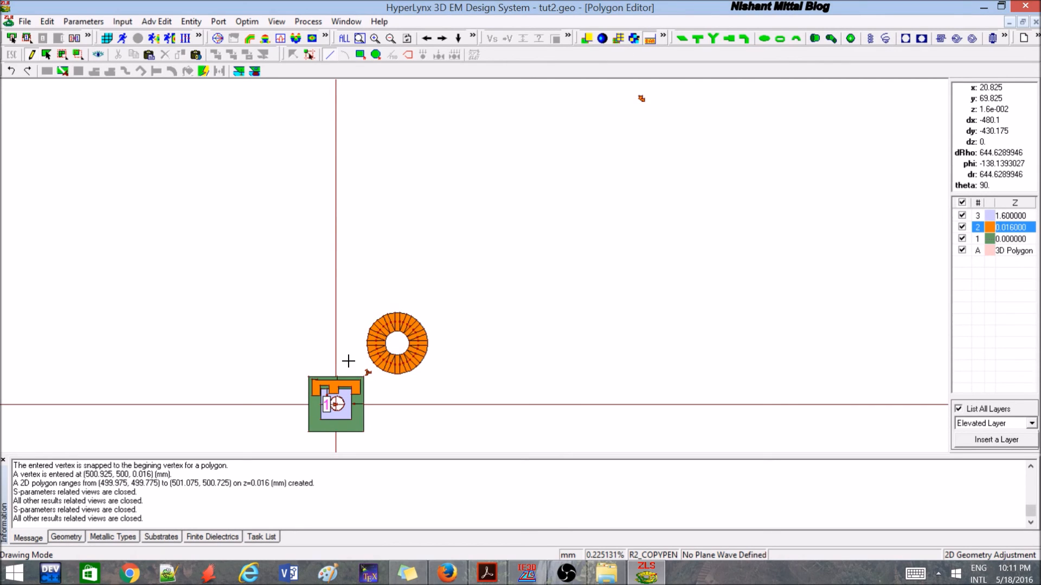
{"action": "mouse_move", "coordinate": [288, 253]}
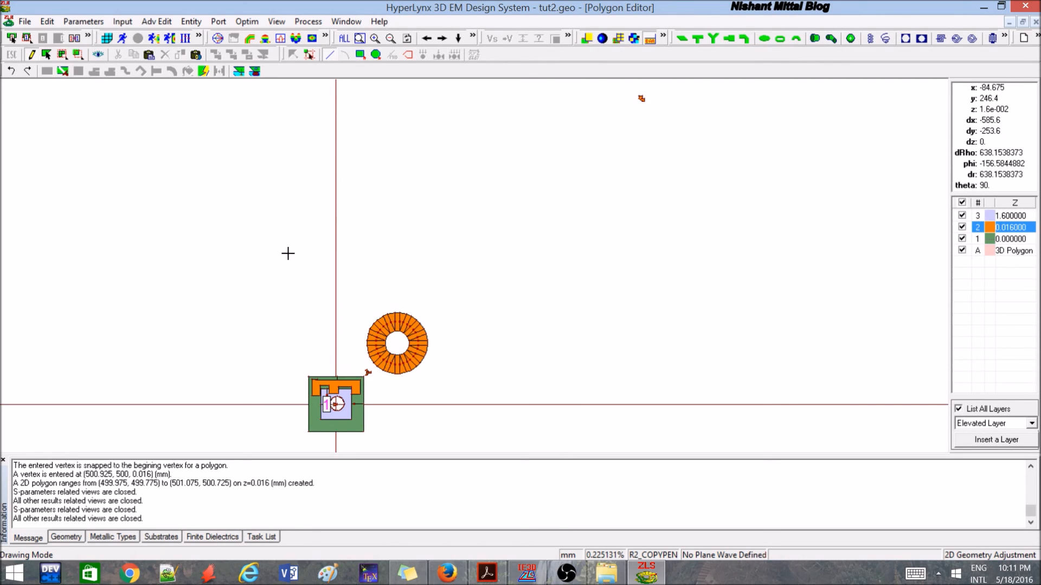